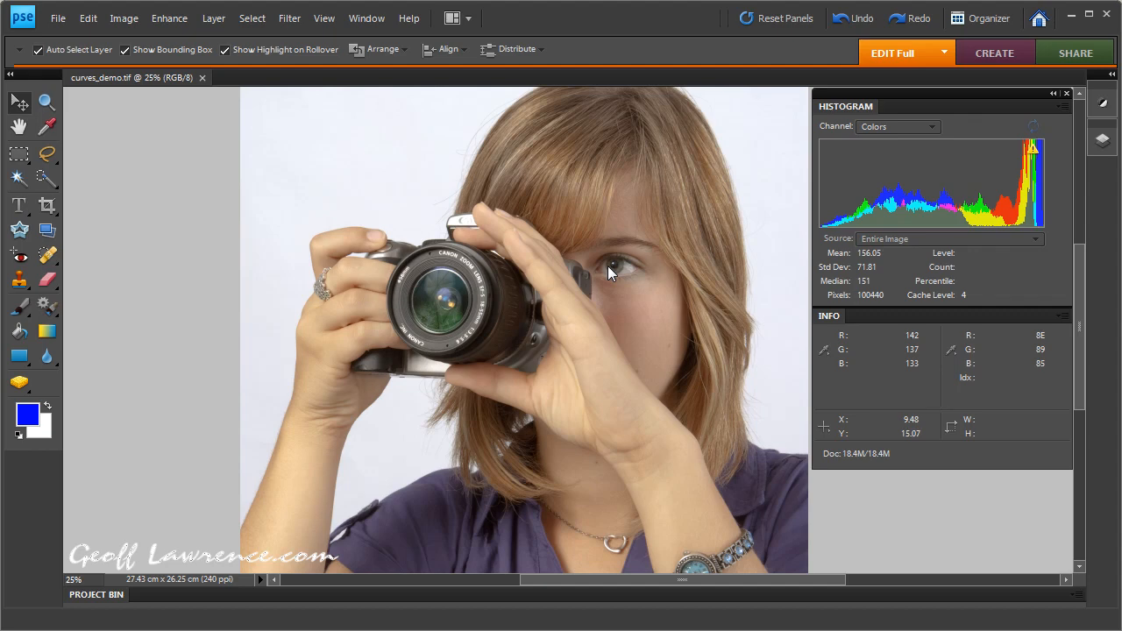
mouse_move(640, 417)
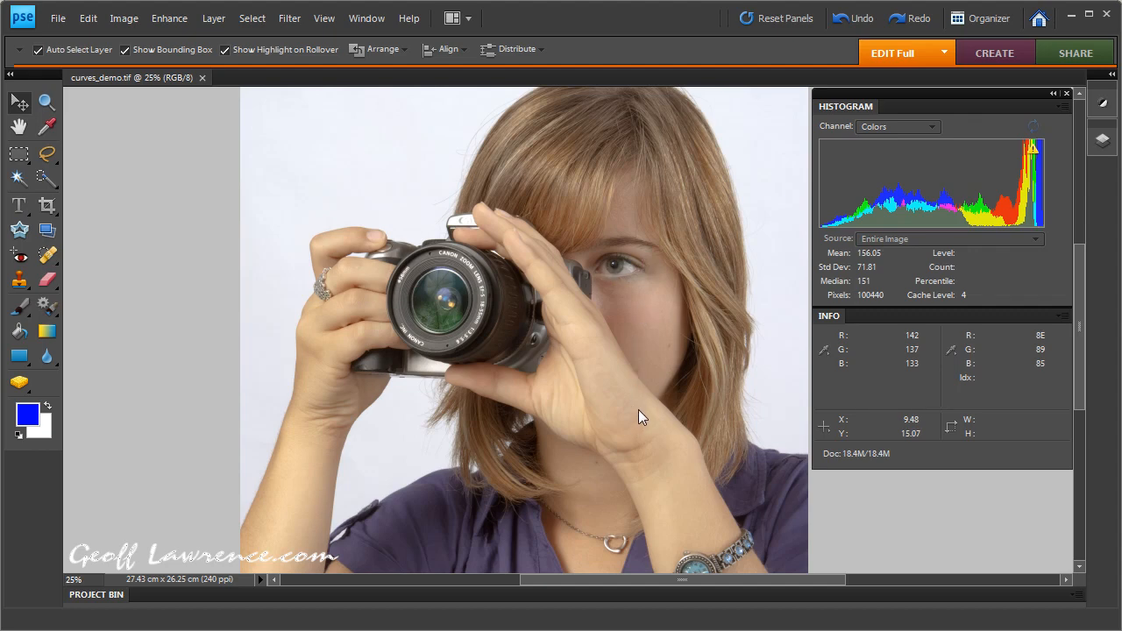
mouse_move(688, 284)
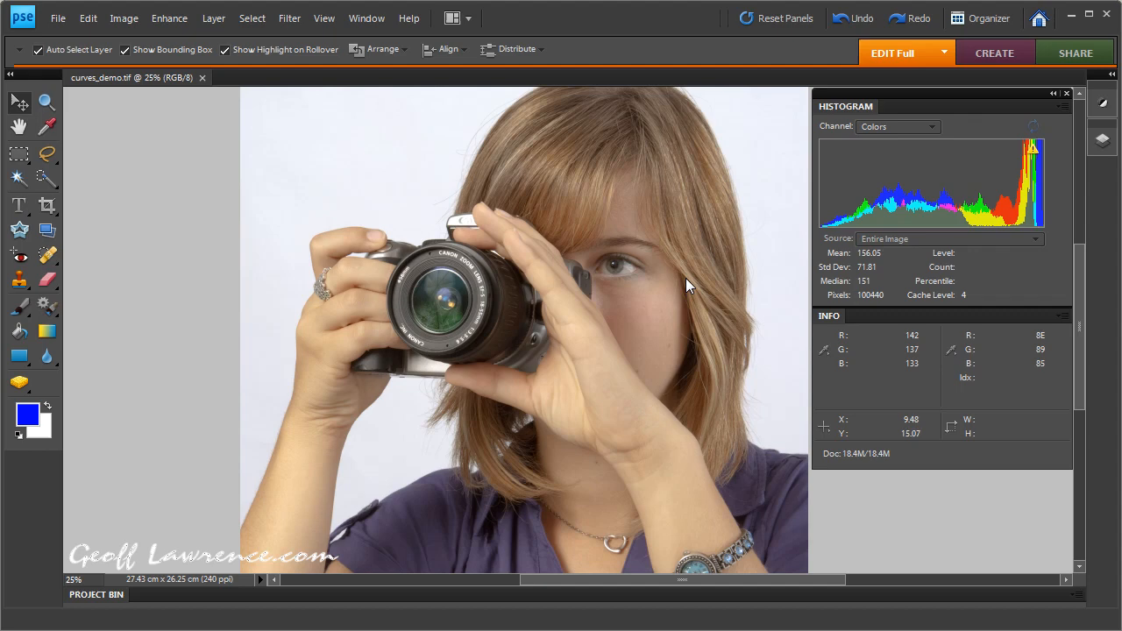
mouse_move(684, 410)
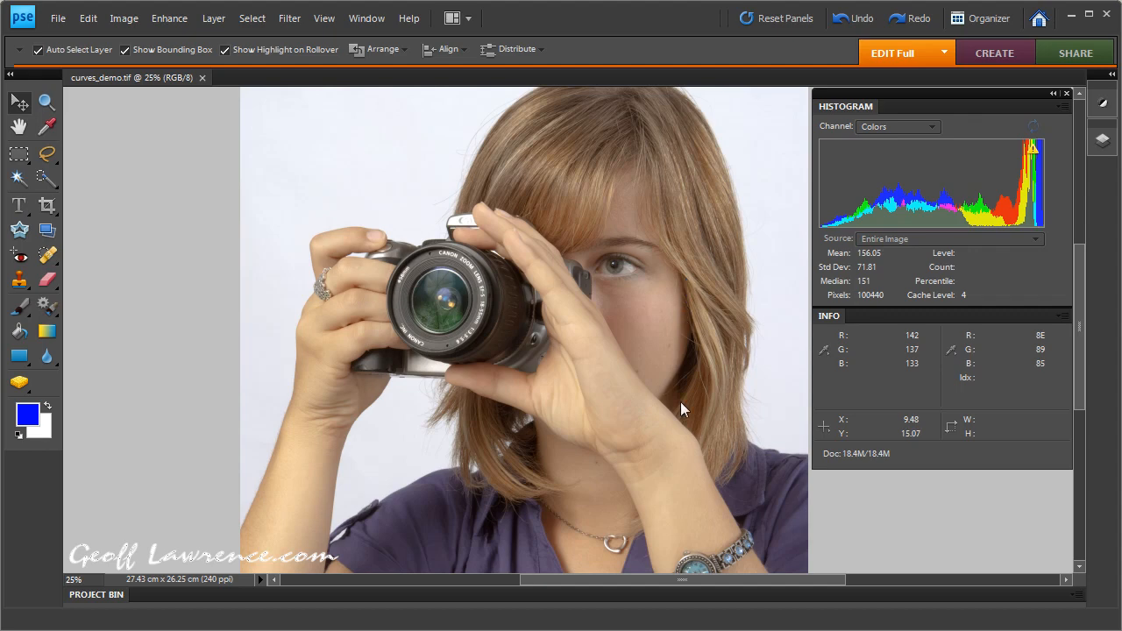
mouse_move(677, 401)
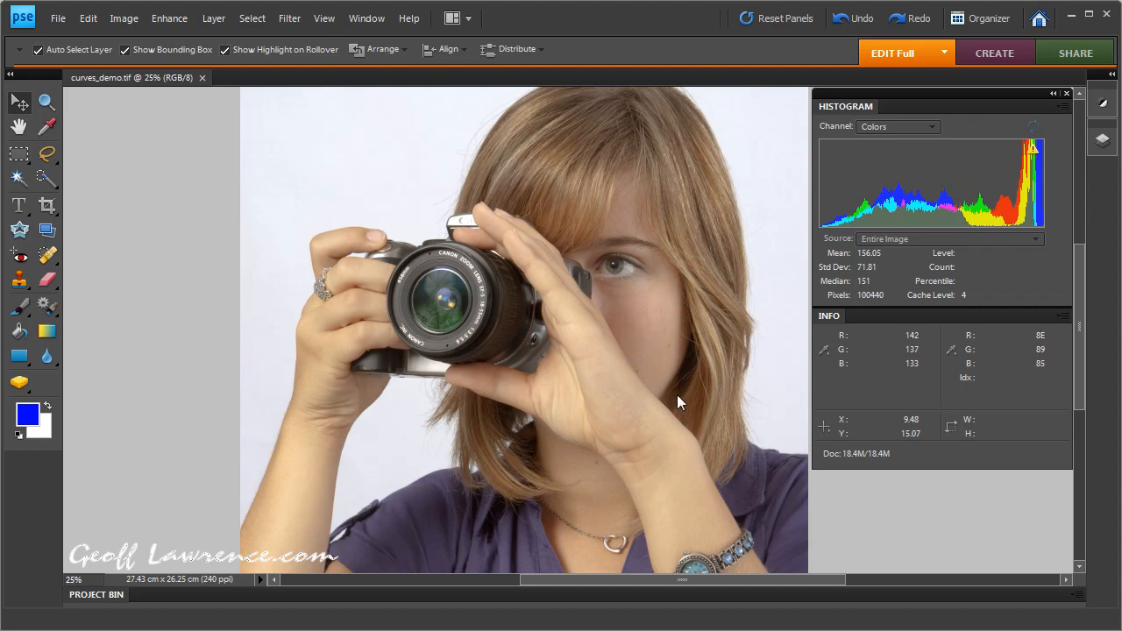
mouse_move(708, 331)
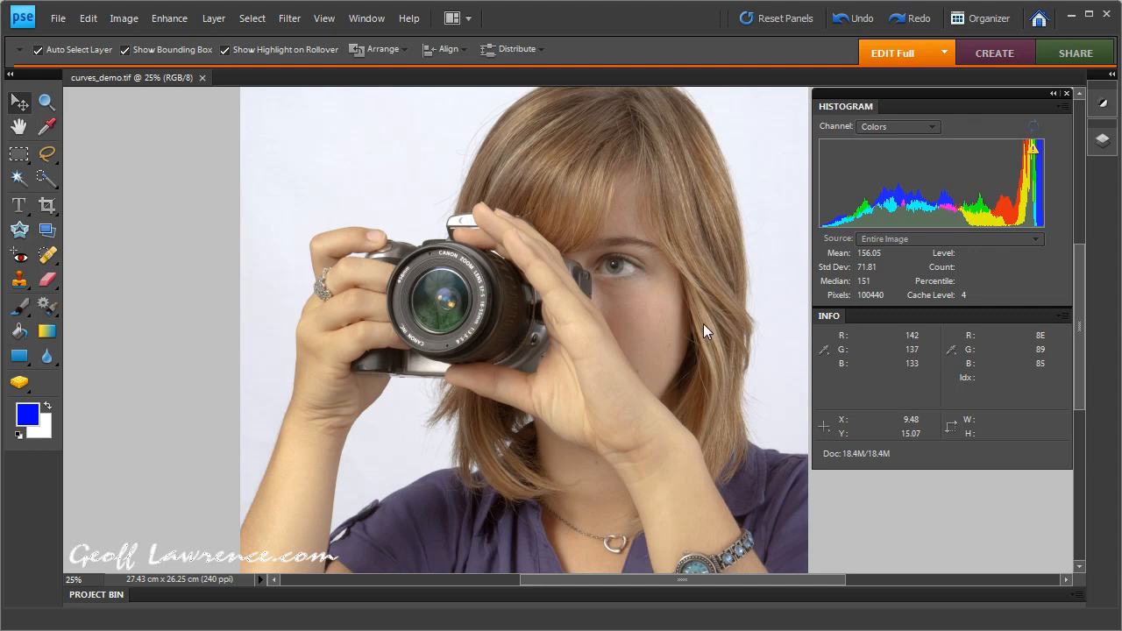
mouse_move(851, 214)
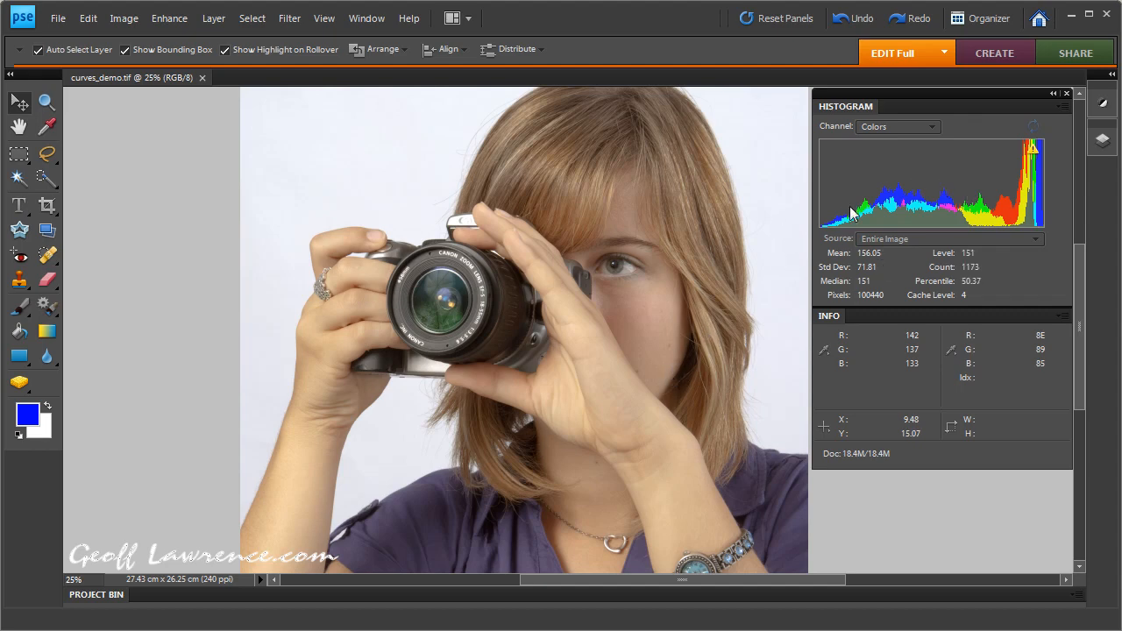
mouse_move(953, 221)
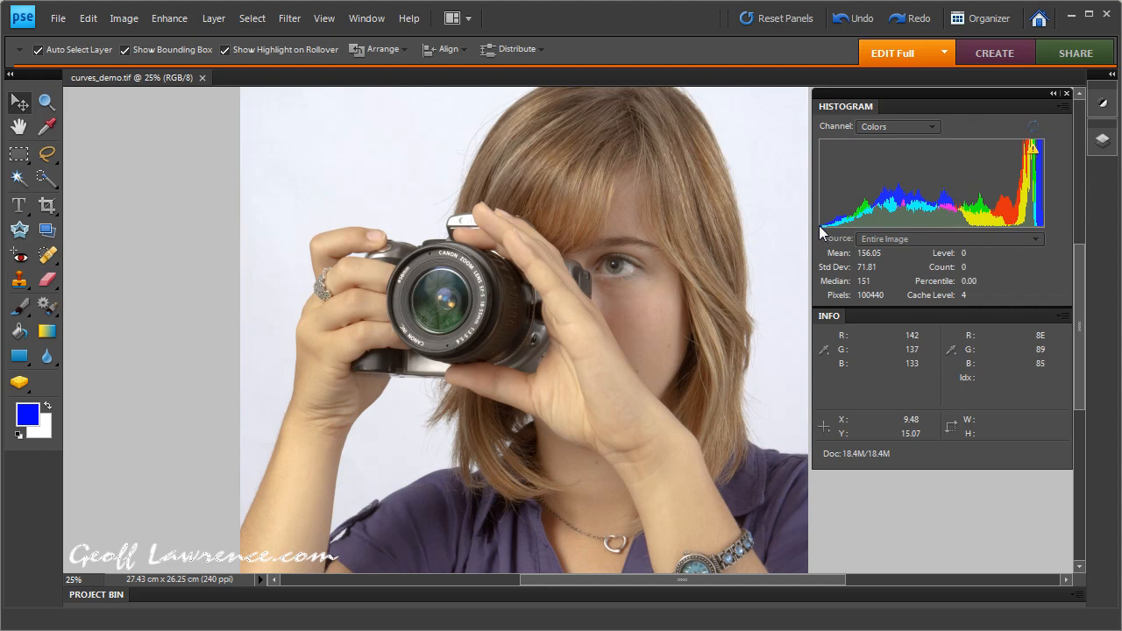
mouse_move(1041, 231)
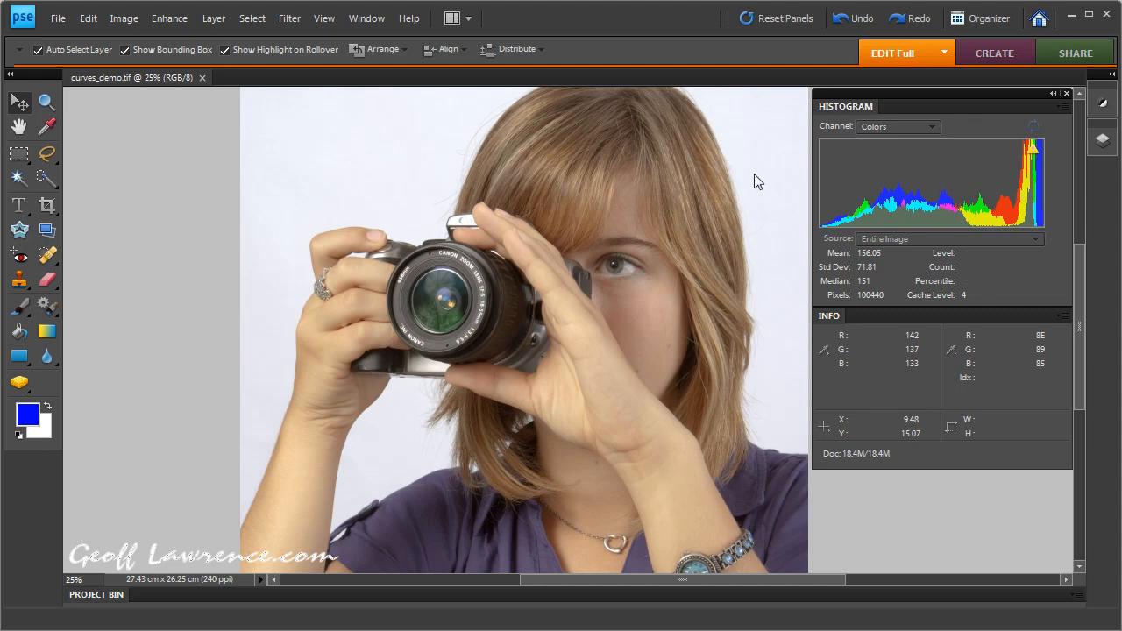
mouse_move(740, 386)
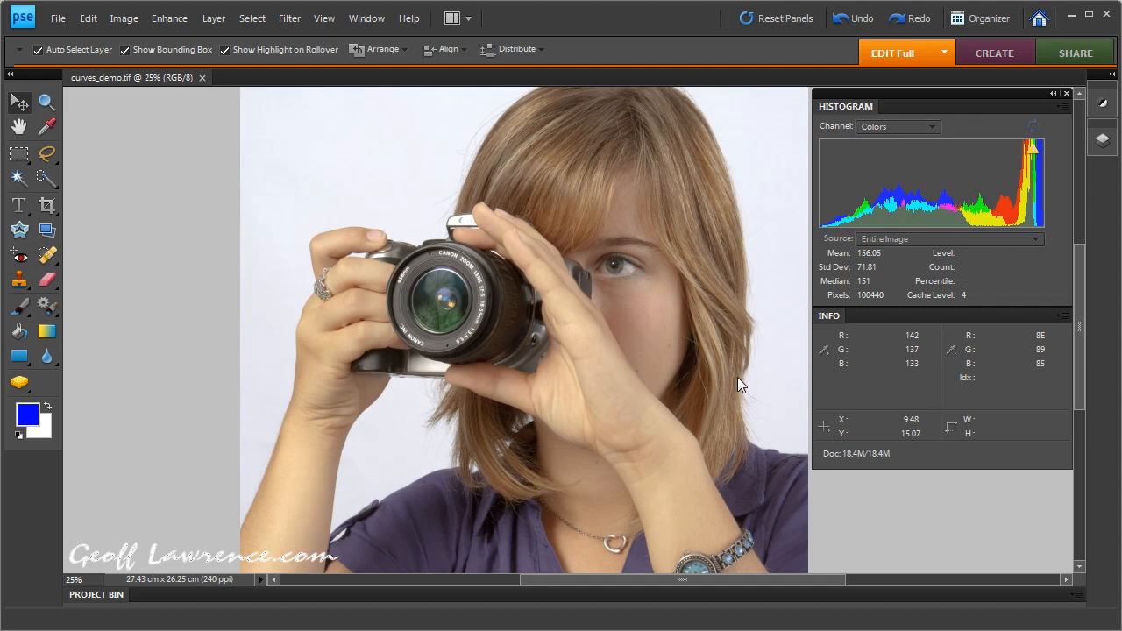
mouse_move(789, 252)
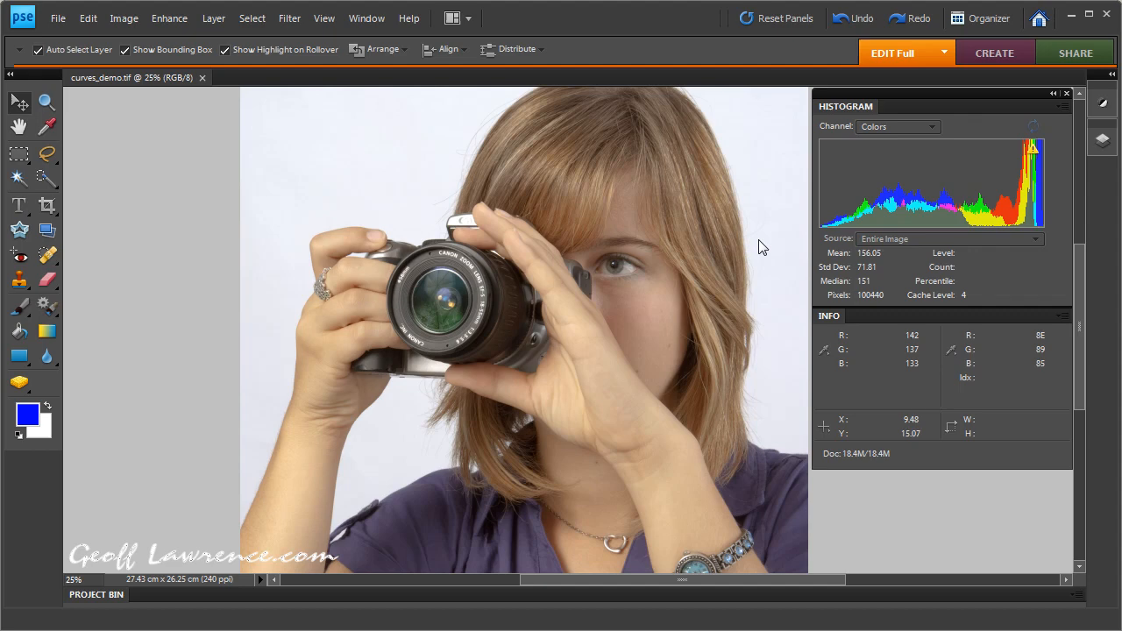
mouse_move(349, 246)
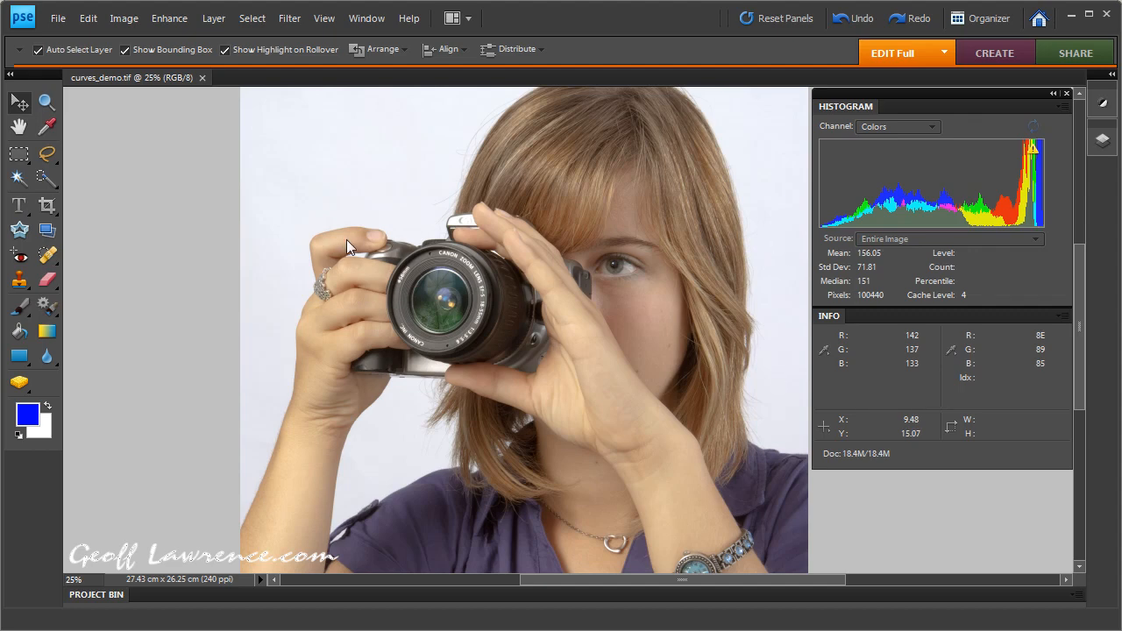
mouse_move(228, 124)
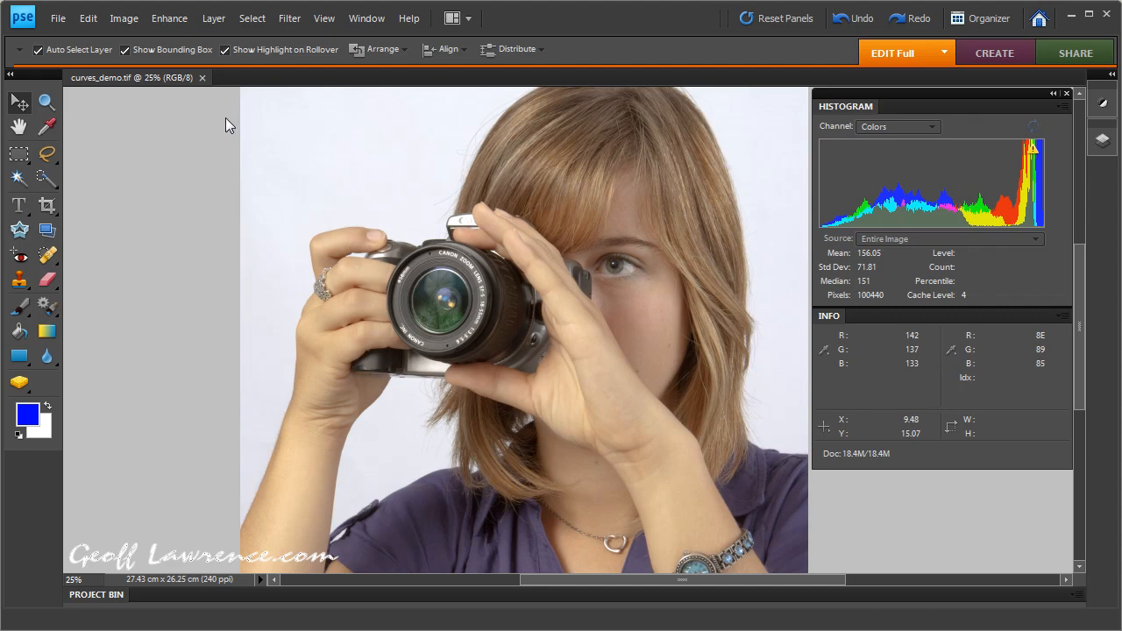
mouse_move(196, 180)
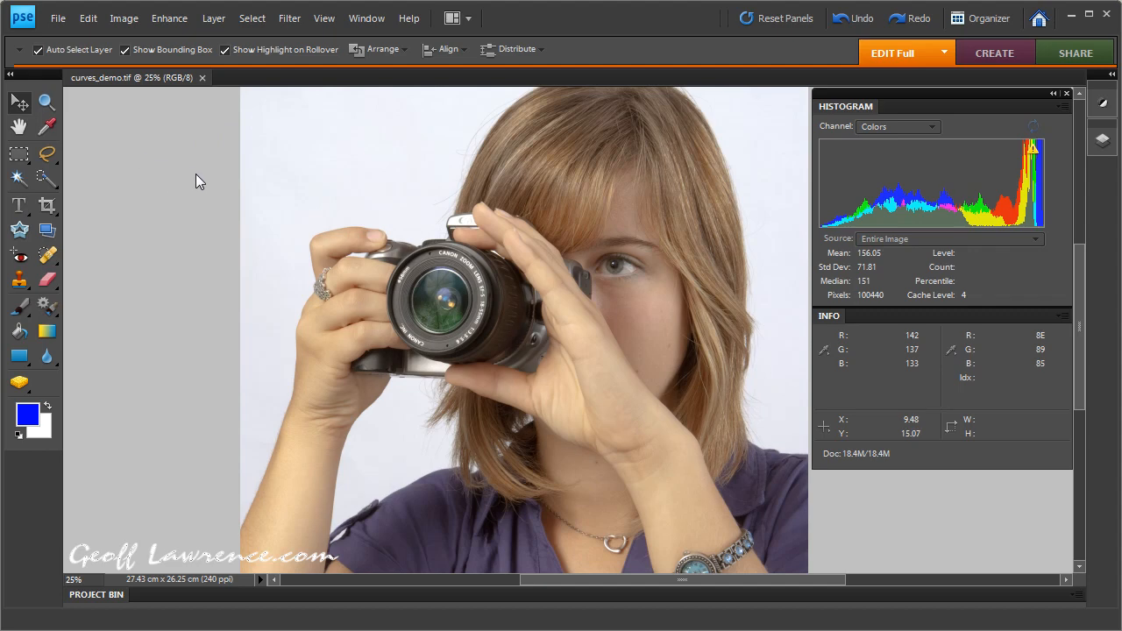
mouse_move(175, 170)
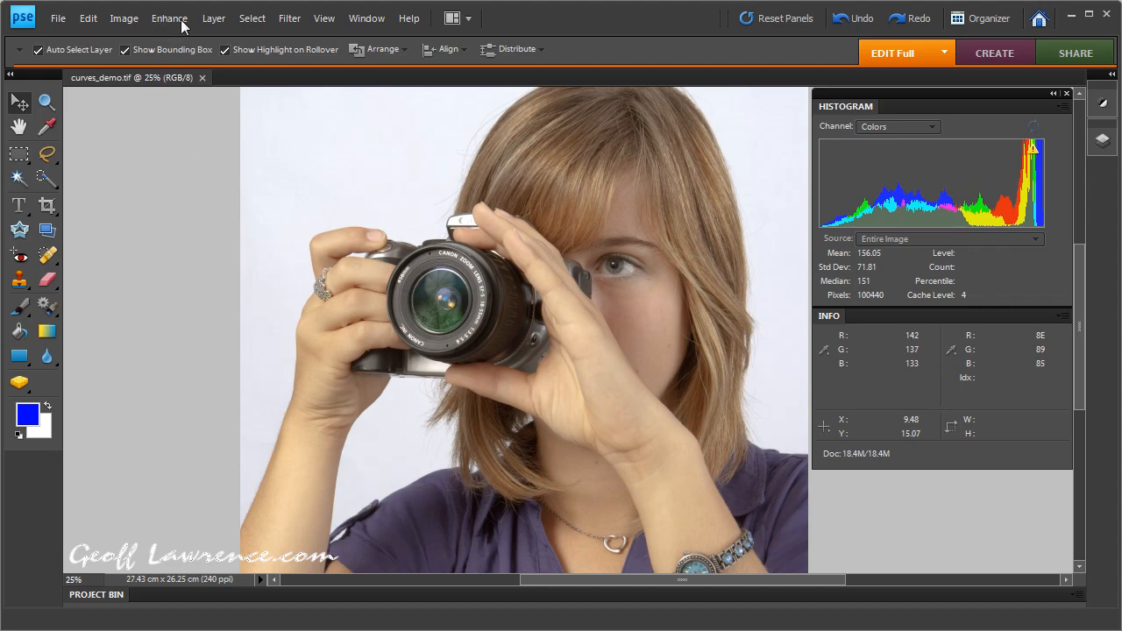
Bring up Adjust Color Curves from Enhance > Adjust Color for the portrait.
left_click(168, 17)
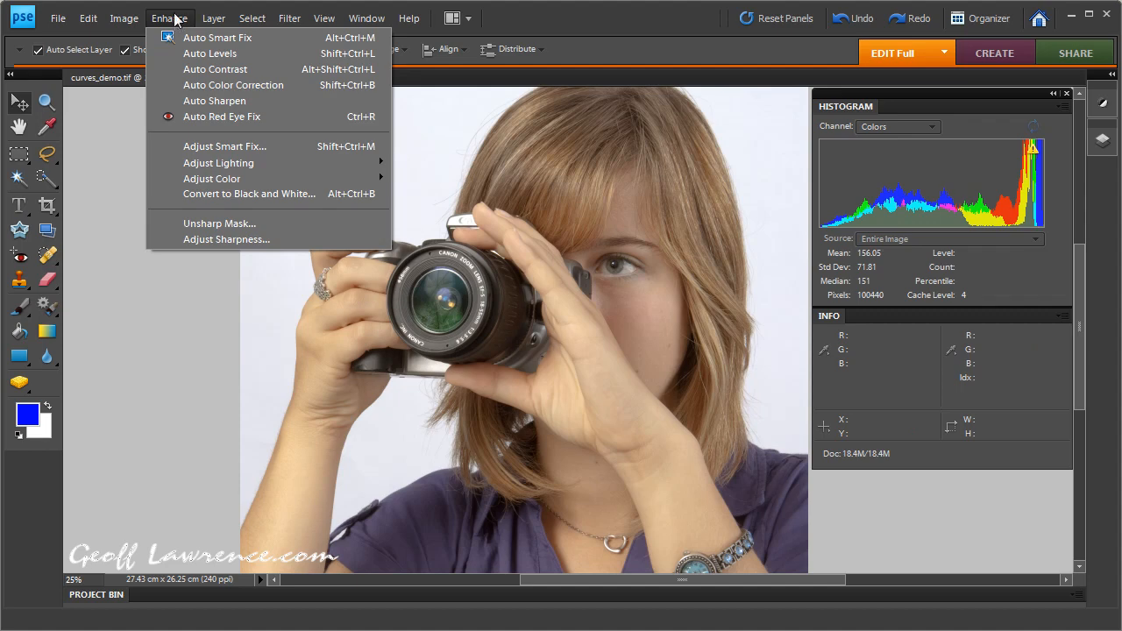
mouse_move(212, 179)
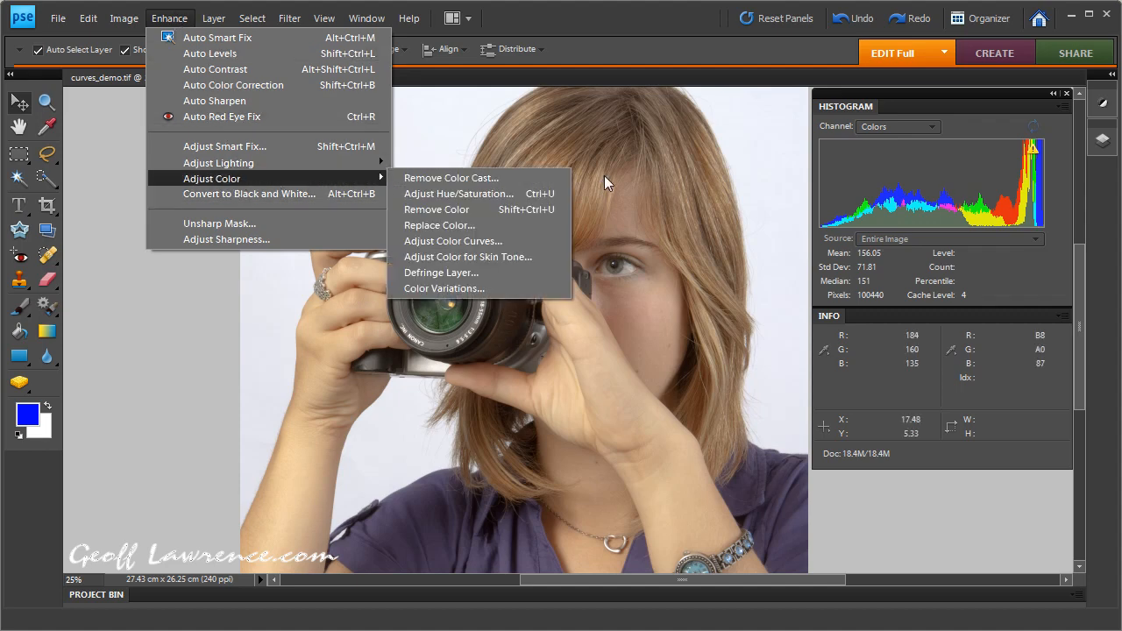
mouse_move(452, 242)
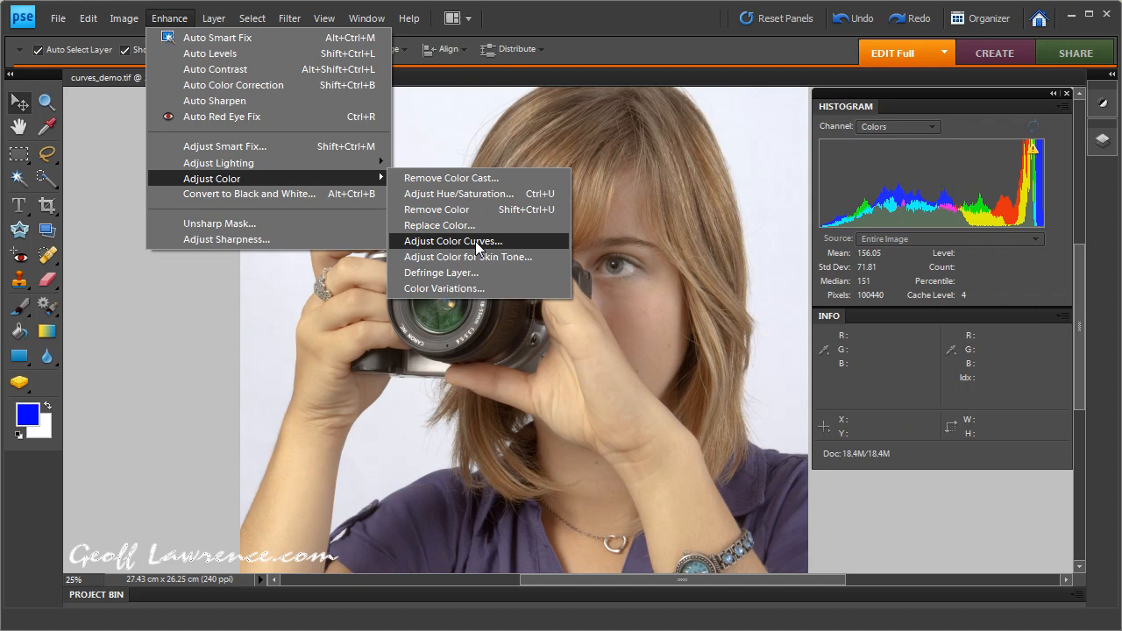
left_click(453, 242)
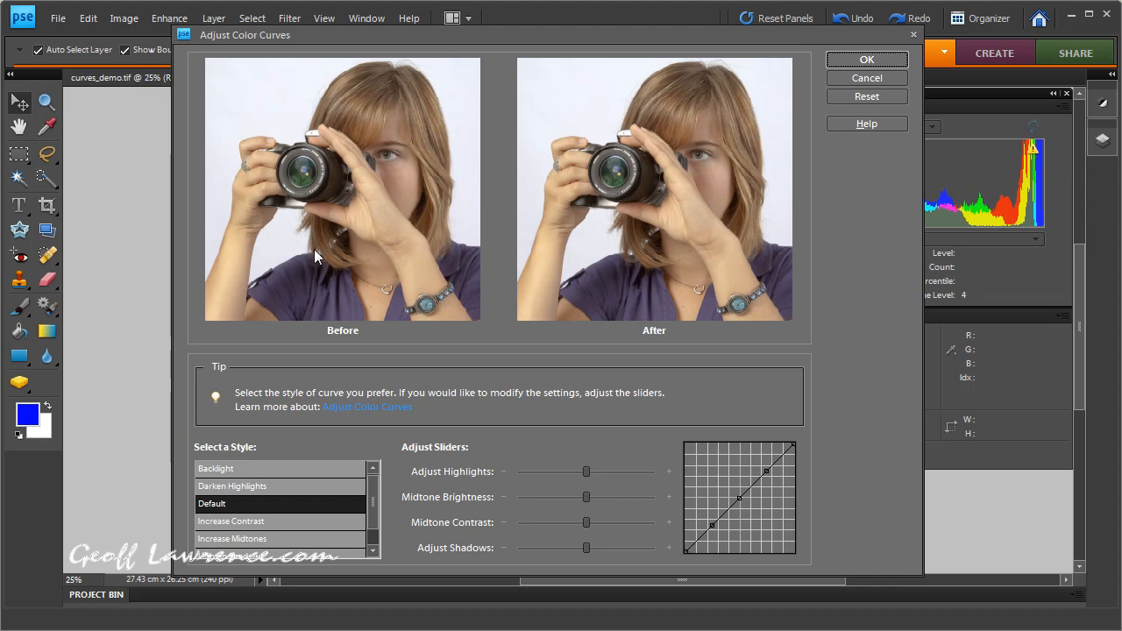
mouse_move(295, 204)
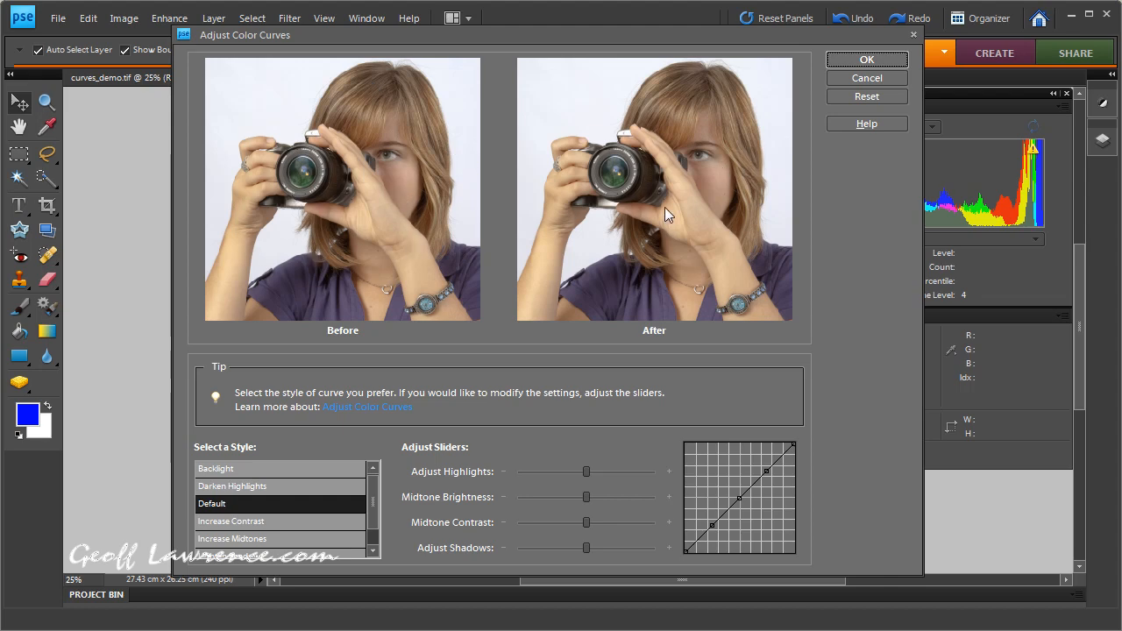
mouse_move(680, 270)
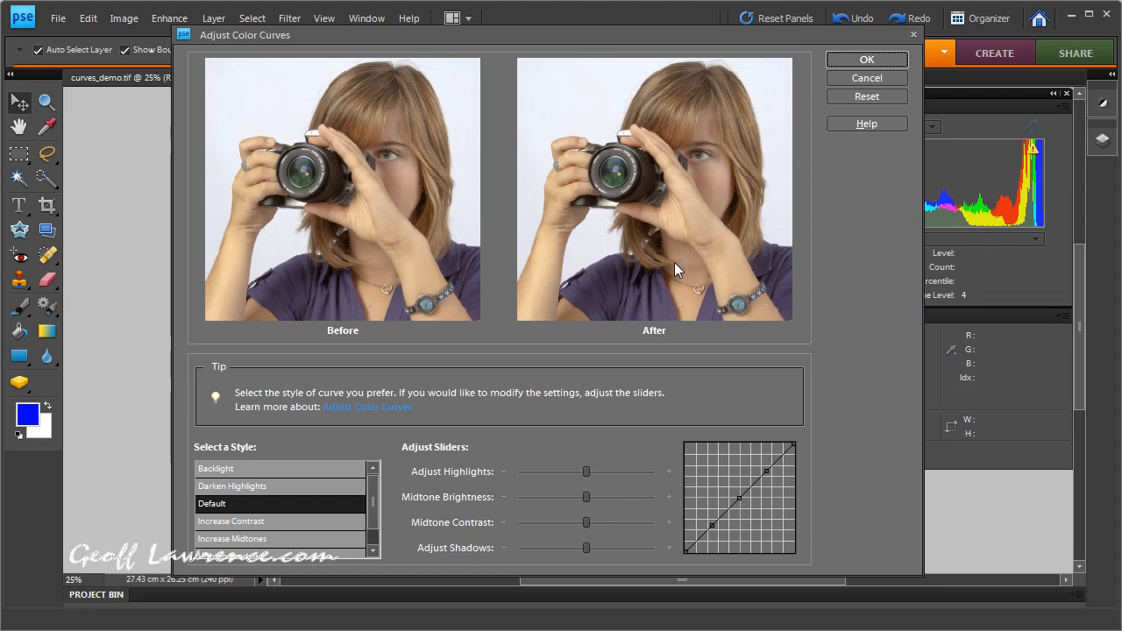
mouse_move(666, 214)
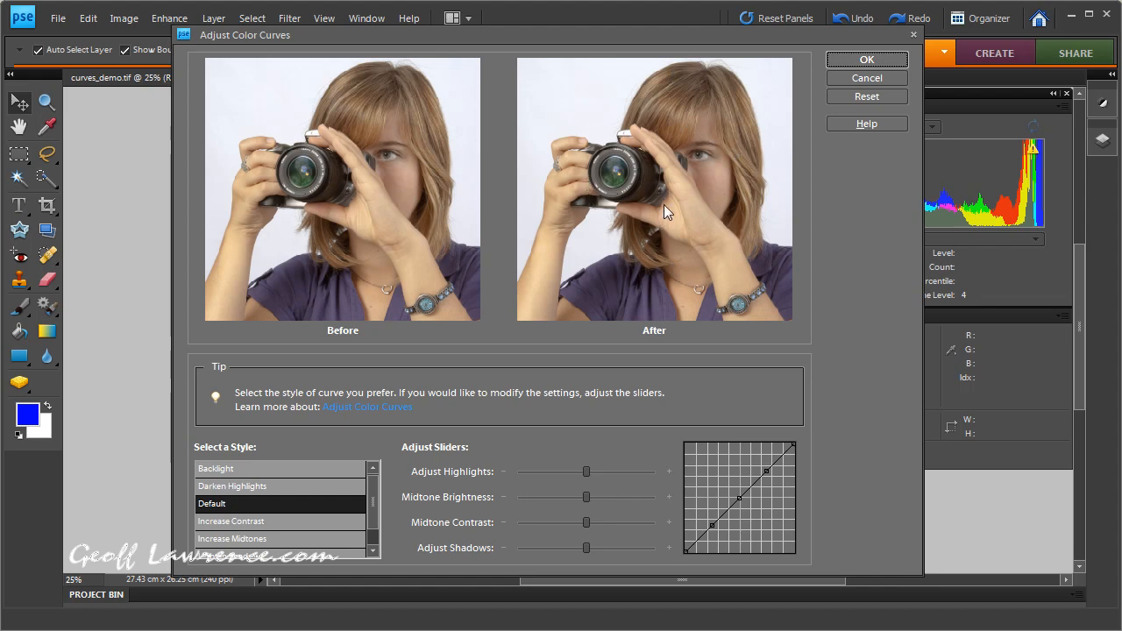
mouse_move(711, 189)
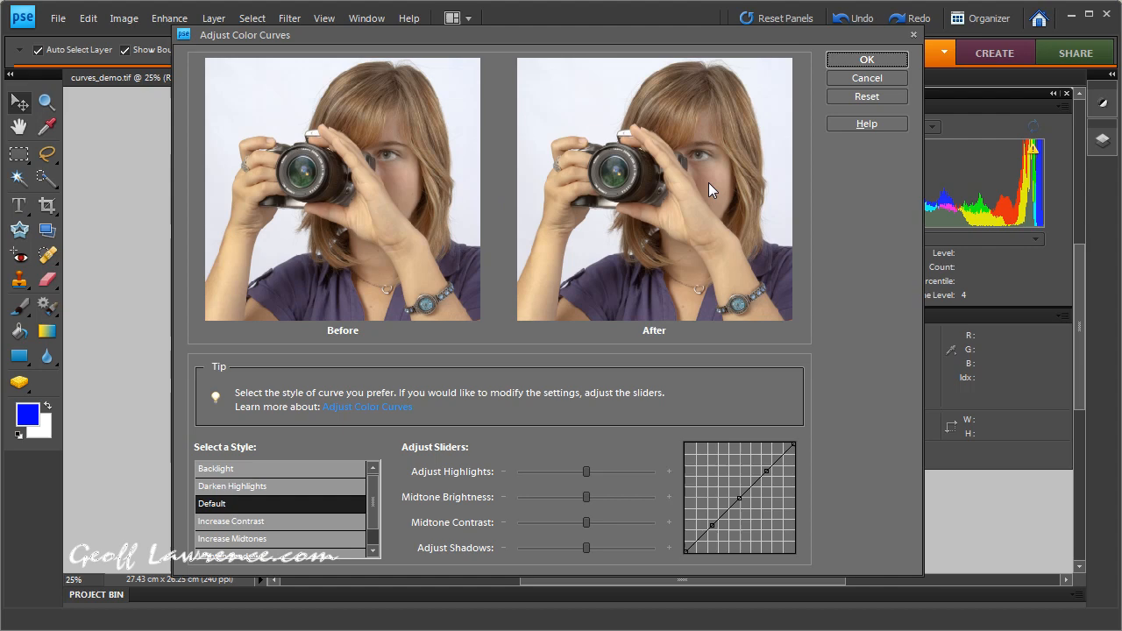
mouse_move(318, 469)
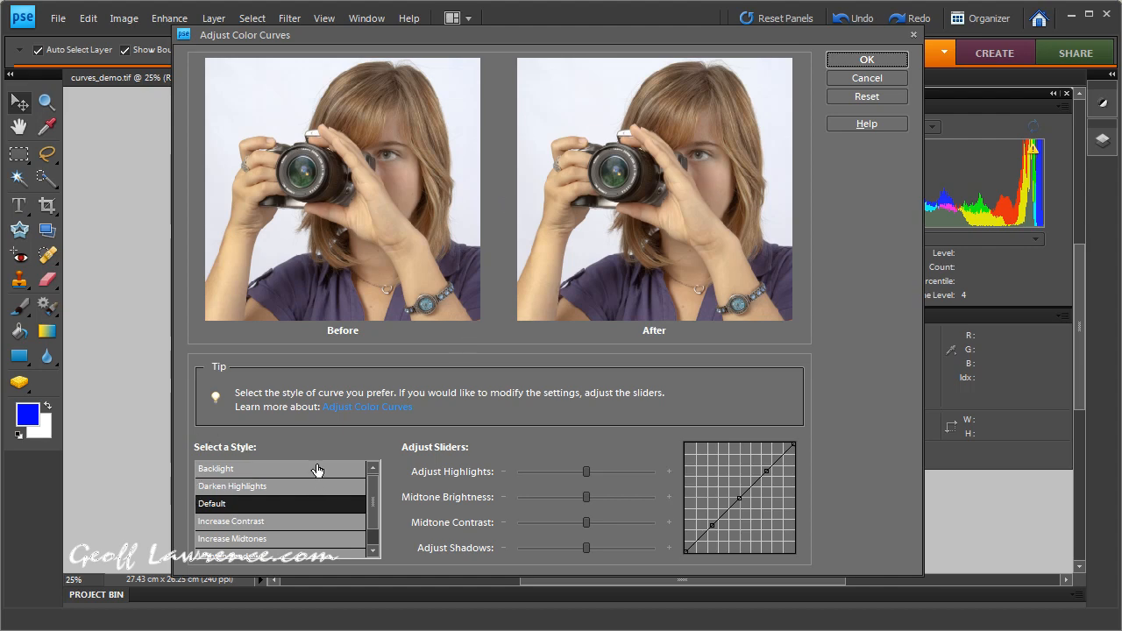
mouse_move(272, 474)
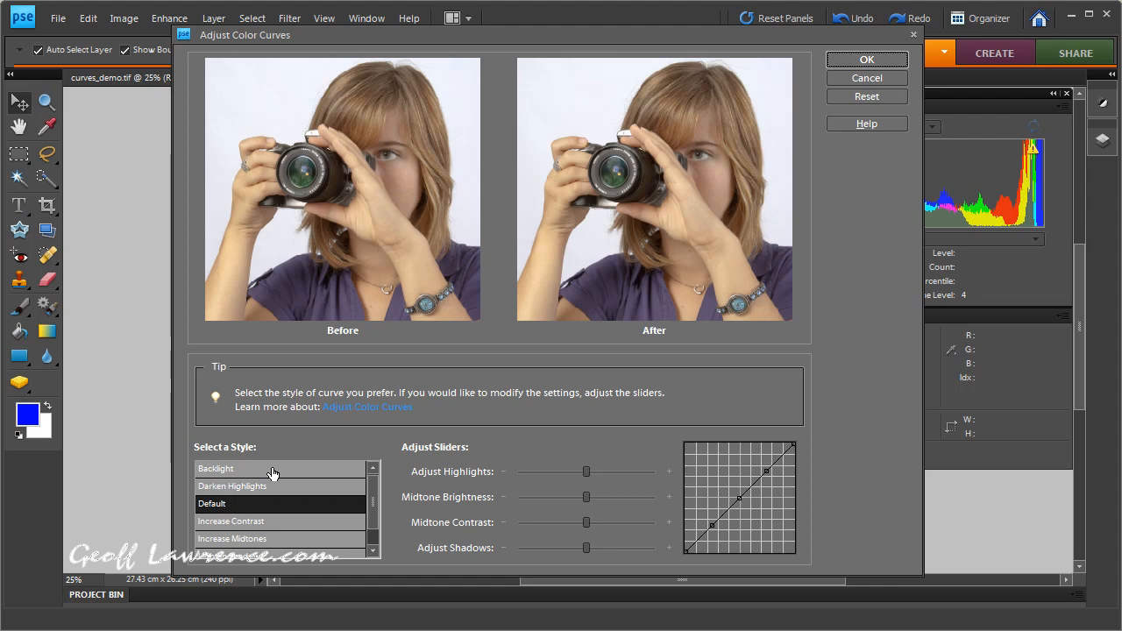
mouse_move(279, 472)
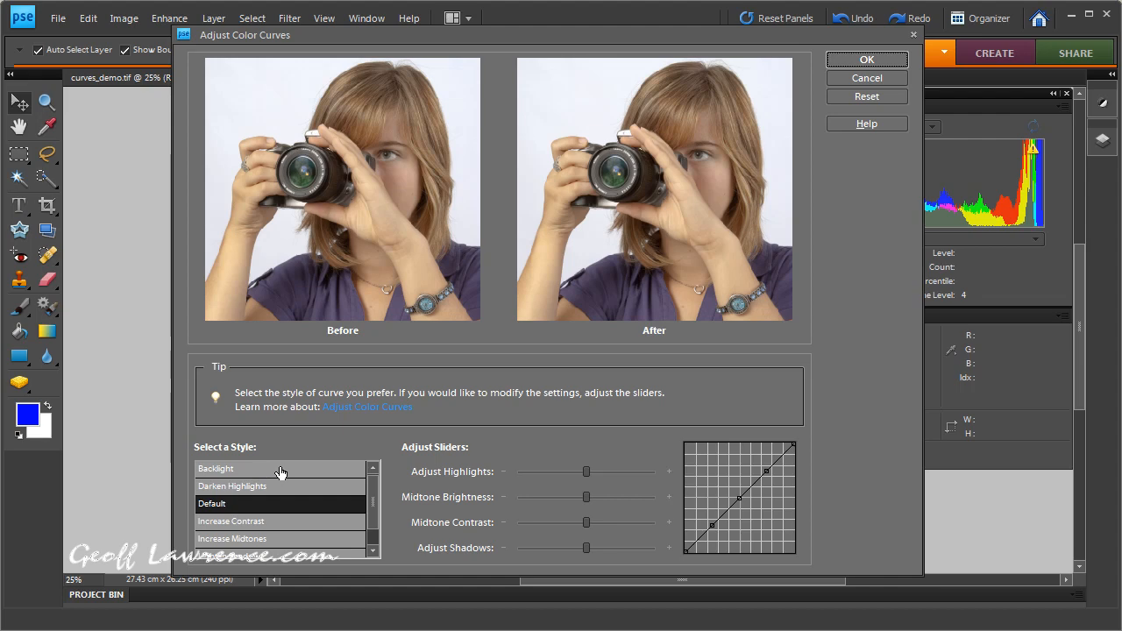
Try the Backlight and Darken Highlights styles, then settle on Increase Contrast.
left_click(215, 468)
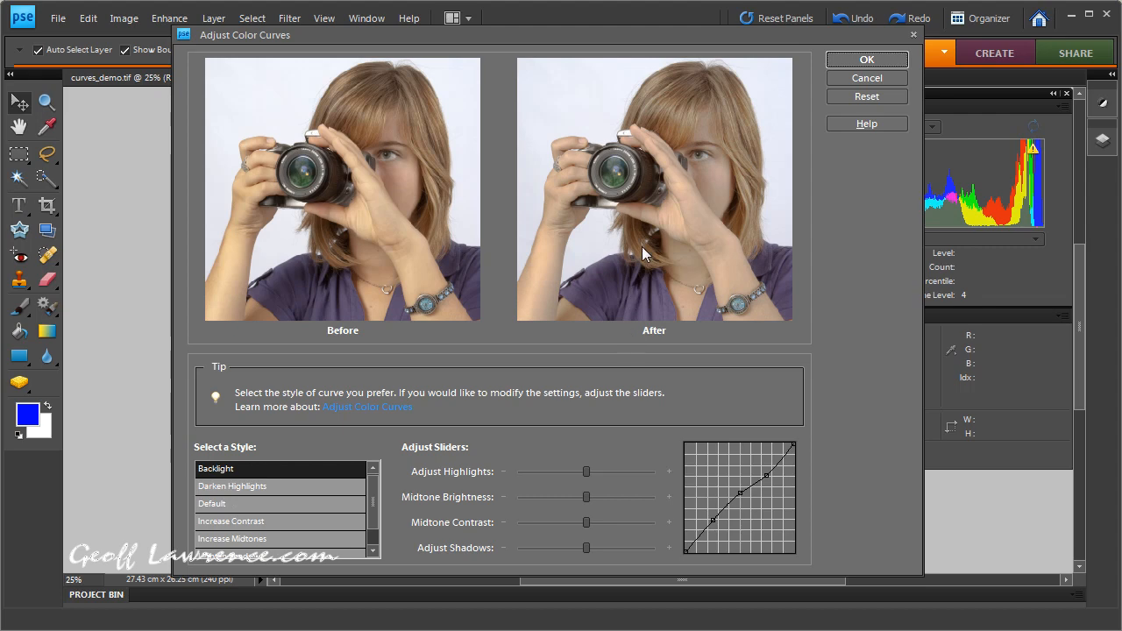
mouse_move(624, 172)
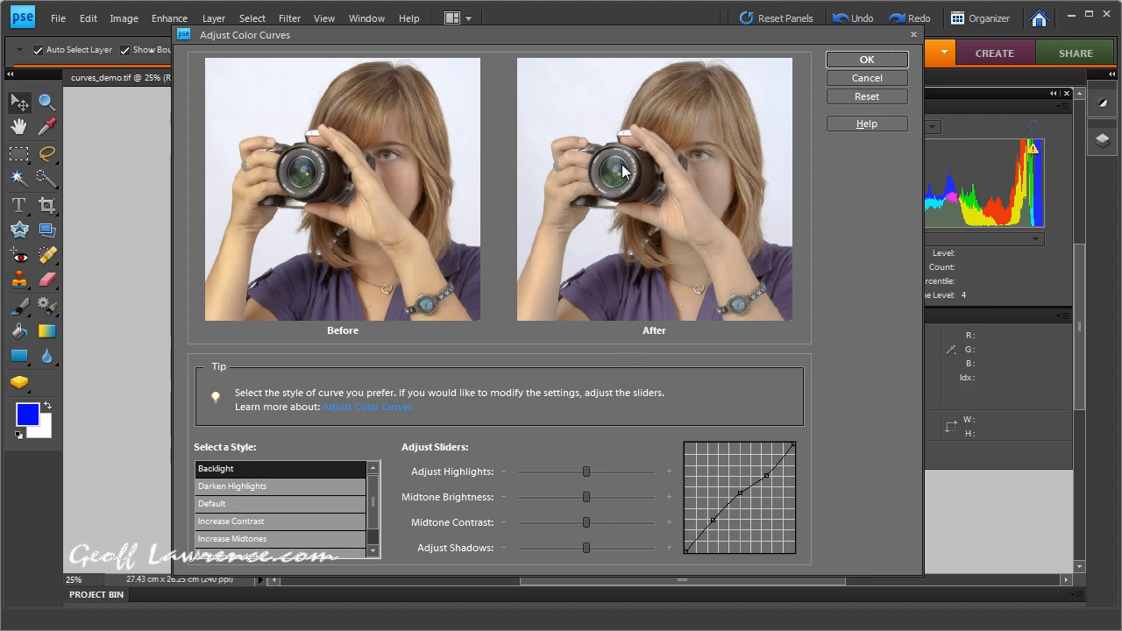
mouse_move(708, 184)
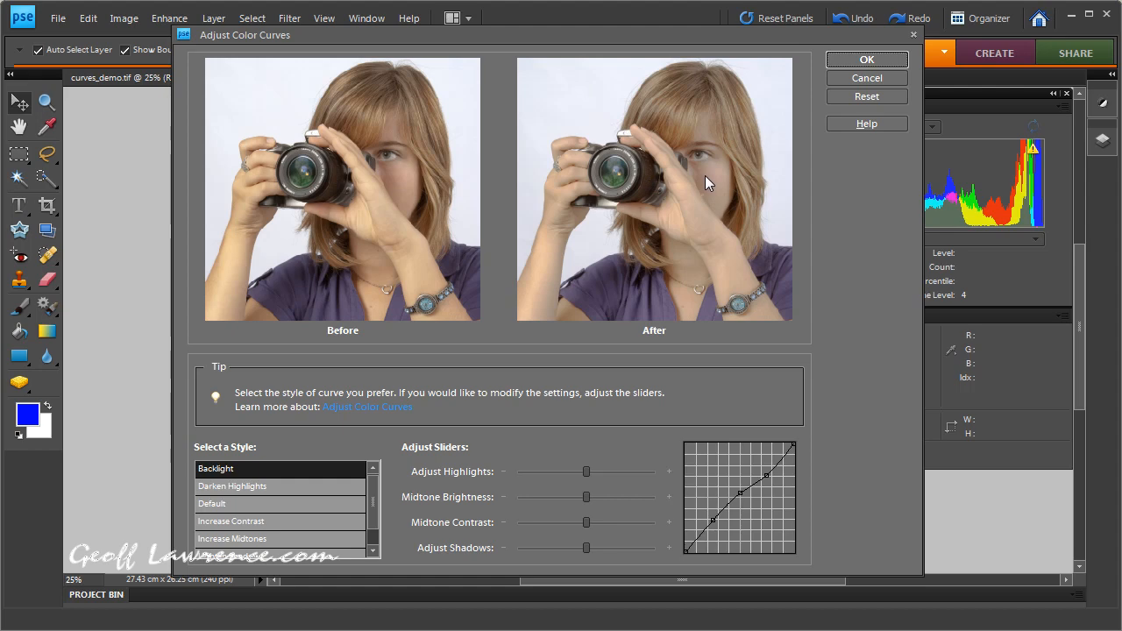
mouse_move(648, 221)
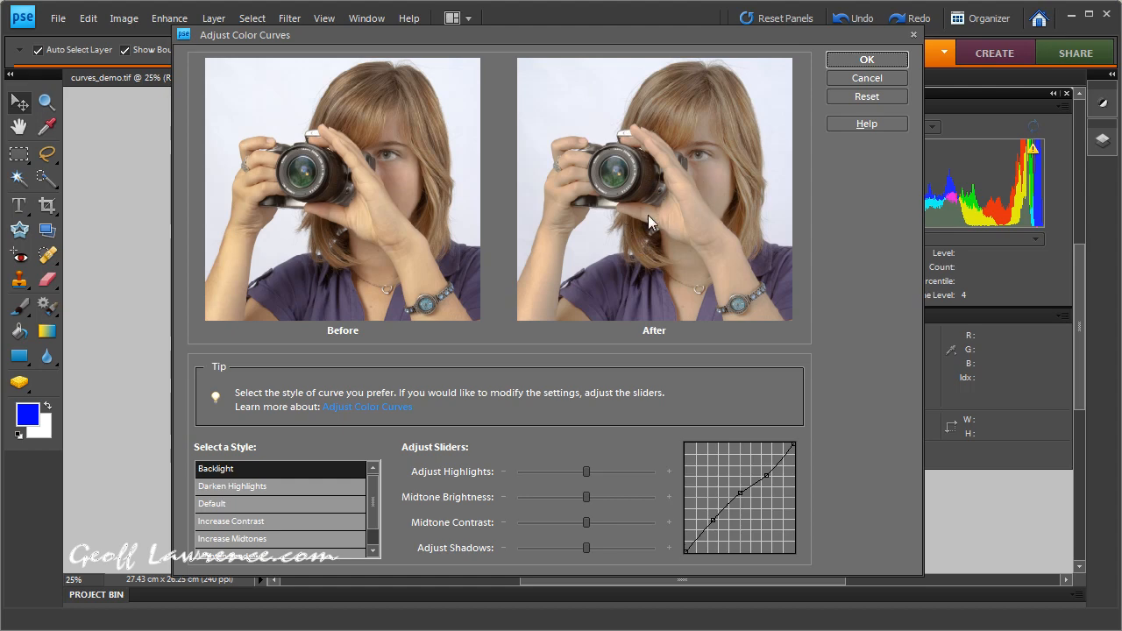
left_click(232, 486)
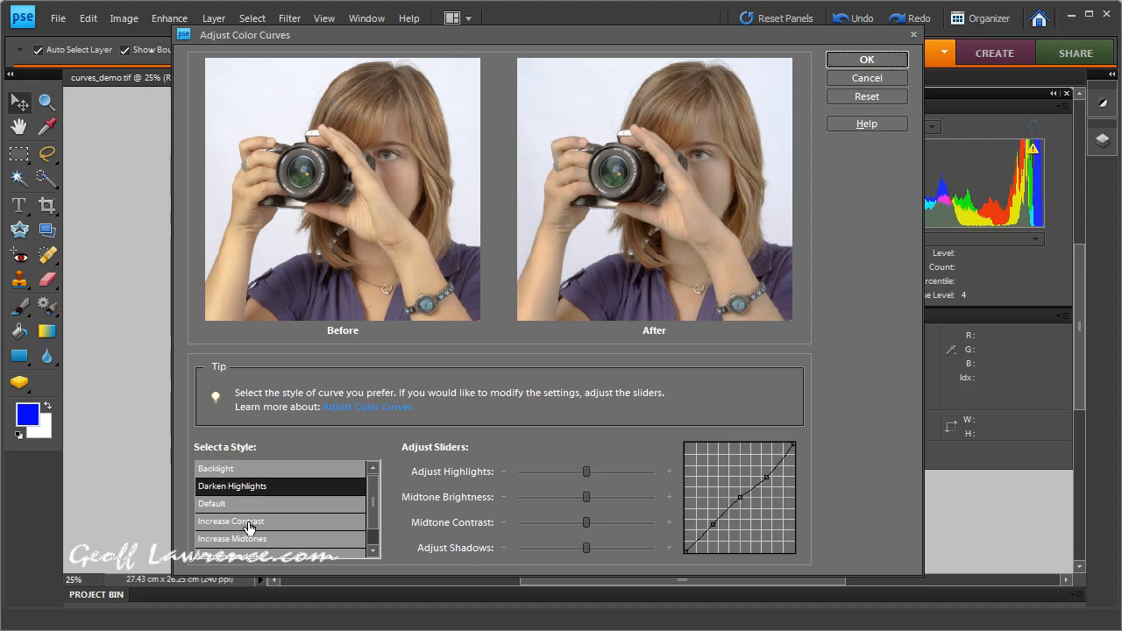
left_click(232, 521)
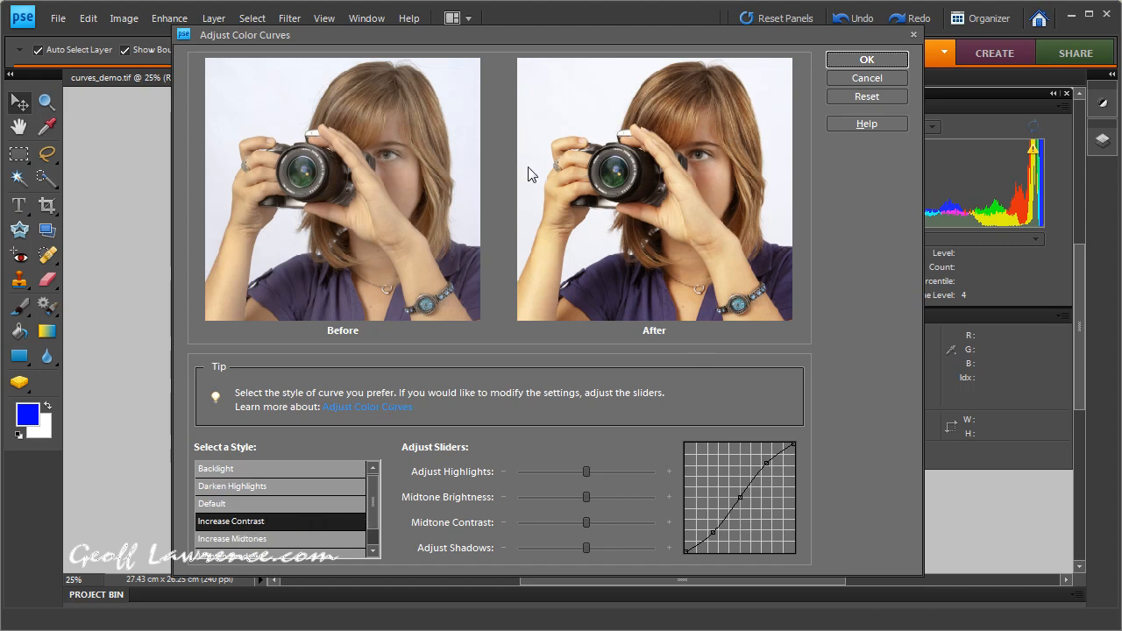
mouse_move(613, 208)
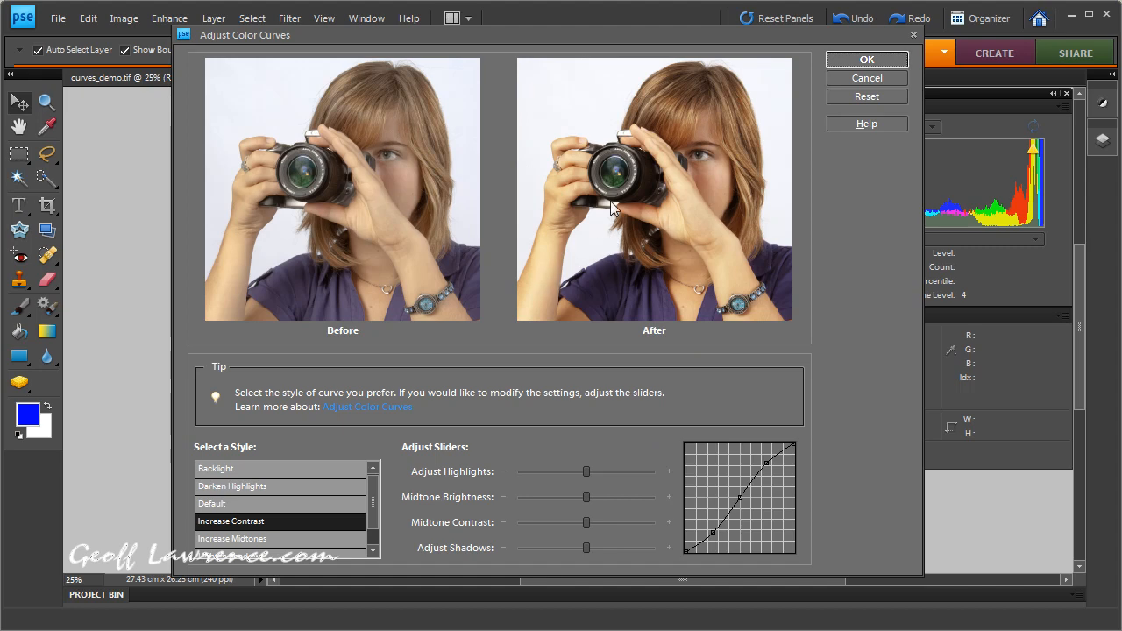
mouse_move(744, 112)
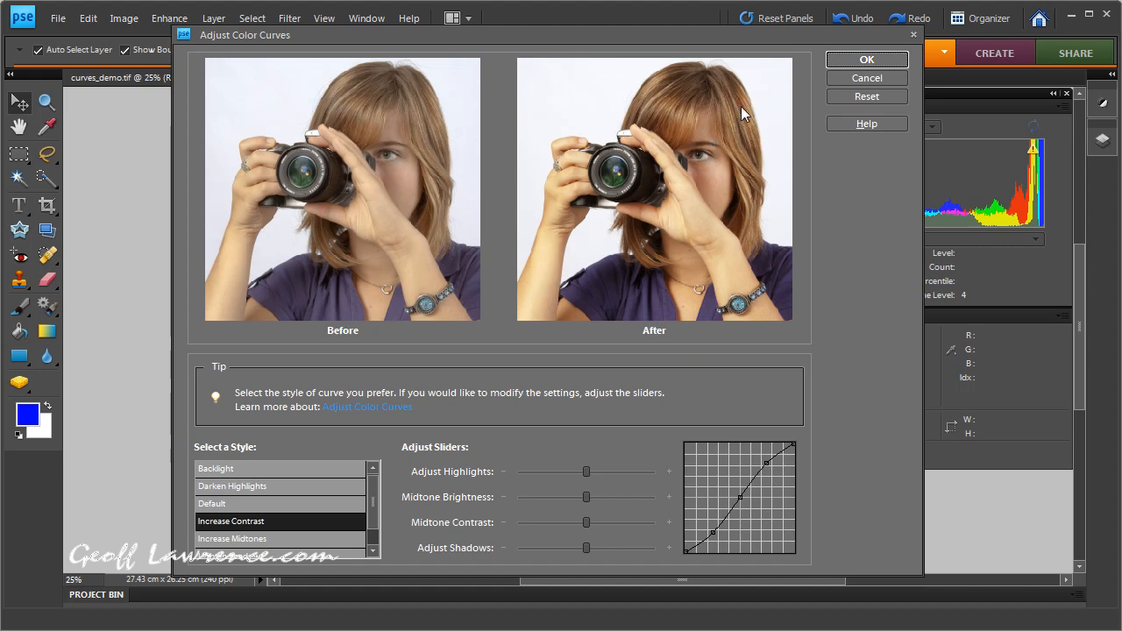
mouse_move(588, 442)
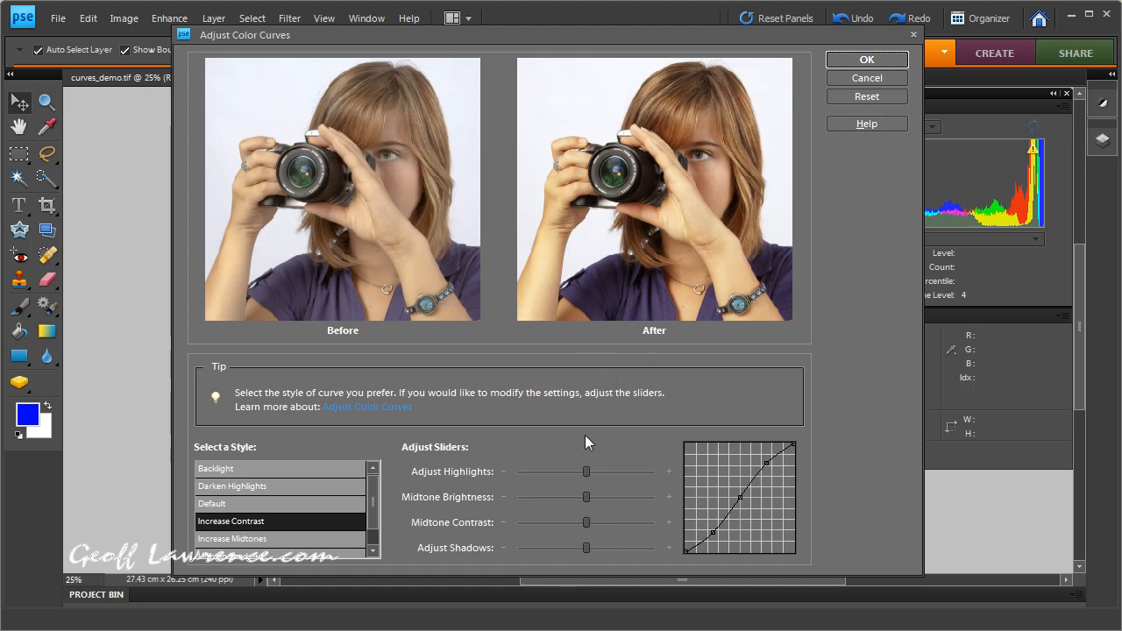
mouse_move(627, 525)
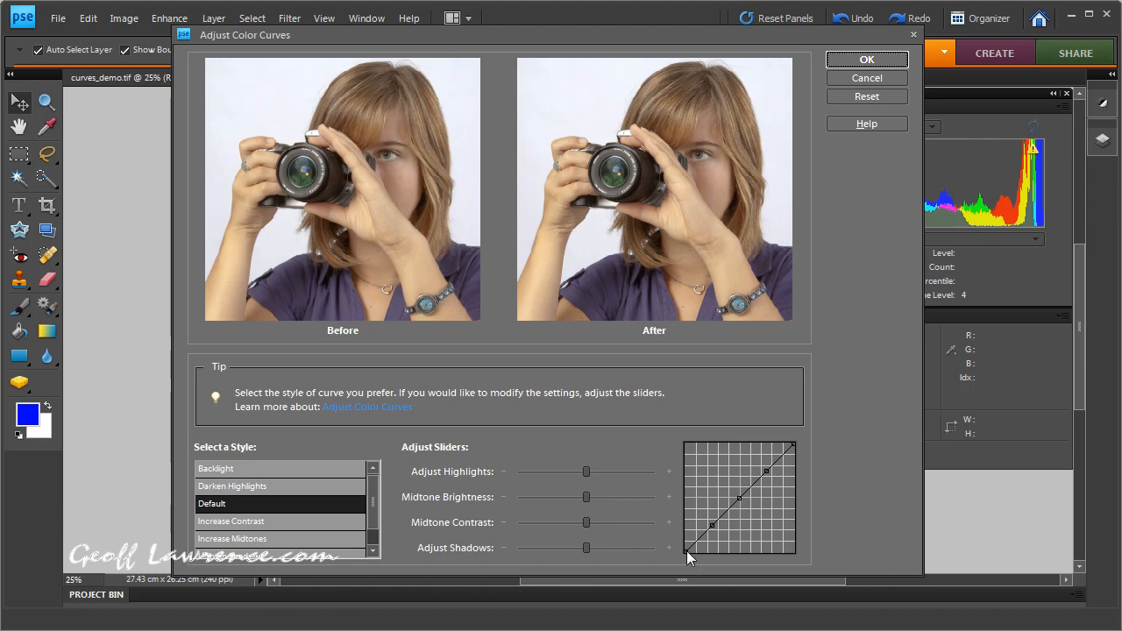
mouse_move(771, 449)
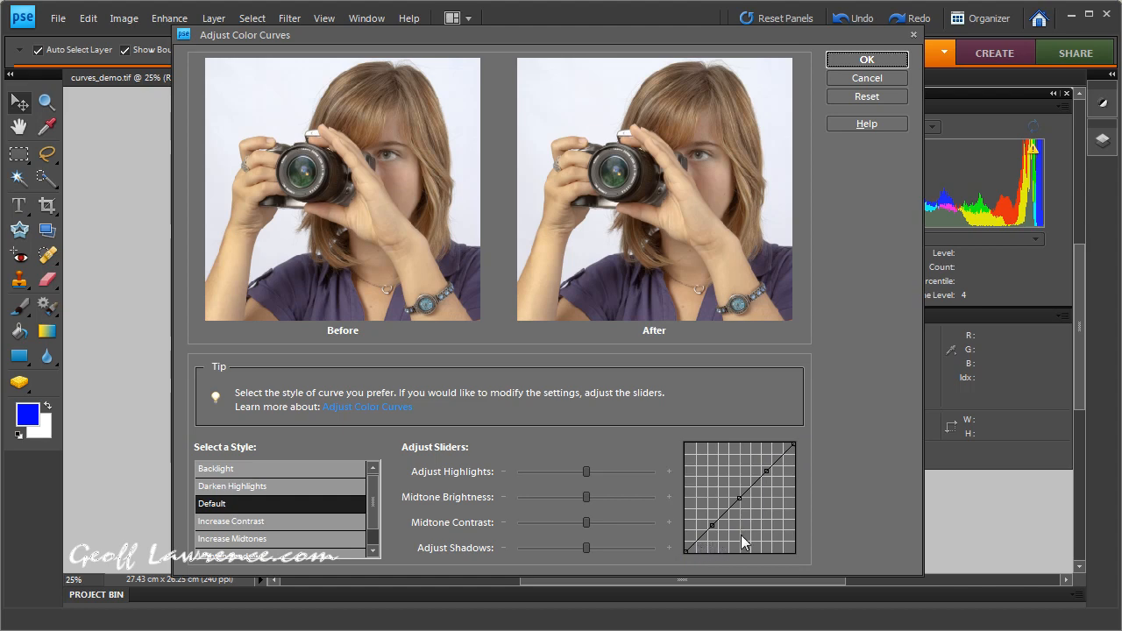
mouse_move(761, 540)
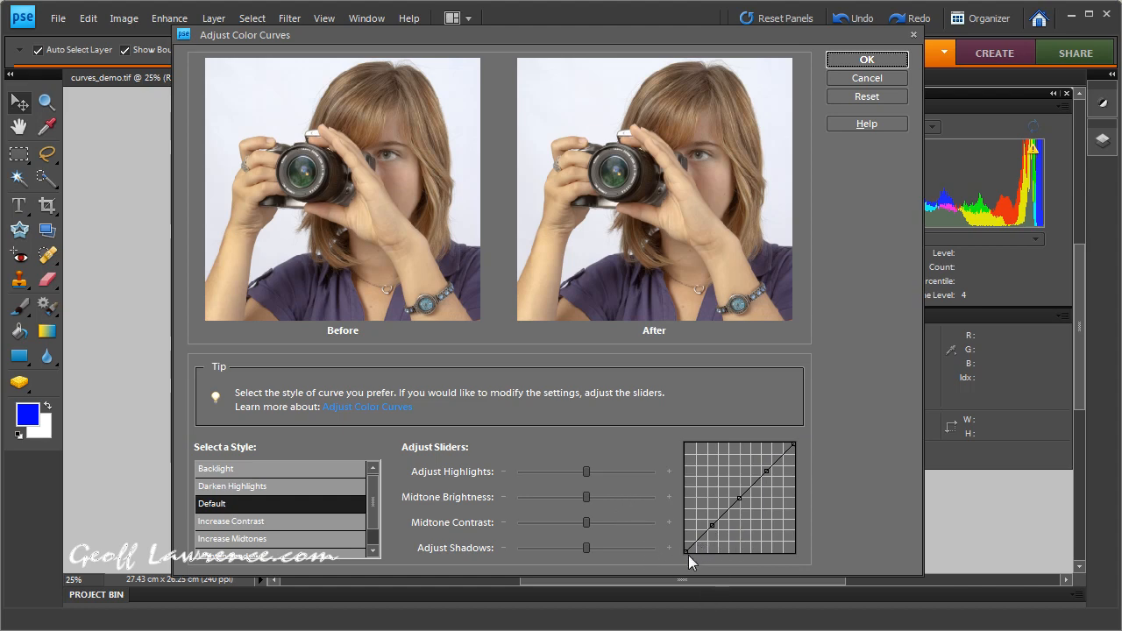
mouse_move(687, 561)
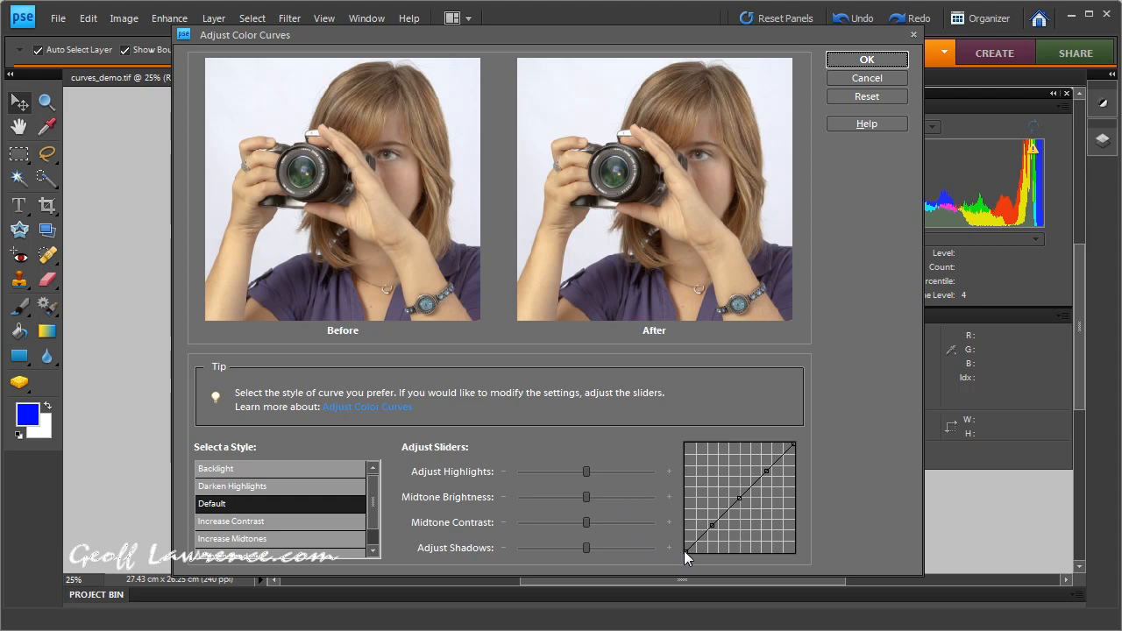
mouse_move(800, 449)
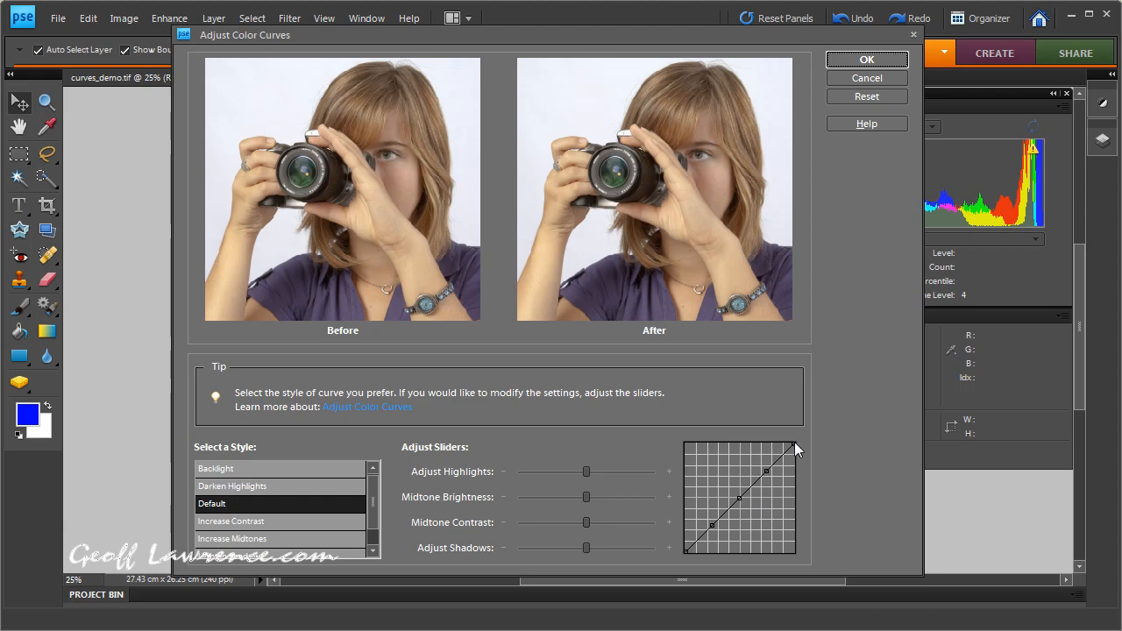
mouse_move(789, 456)
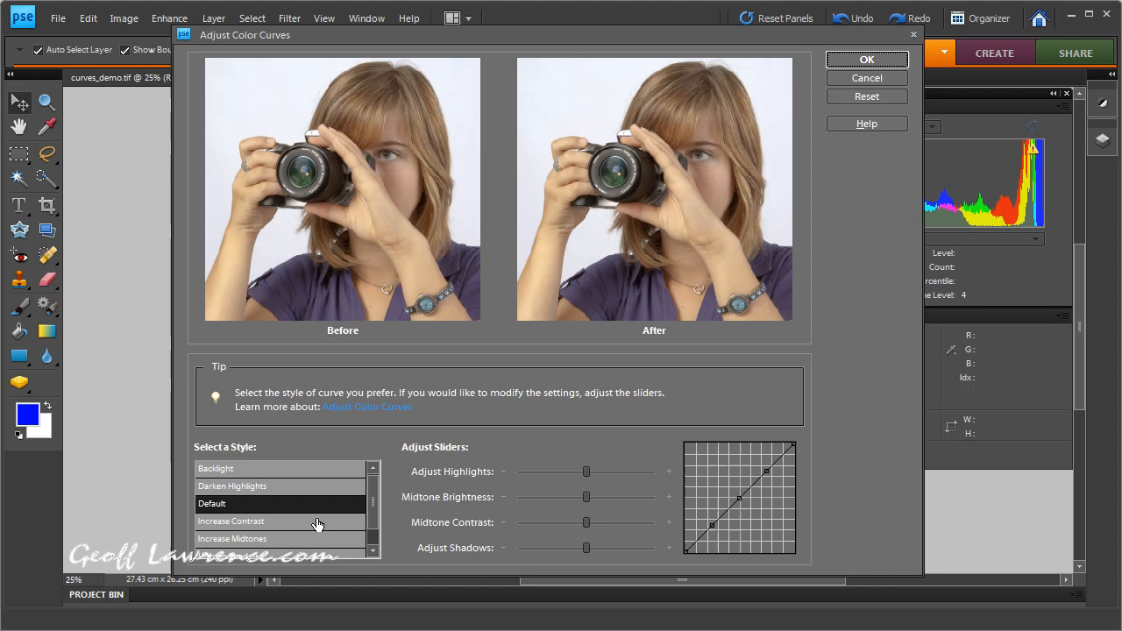
Reselect the Increase Contrast style so the After preview is punchier again.
left_click(232, 521)
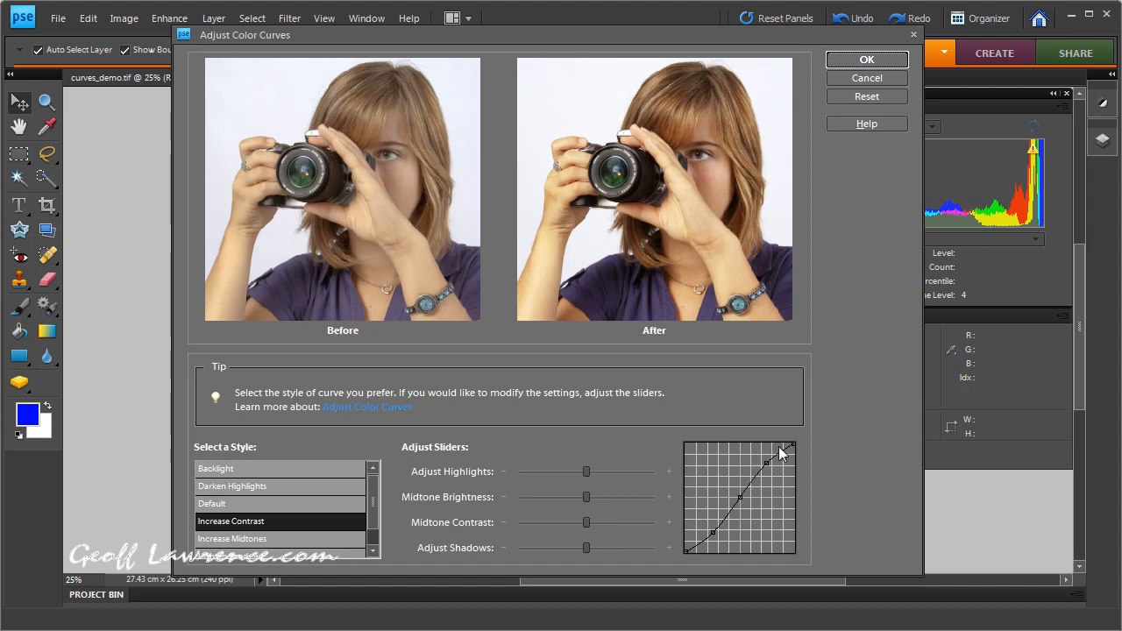
mouse_move(768, 466)
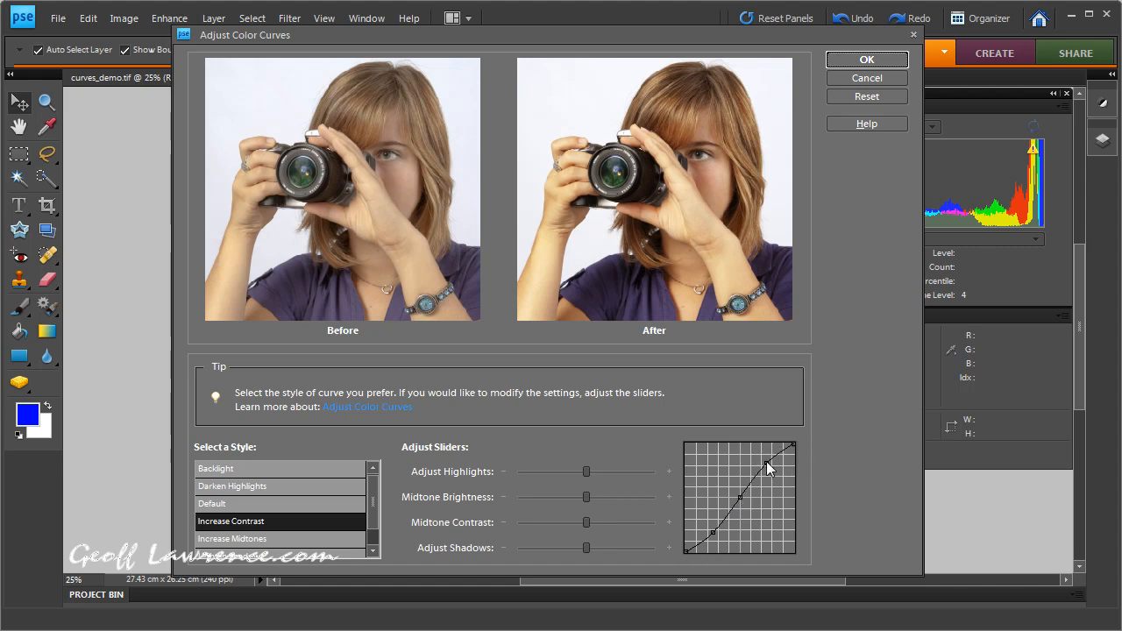
mouse_move(750, 491)
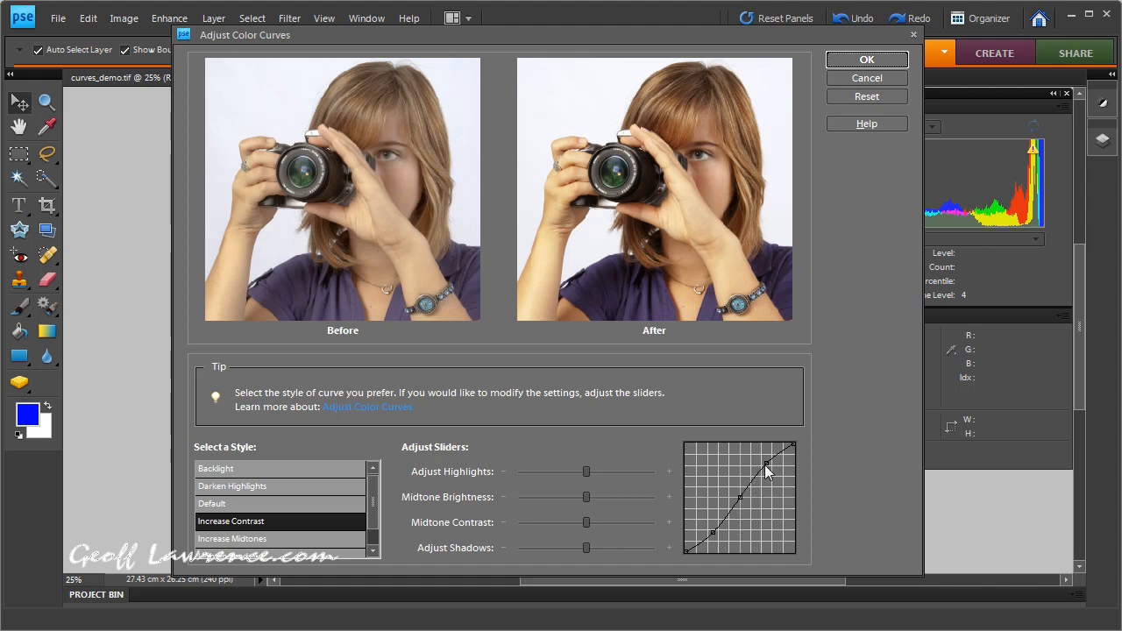
mouse_move(740, 192)
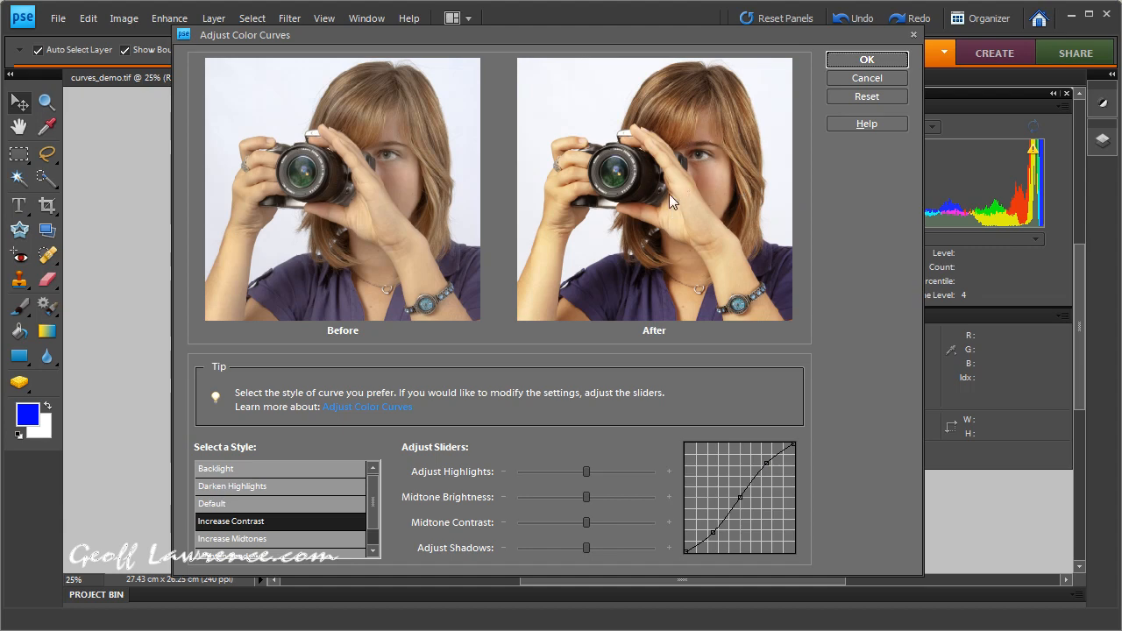
mouse_move(698, 160)
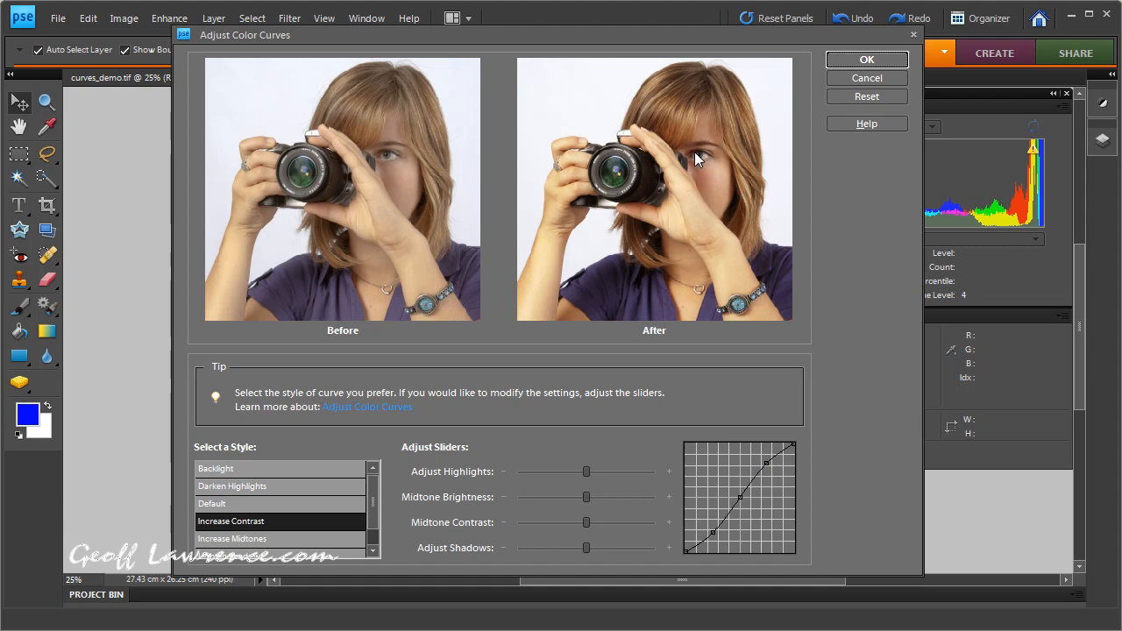
mouse_move(775, 477)
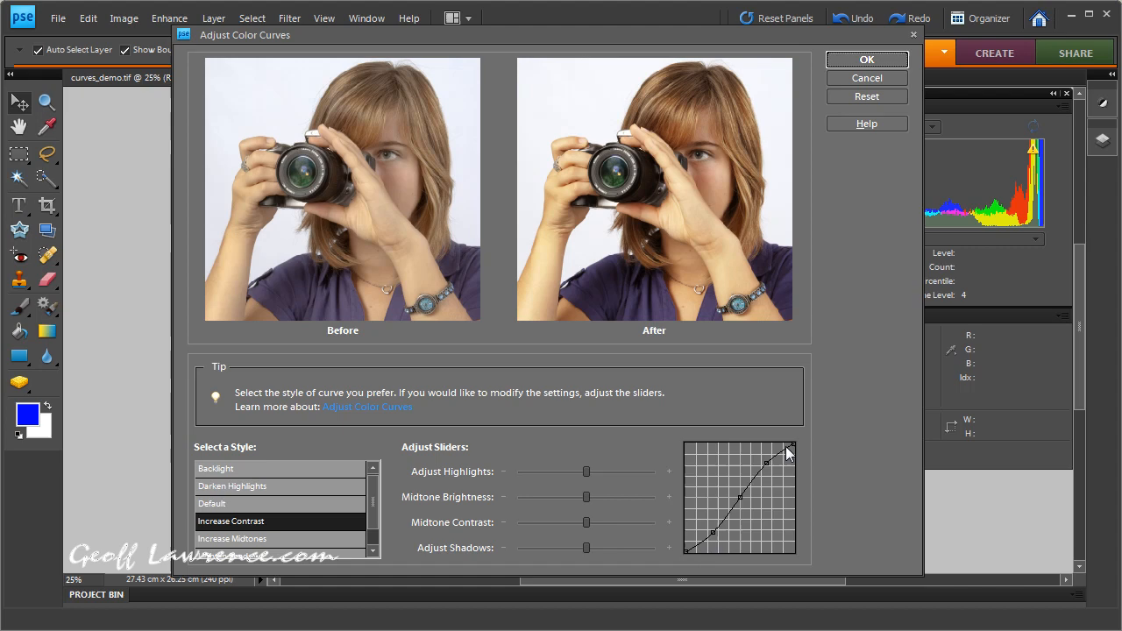
mouse_move(771, 473)
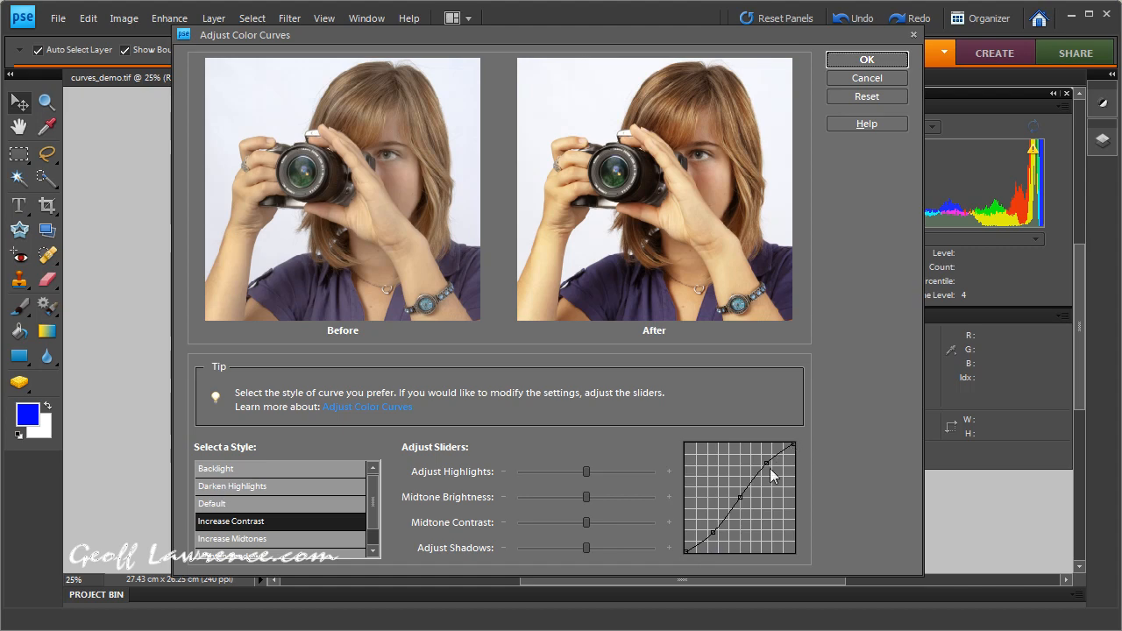
mouse_move(699, 554)
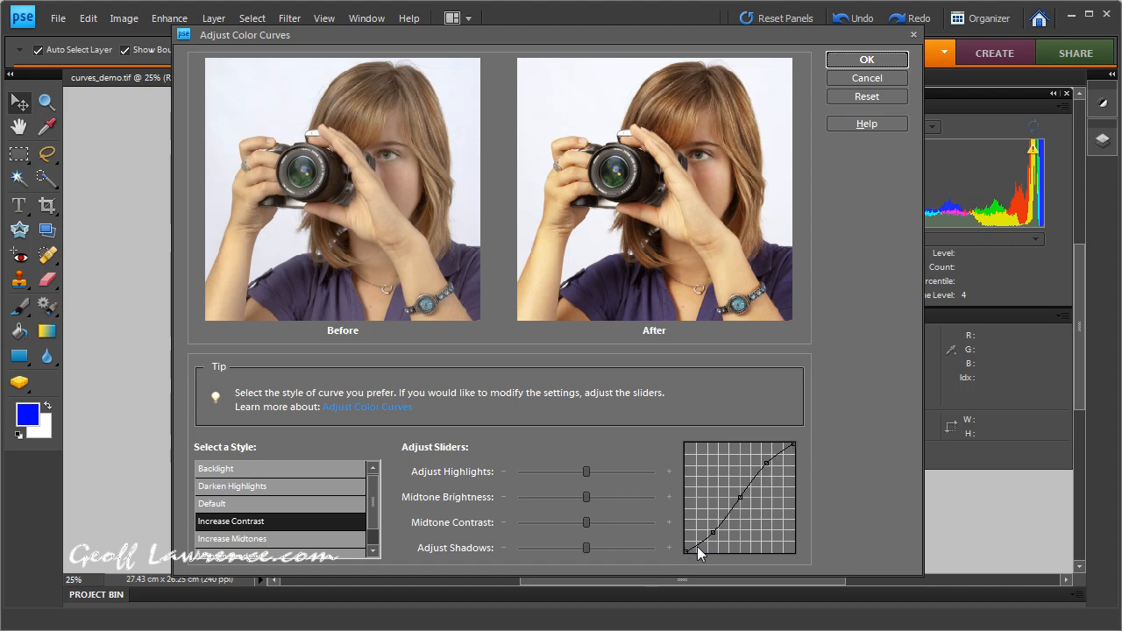
mouse_move(726, 123)
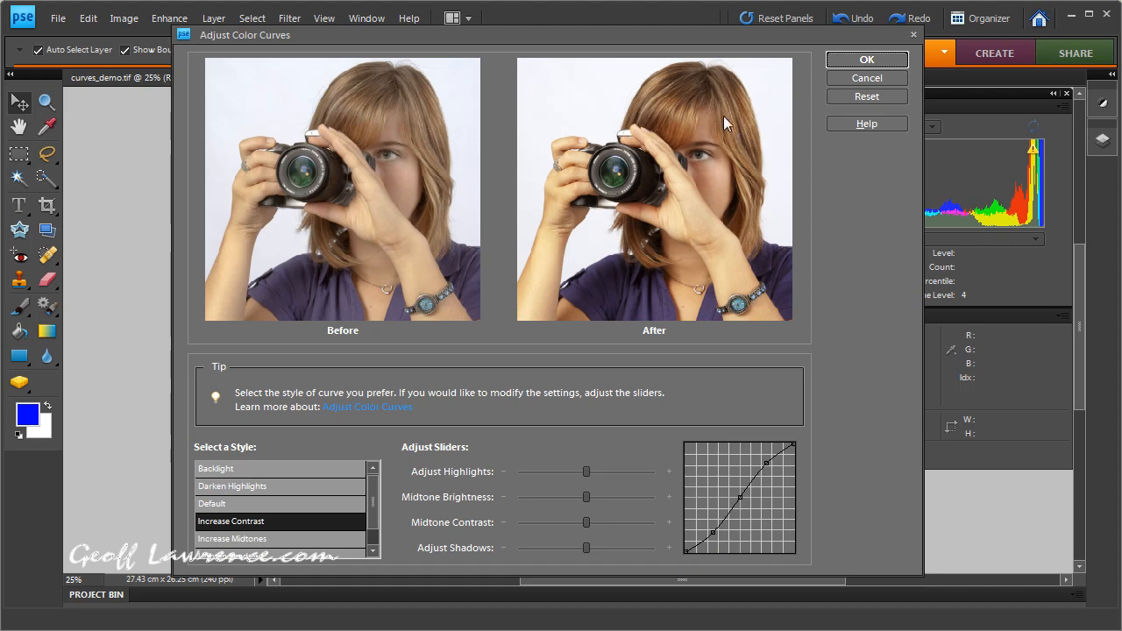
mouse_move(645, 220)
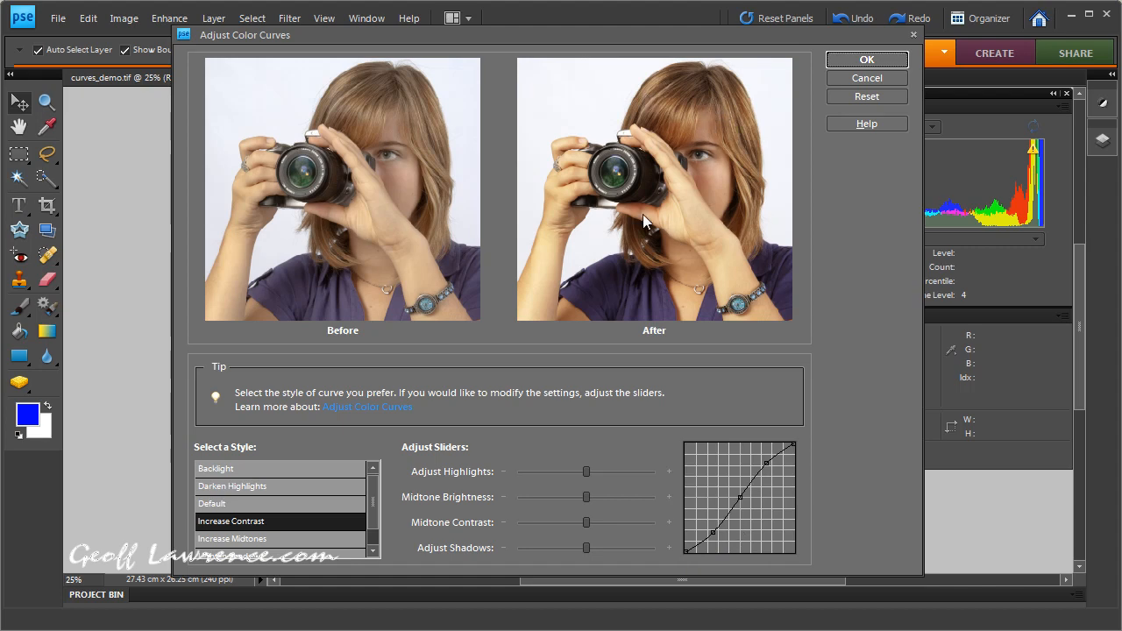
mouse_move(756, 459)
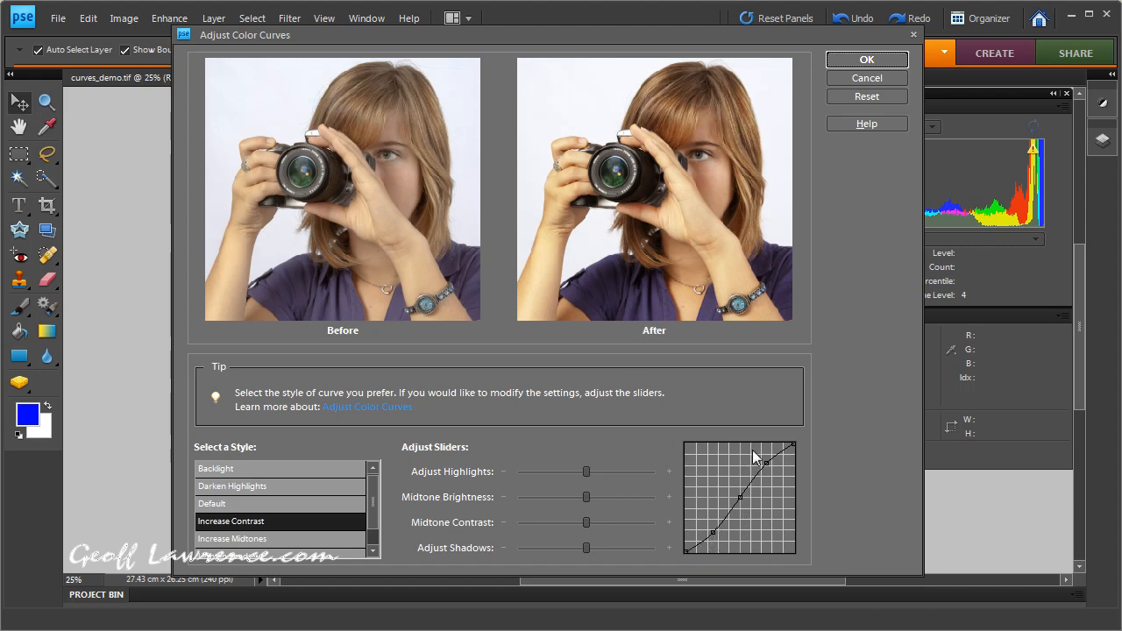
mouse_move(719, 154)
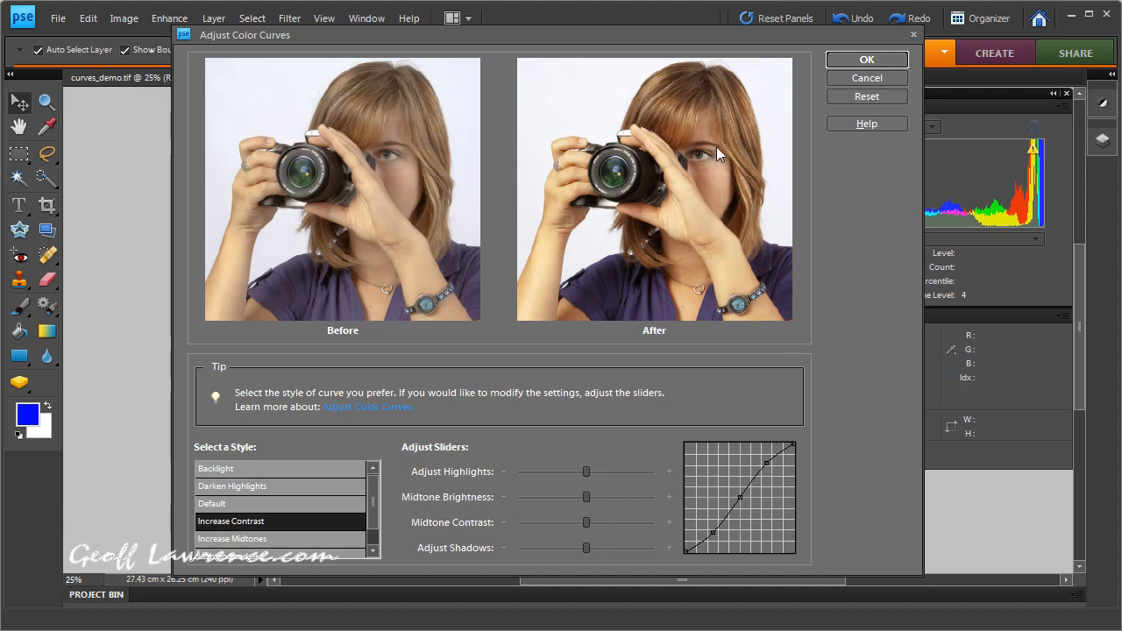
mouse_move(782, 87)
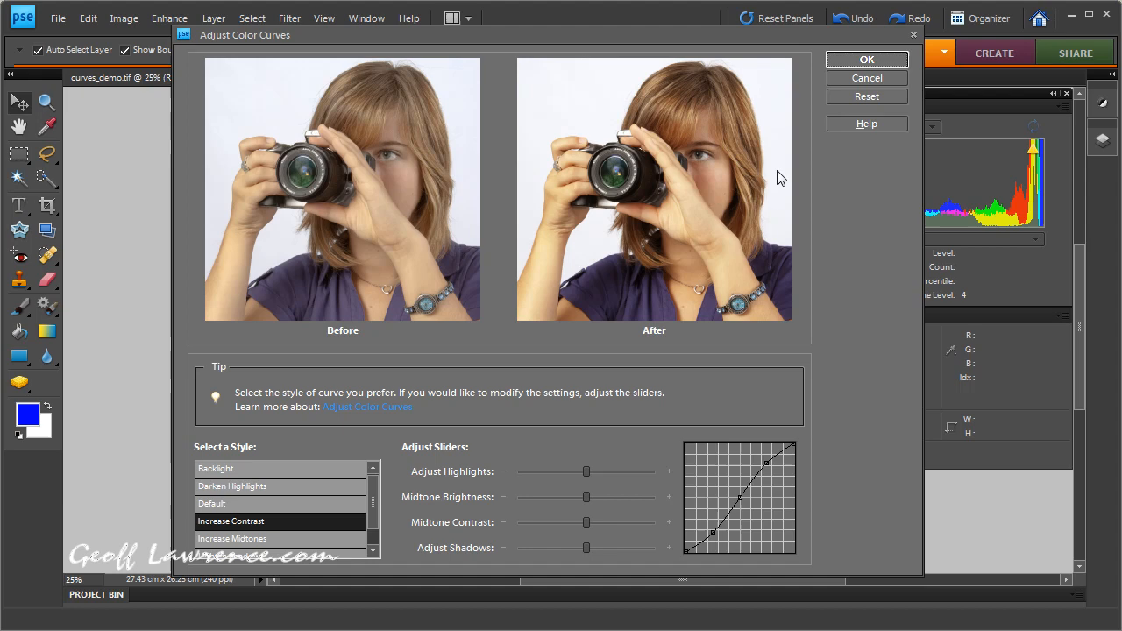
mouse_move(585, 91)
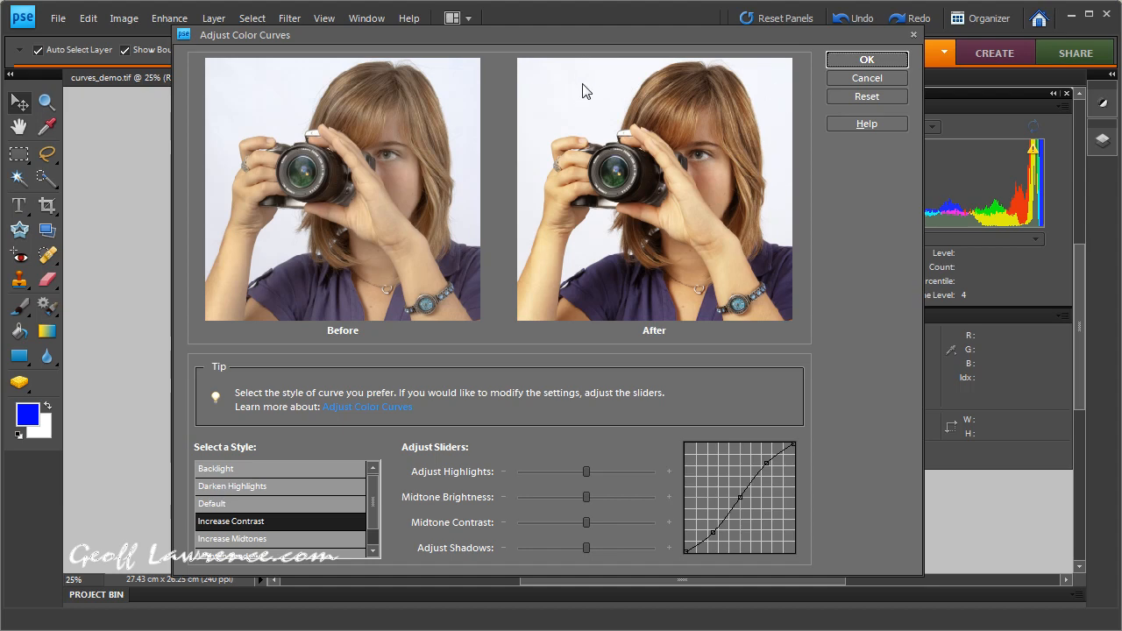
mouse_move(693, 324)
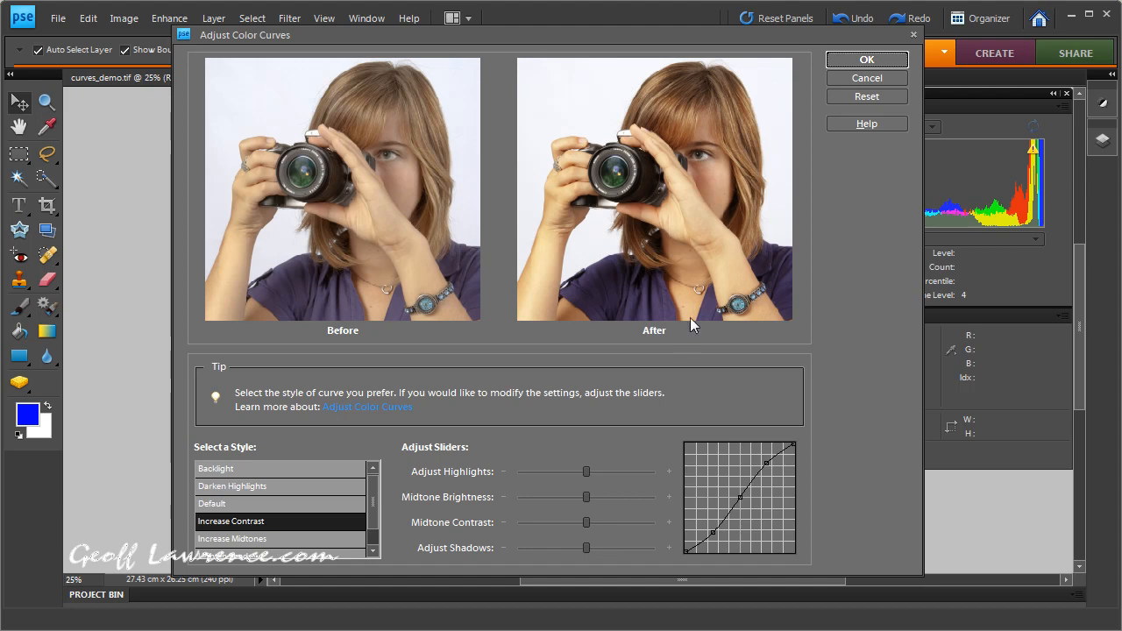
mouse_move(700, 109)
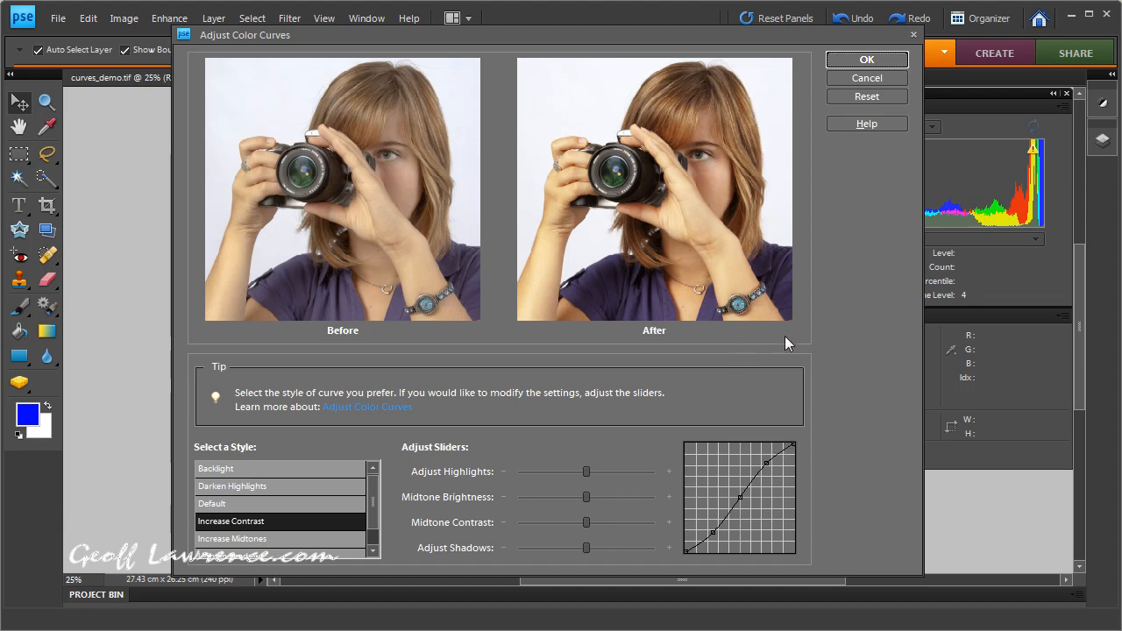
mouse_move(782, 447)
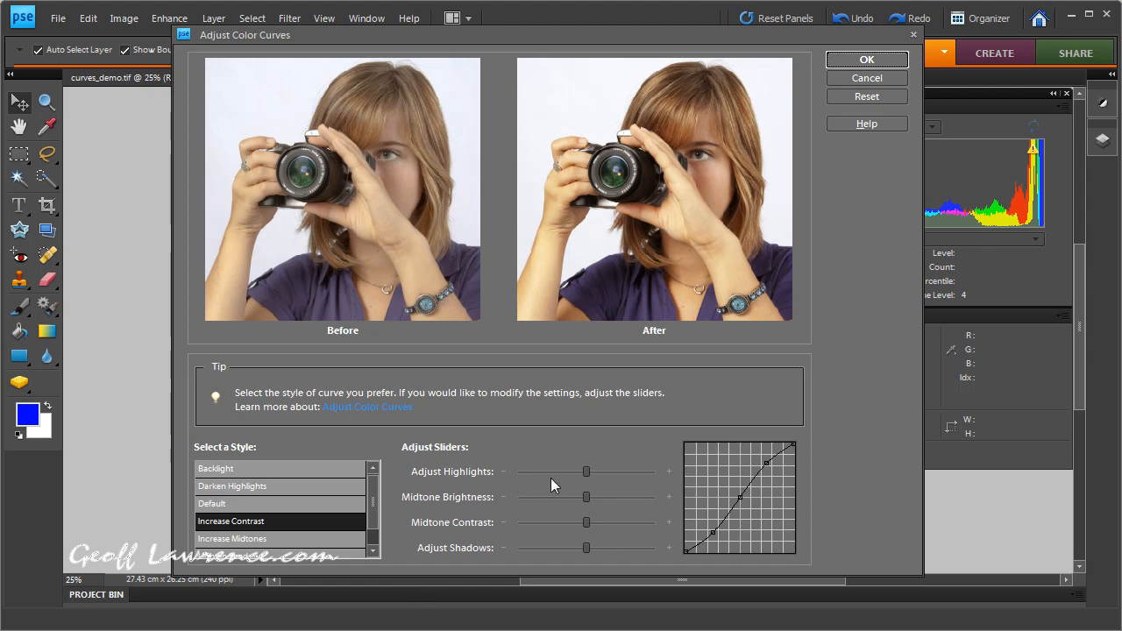
mouse_move(586, 554)
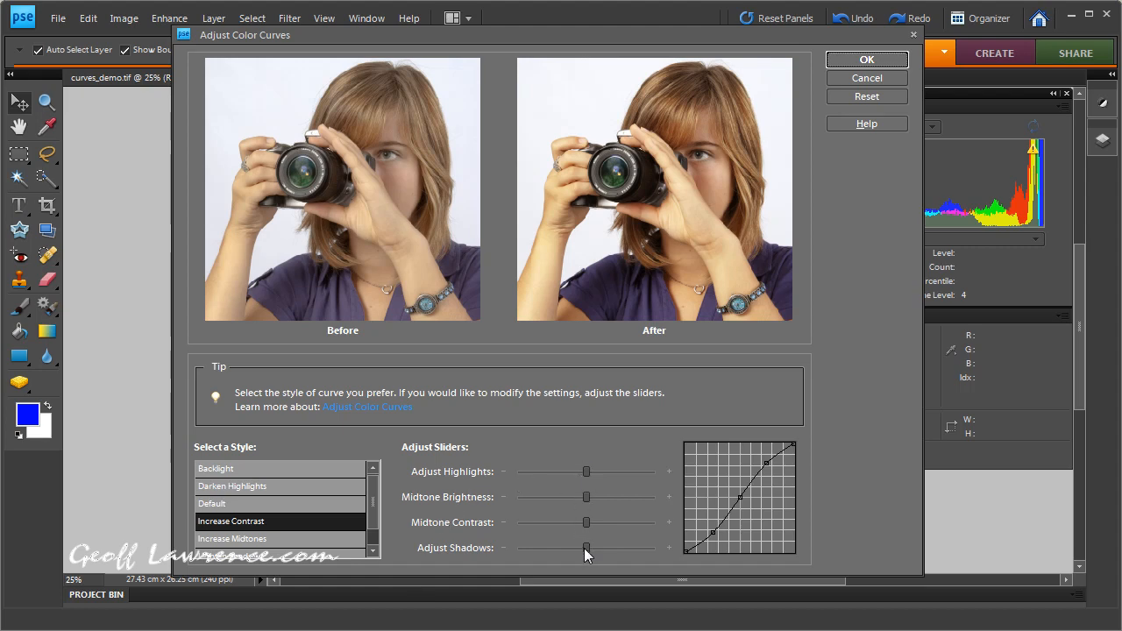
mouse_move(589, 477)
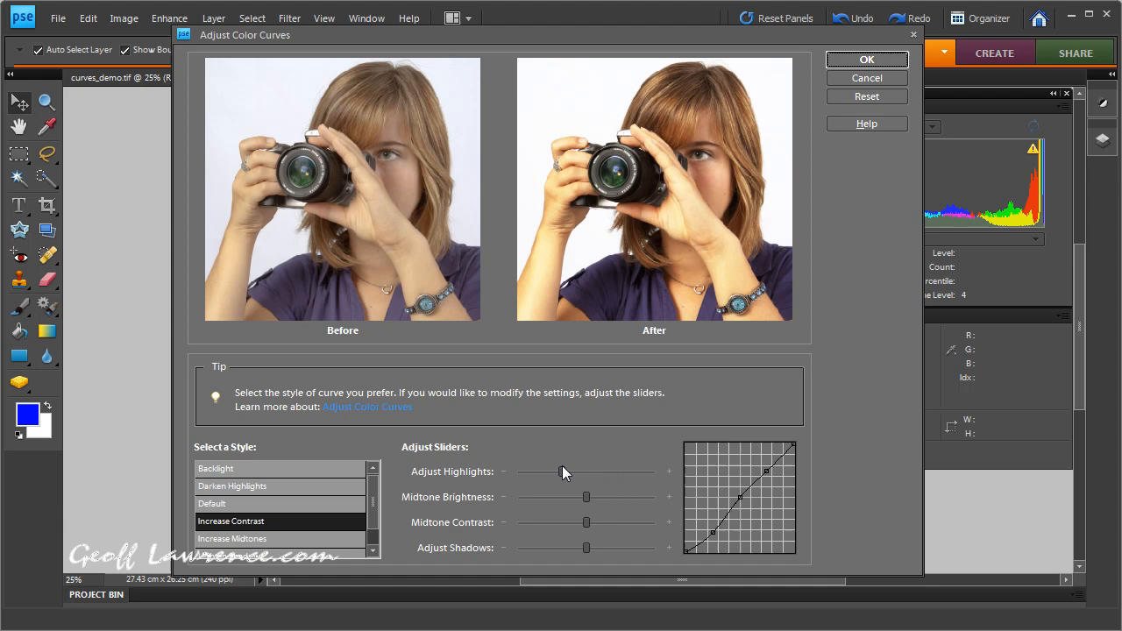
left_click_drag(561, 471, 585, 472)
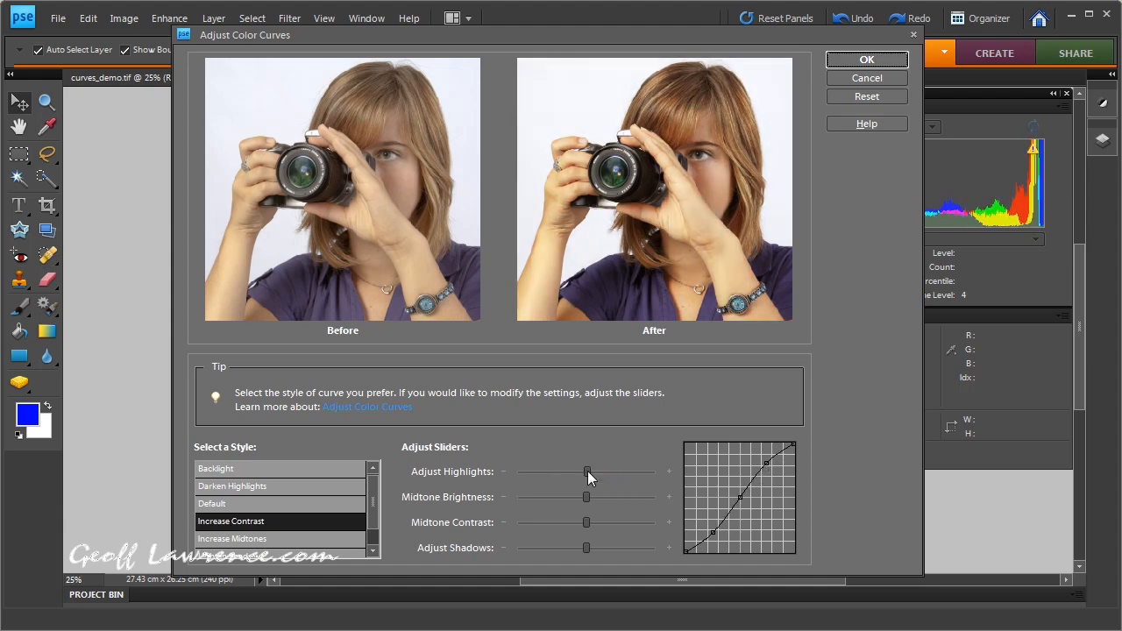
mouse_move(717, 260)
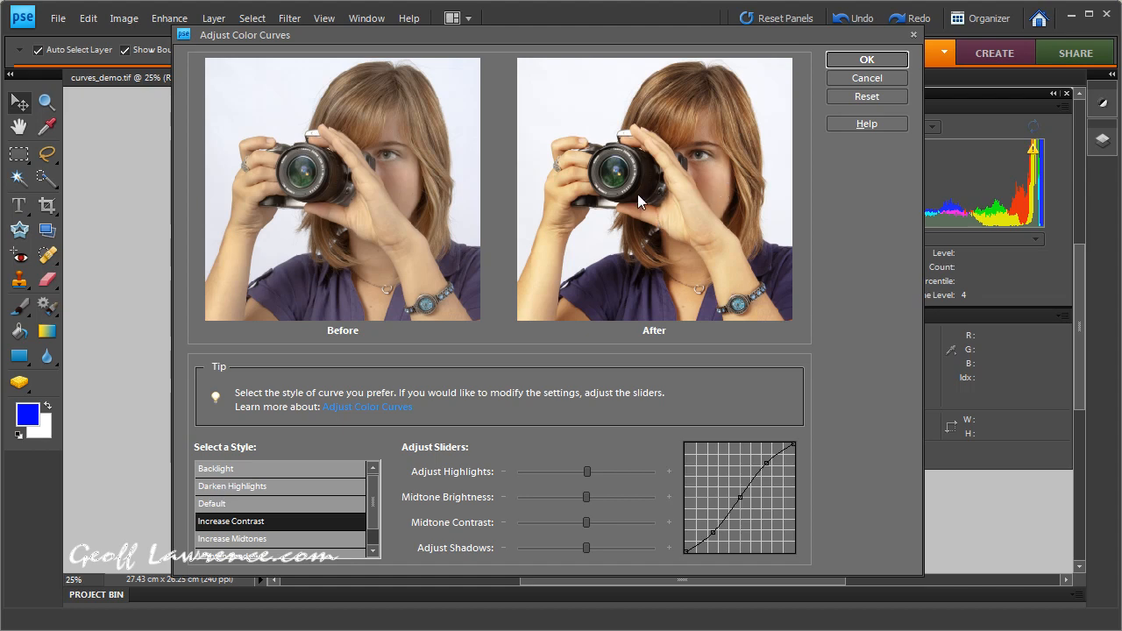
left_click_drag(587, 471, 594, 472)
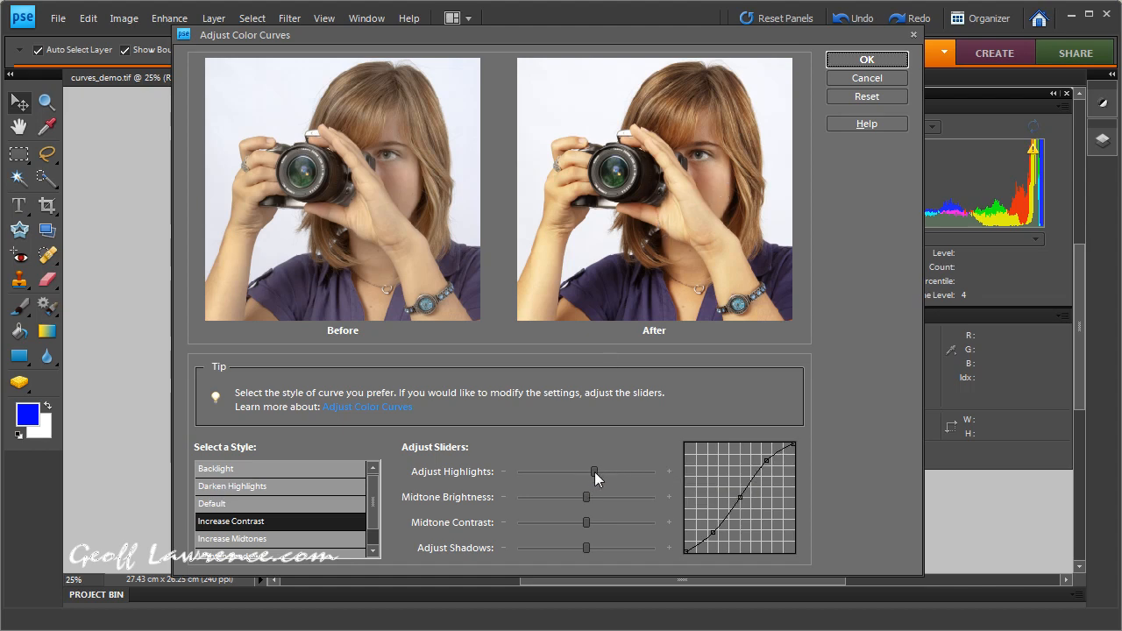
left_click_drag(595, 472, 613, 472)
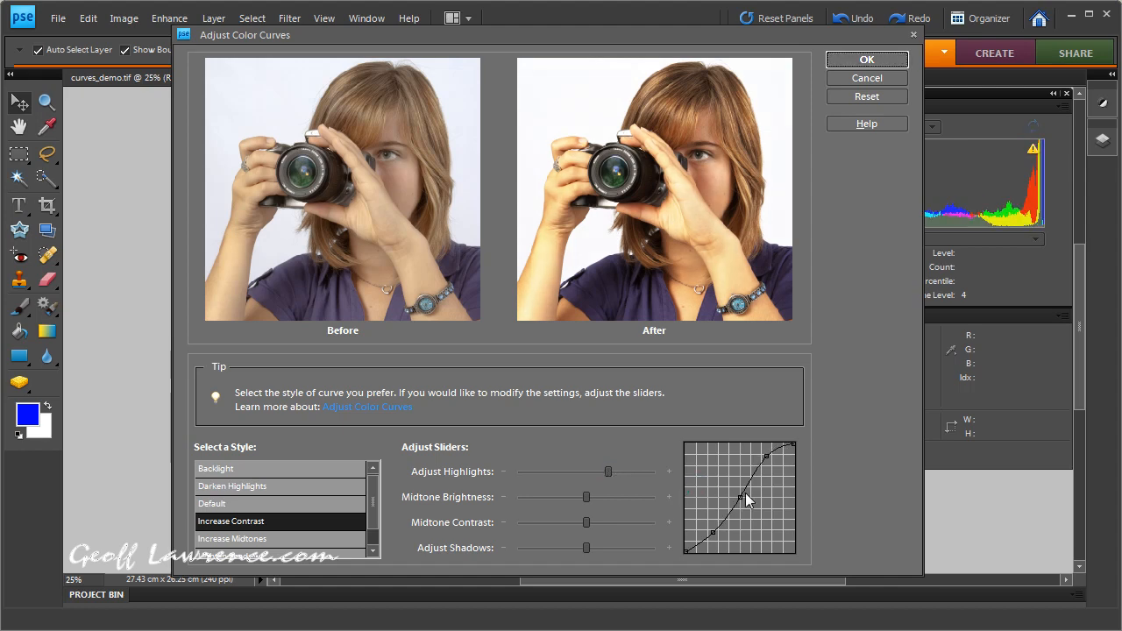
left_click_drag(608, 472, 613, 472)
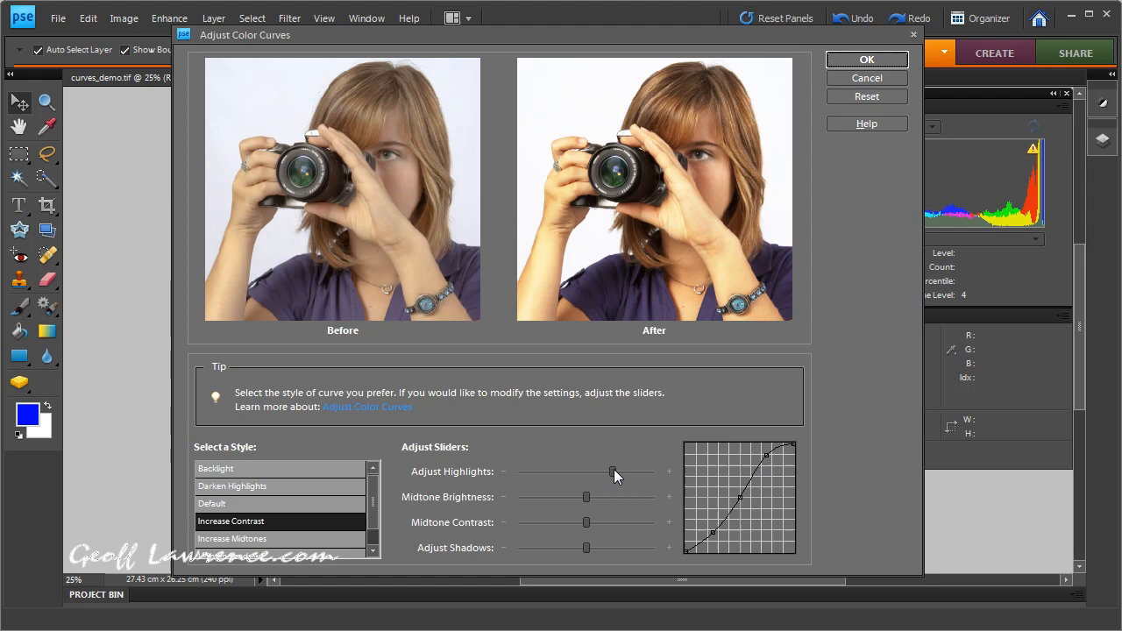
left_click_drag(613, 471, 568, 472)
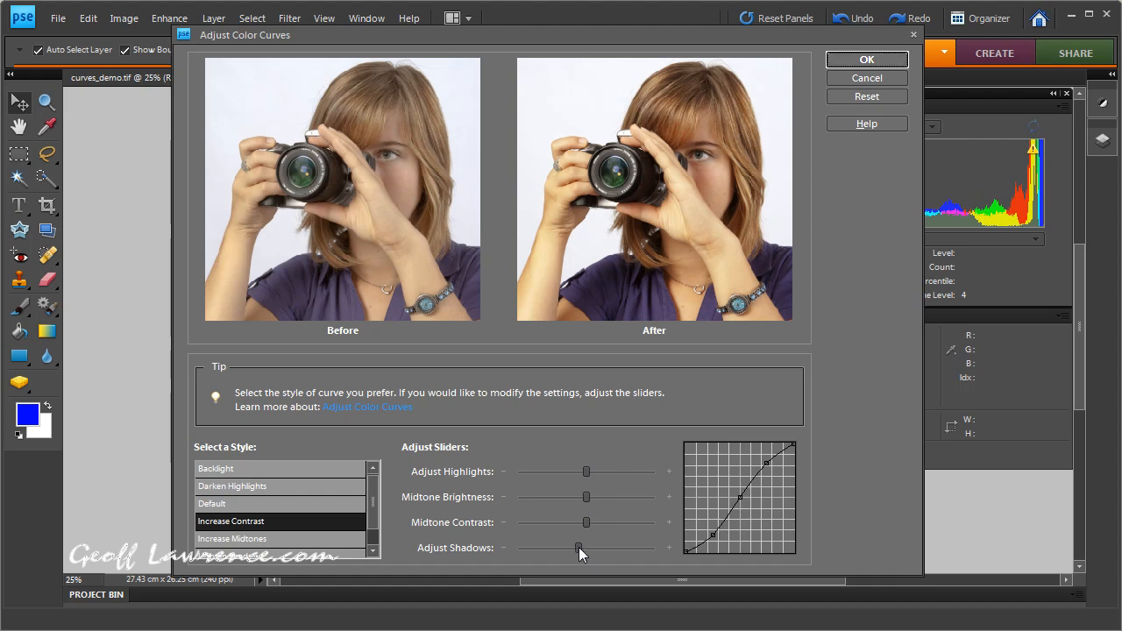
left_click_drag(586, 547, 577, 547)
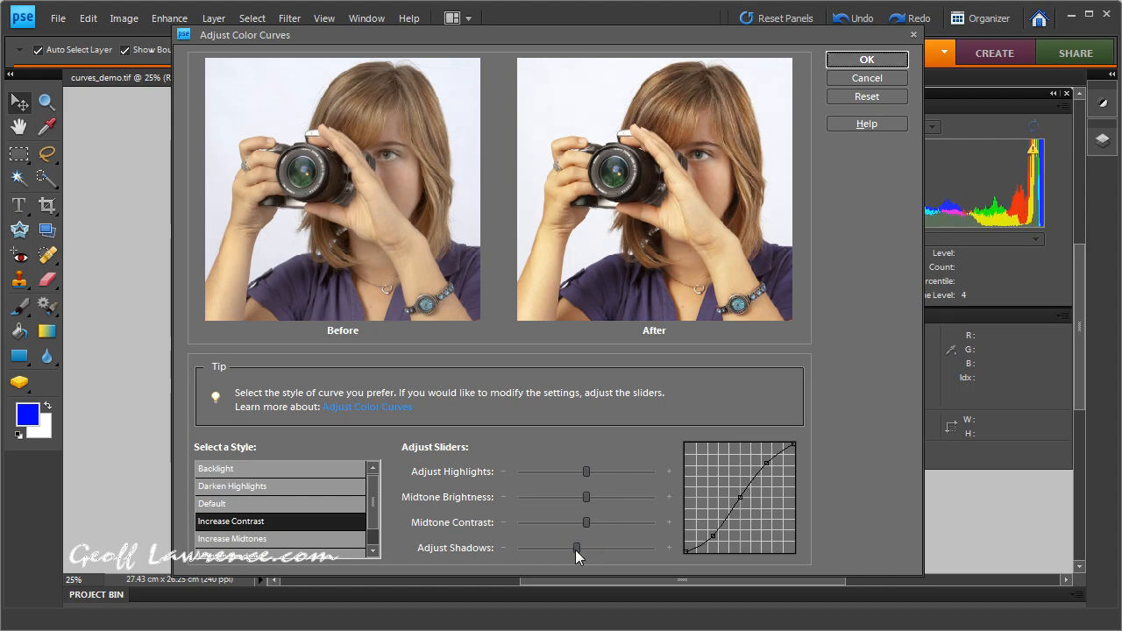
left_click_drag(577, 547, 599, 547)
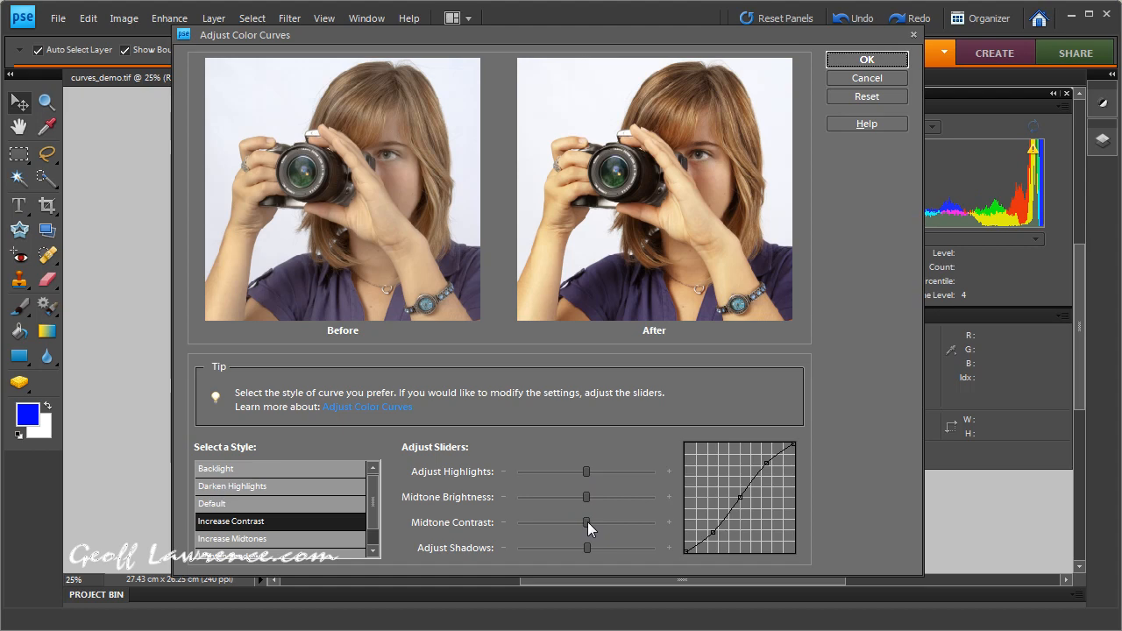
left_click_drag(587, 522, 568, 523)
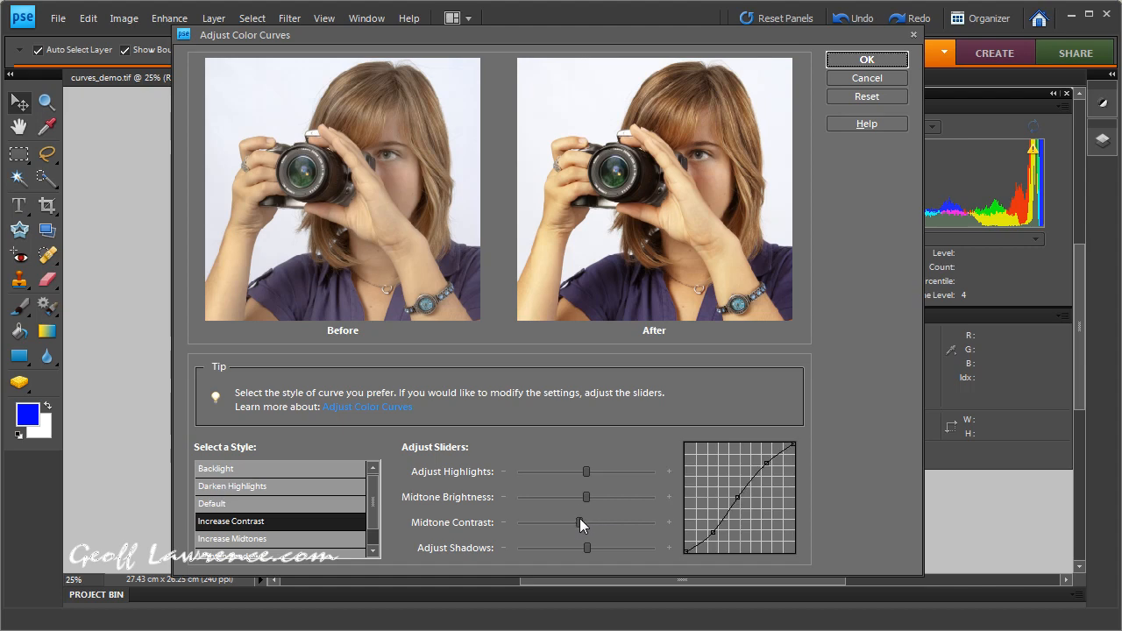
left_click_drag(586, 522, 577, 522)
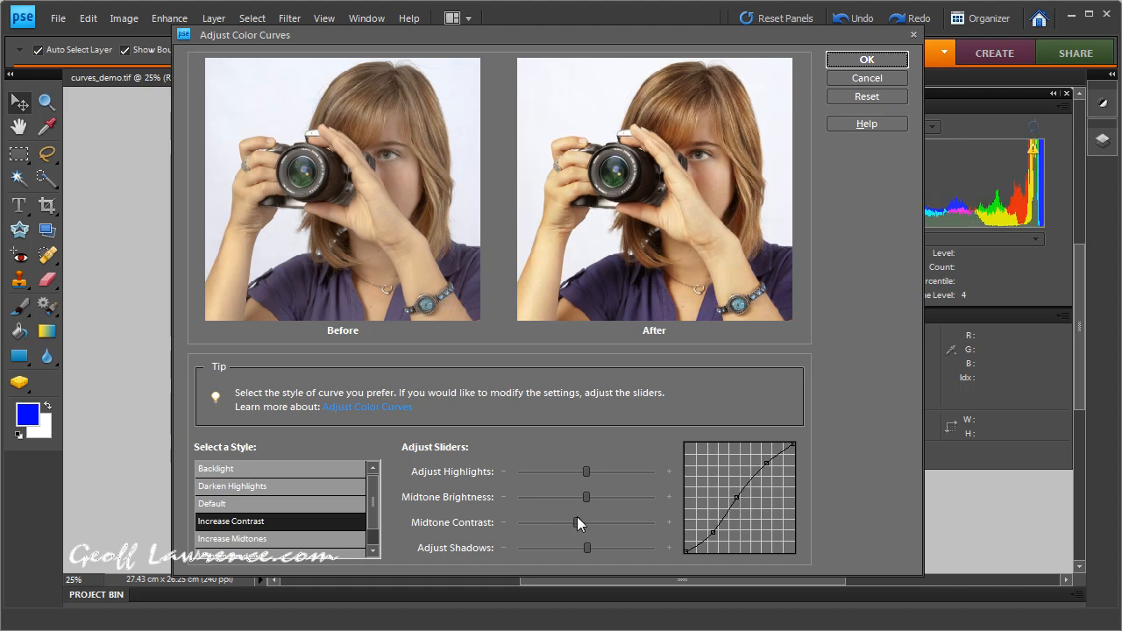
left_click_drag(586, 522, 579, 523)
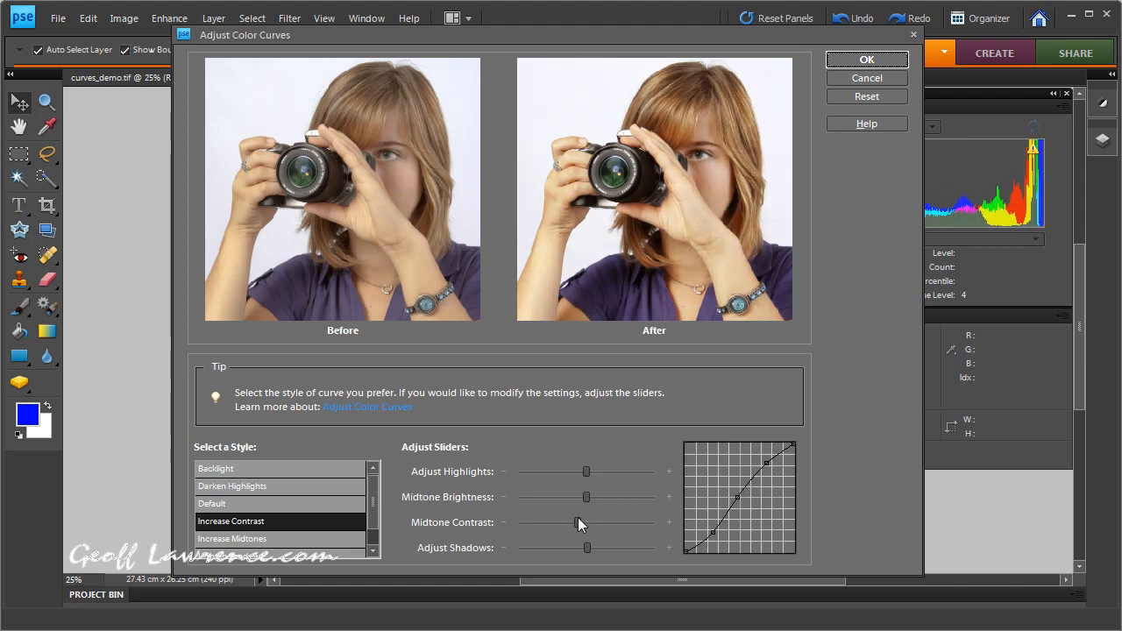
left_click_drag(575, 522, 587, 523)
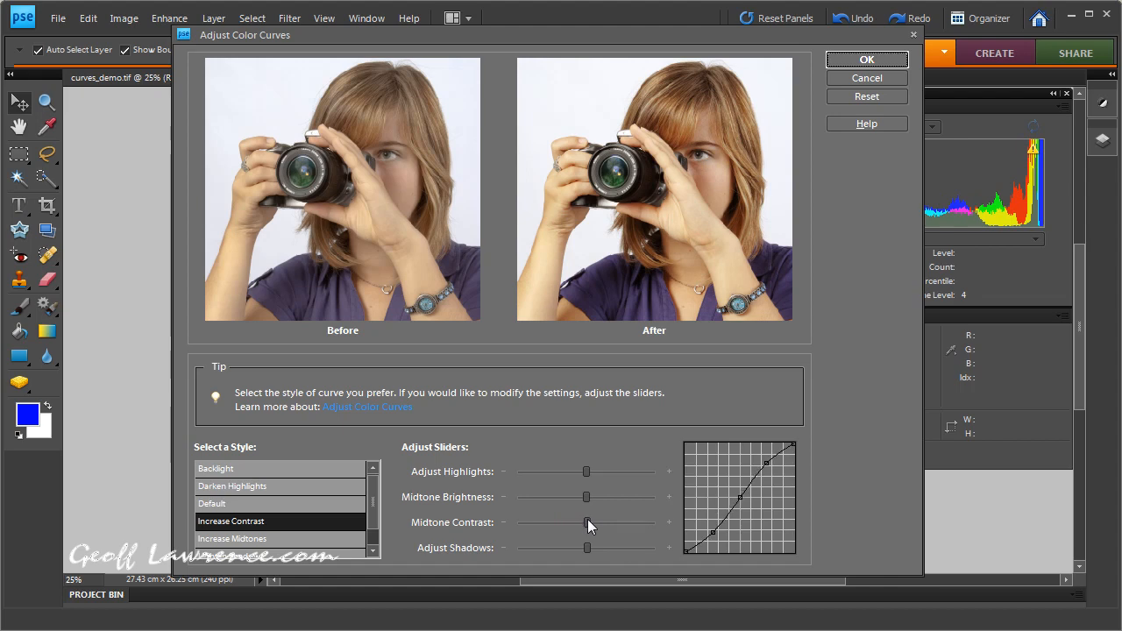
left_click(210, 503)
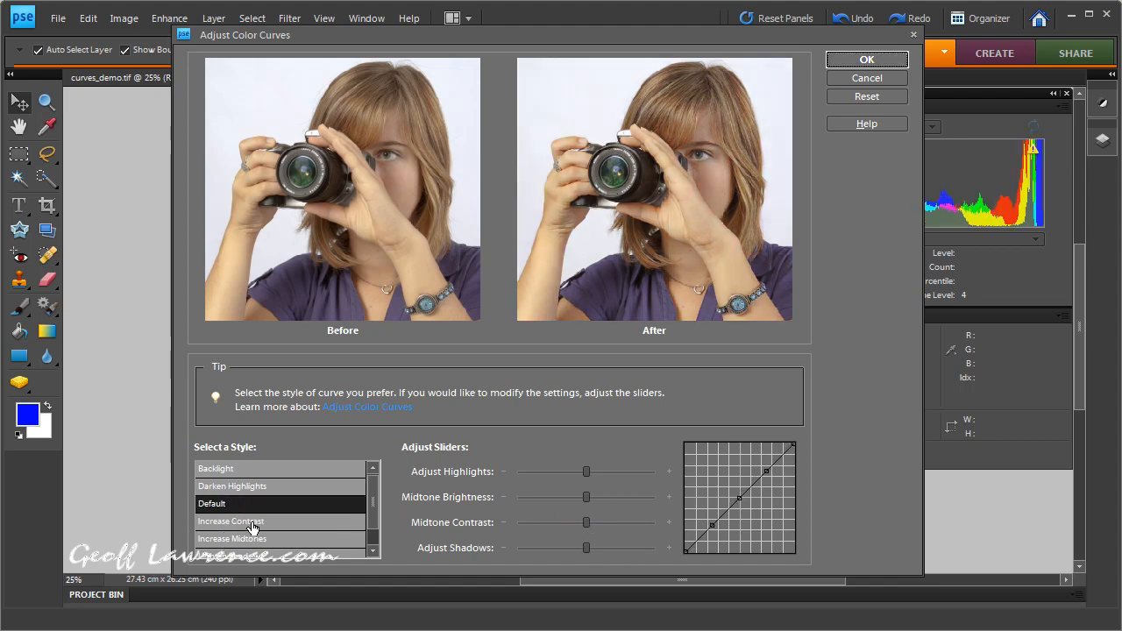
left_click(231, 521)
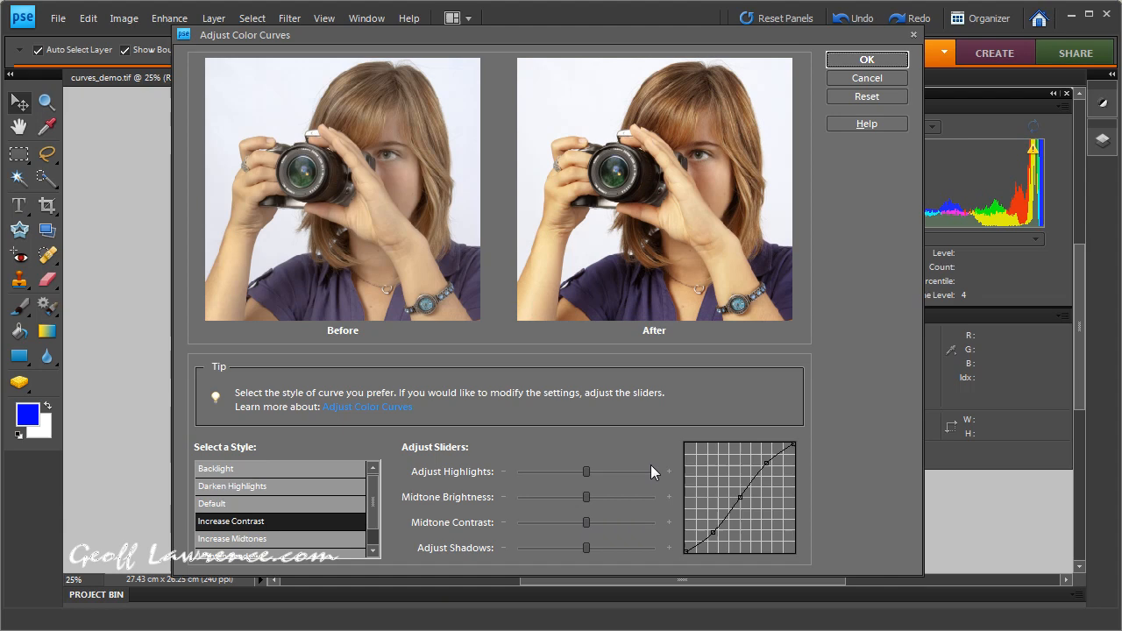
mouse_move(715, 196)
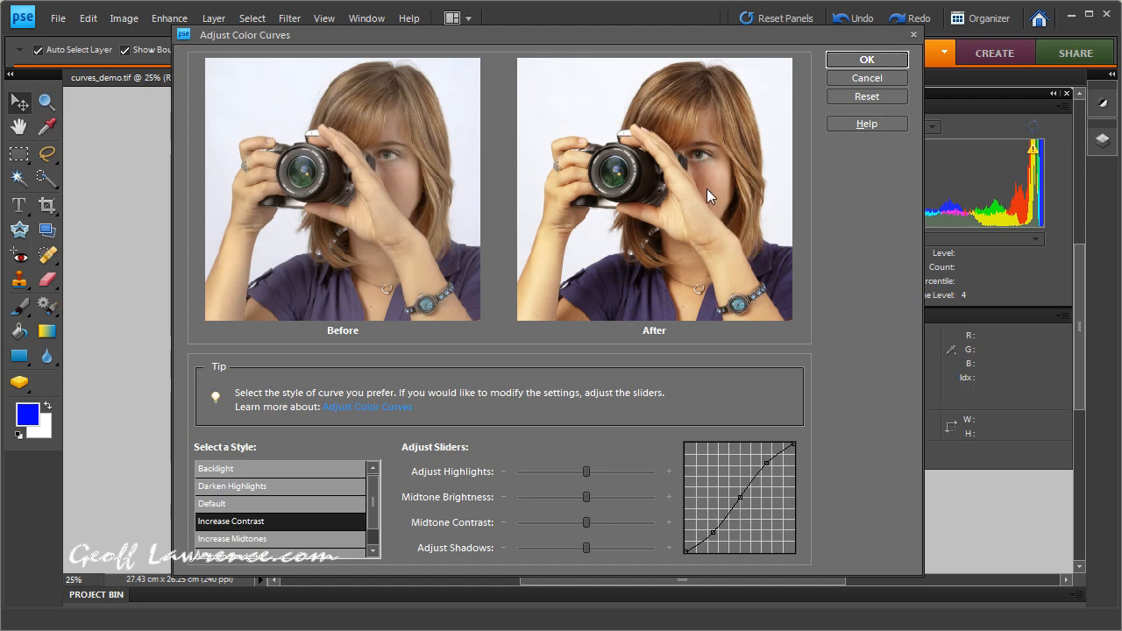
mouse_move(540, 277)
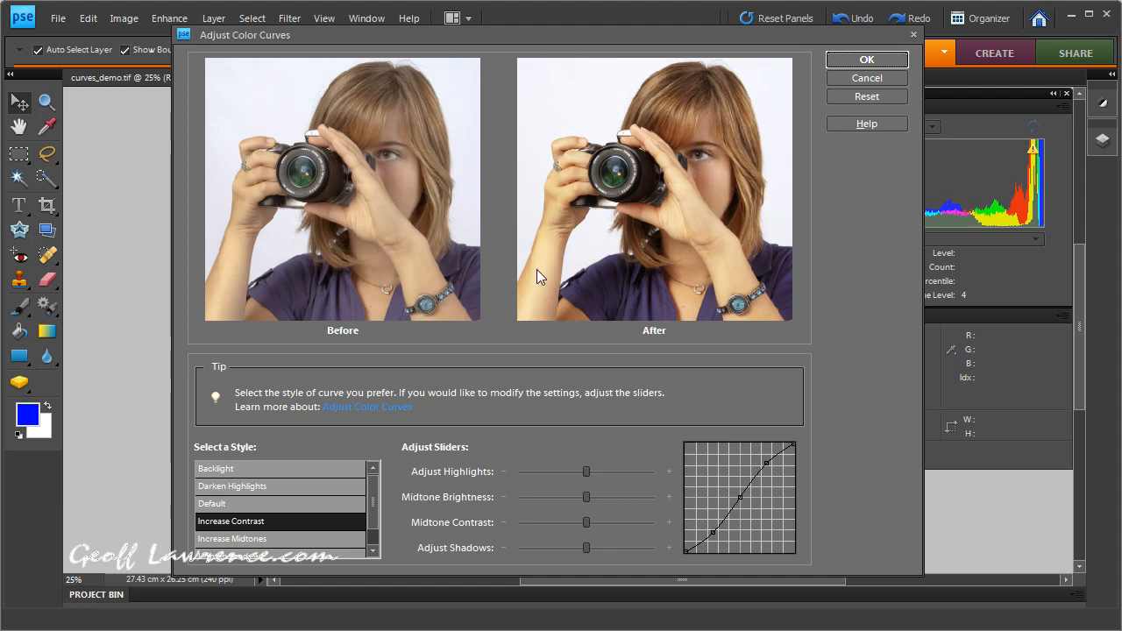
mouse_move(533, 289)
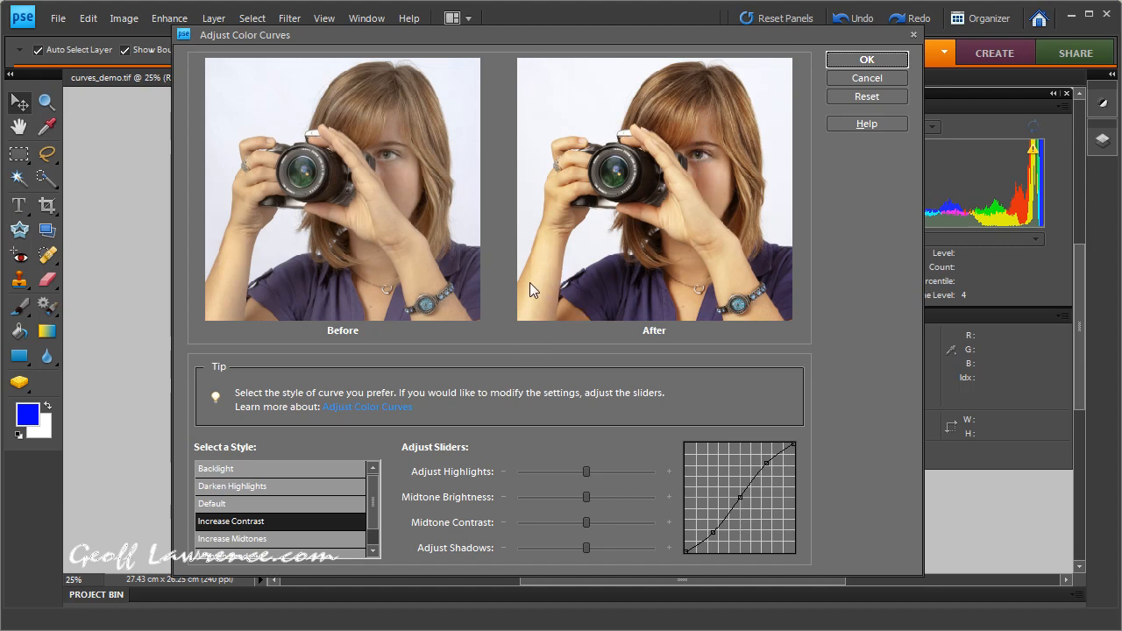
mouse_move(540, 294)
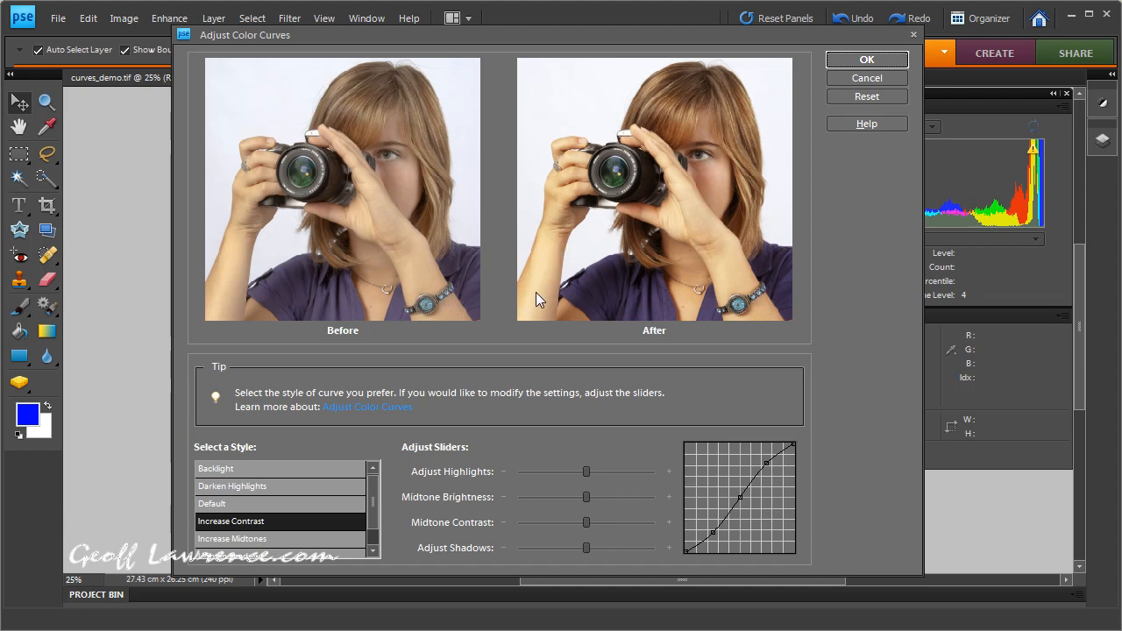
mouse_move(610, 242)
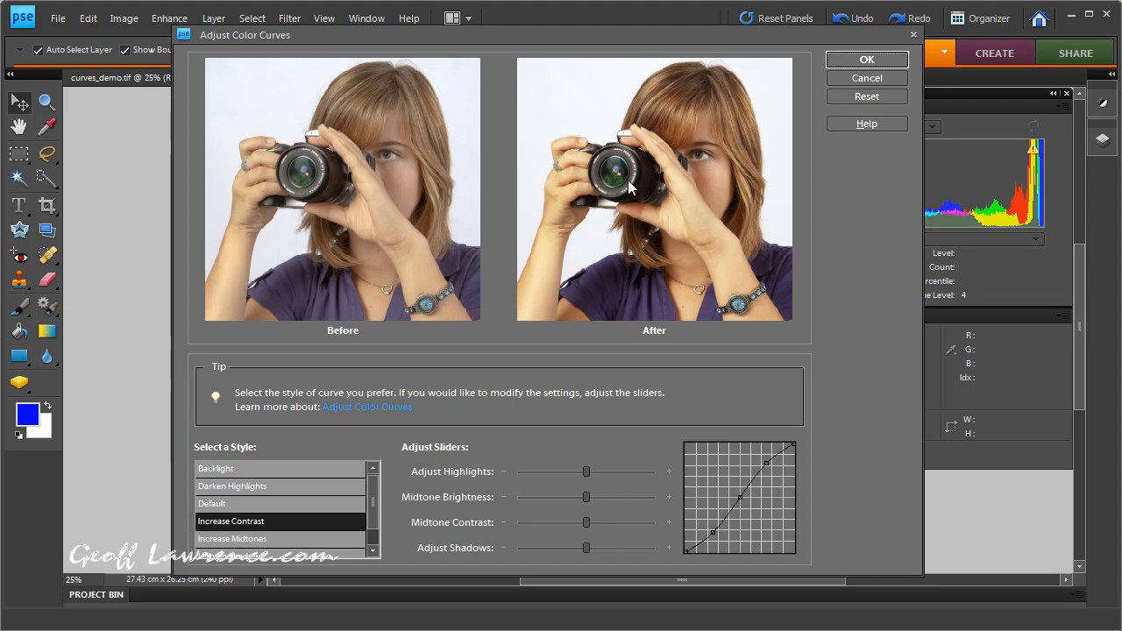
mouse_move(645, 189)
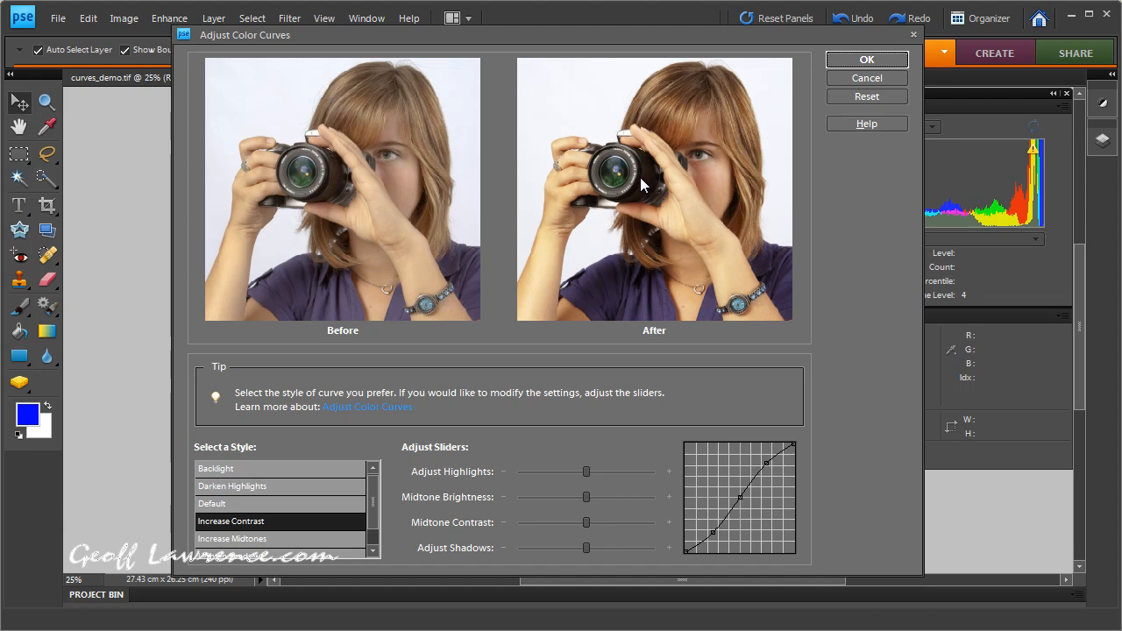
mouse_move(600, 515)
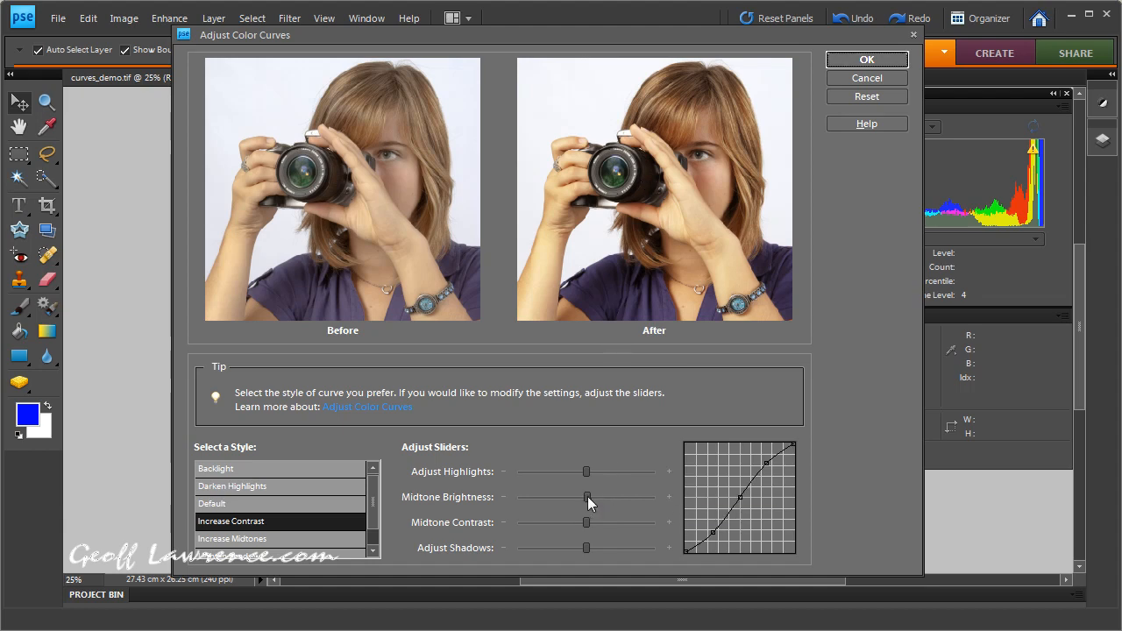
Nudge the Midtone Brightness slider slightly to the right.
left_click(585, 498)
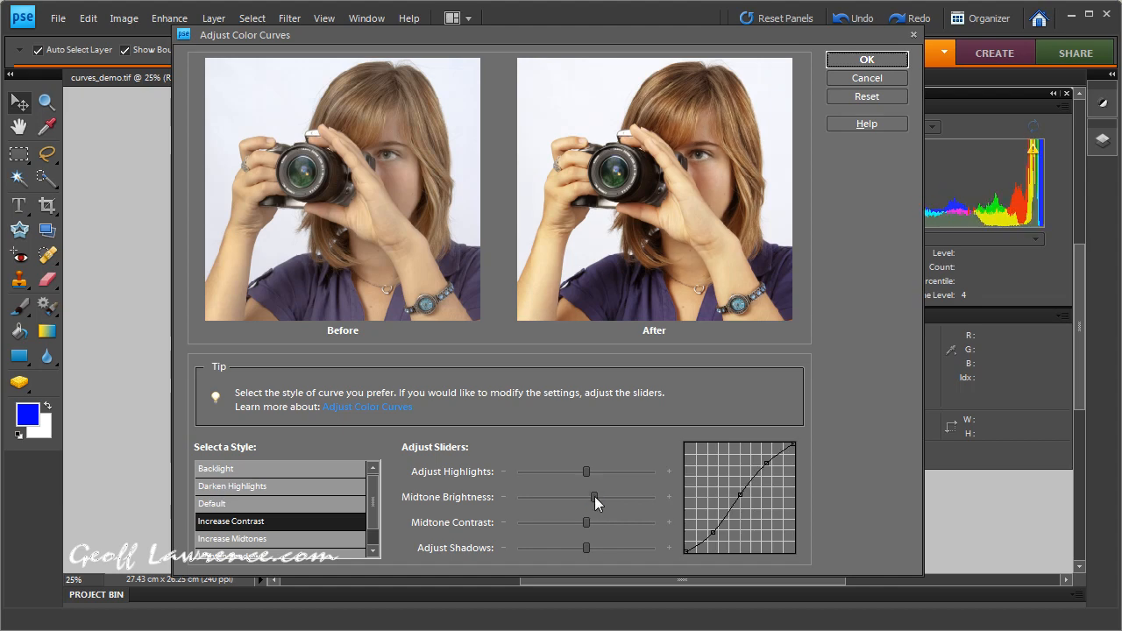
left_click_drag(585, 498, 594, 498)
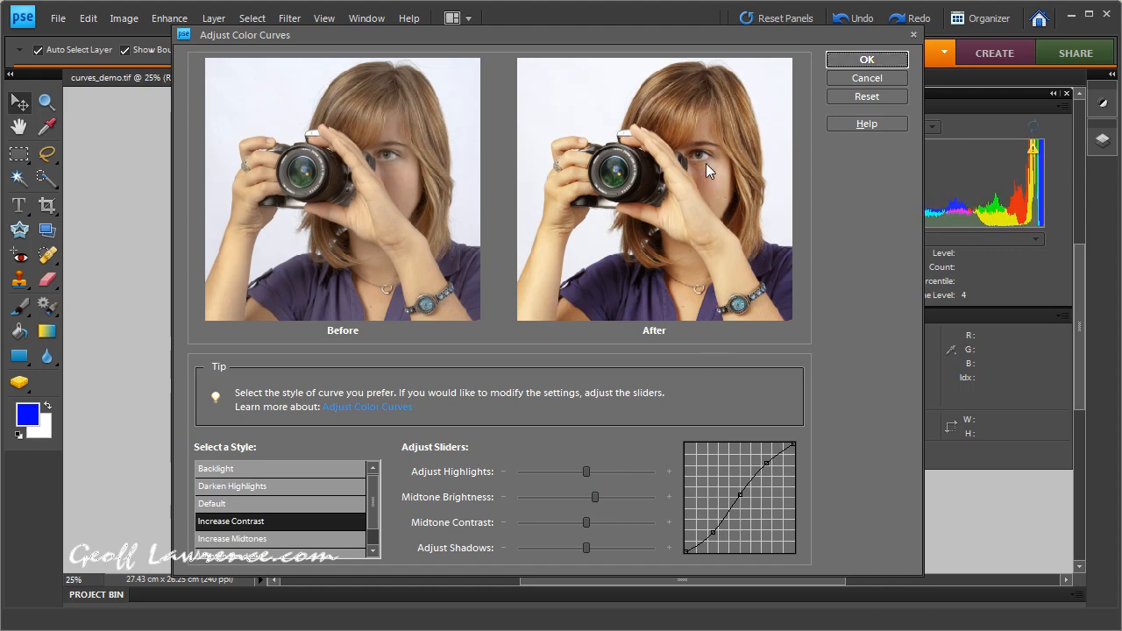
mouse_move(704, 186)
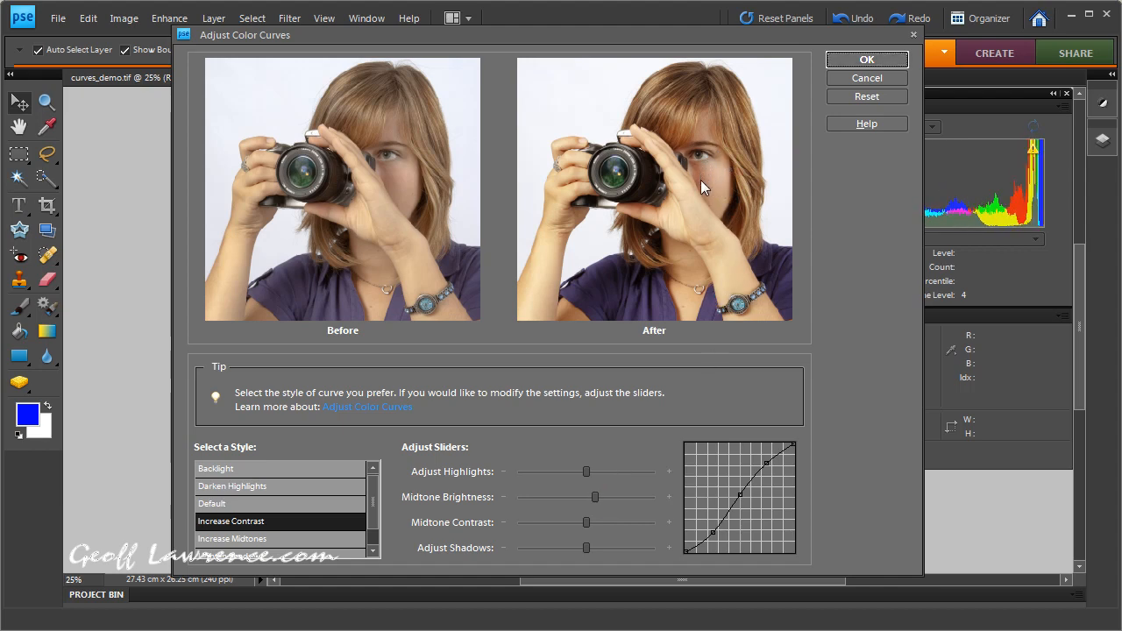
mouse_move(547, 301)
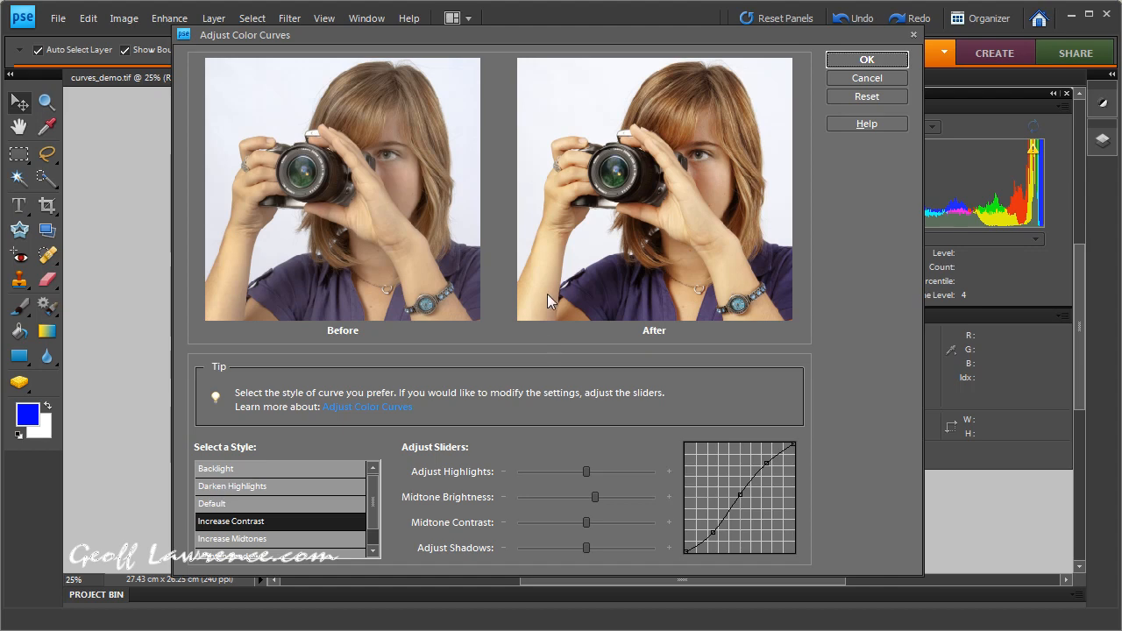
mouse_move(540, 295)
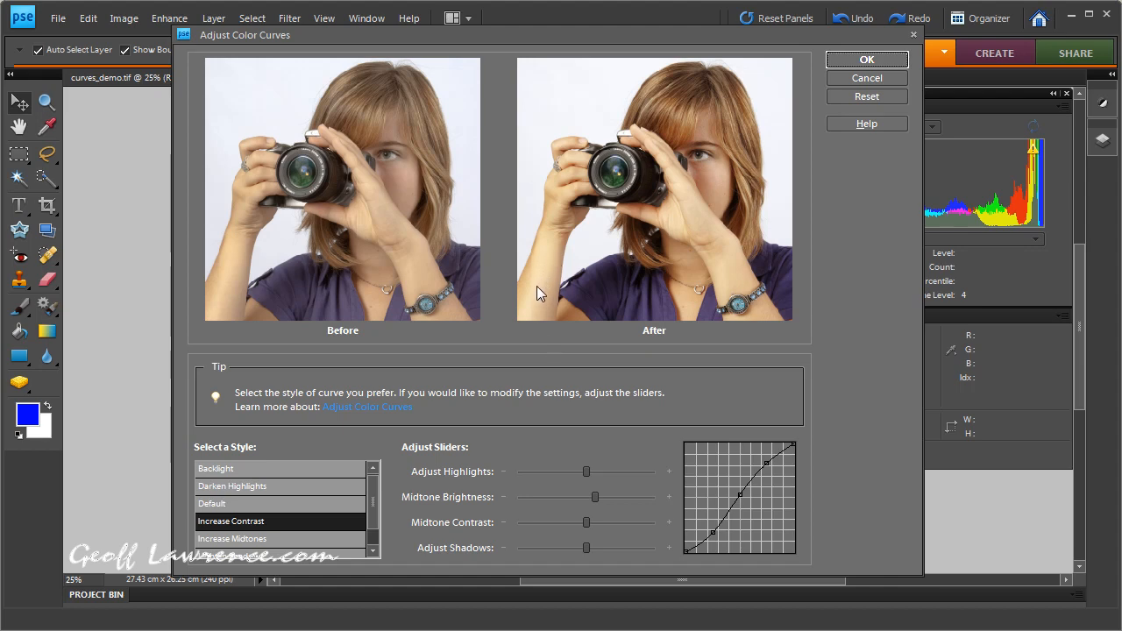
mouse_move(542, 283)
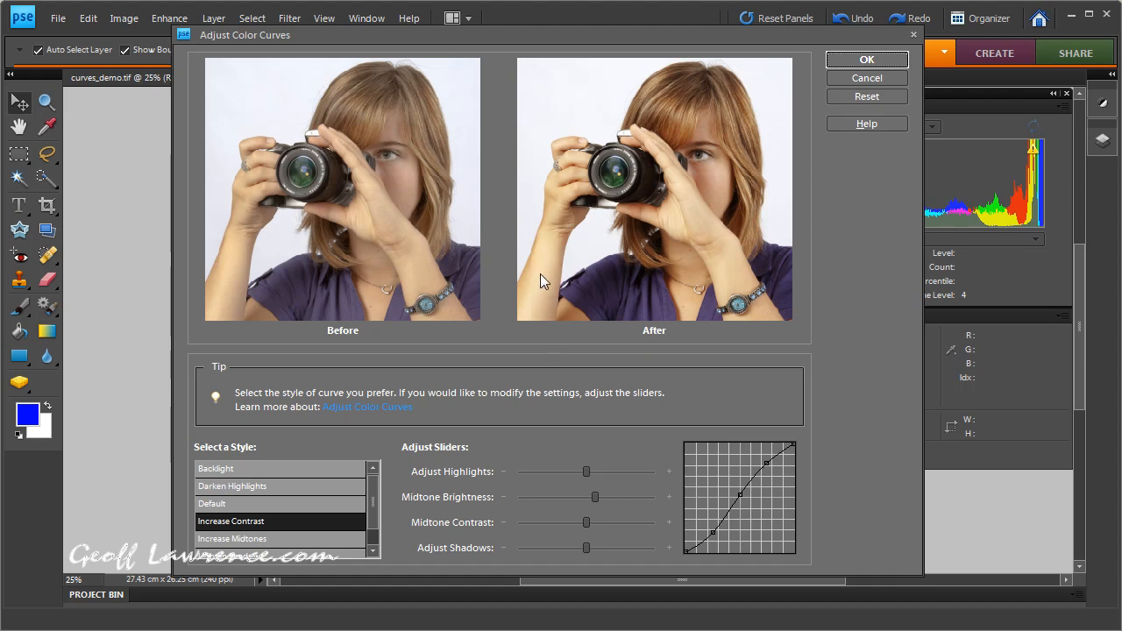
mouse_move(561, 263)
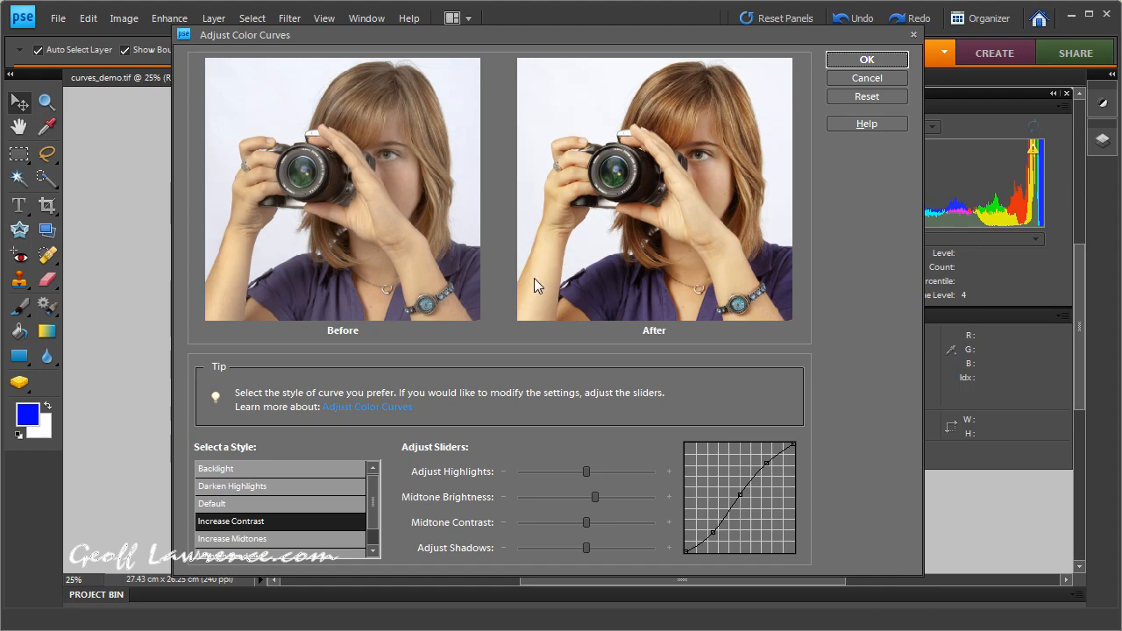
mouse_move(512, 277)
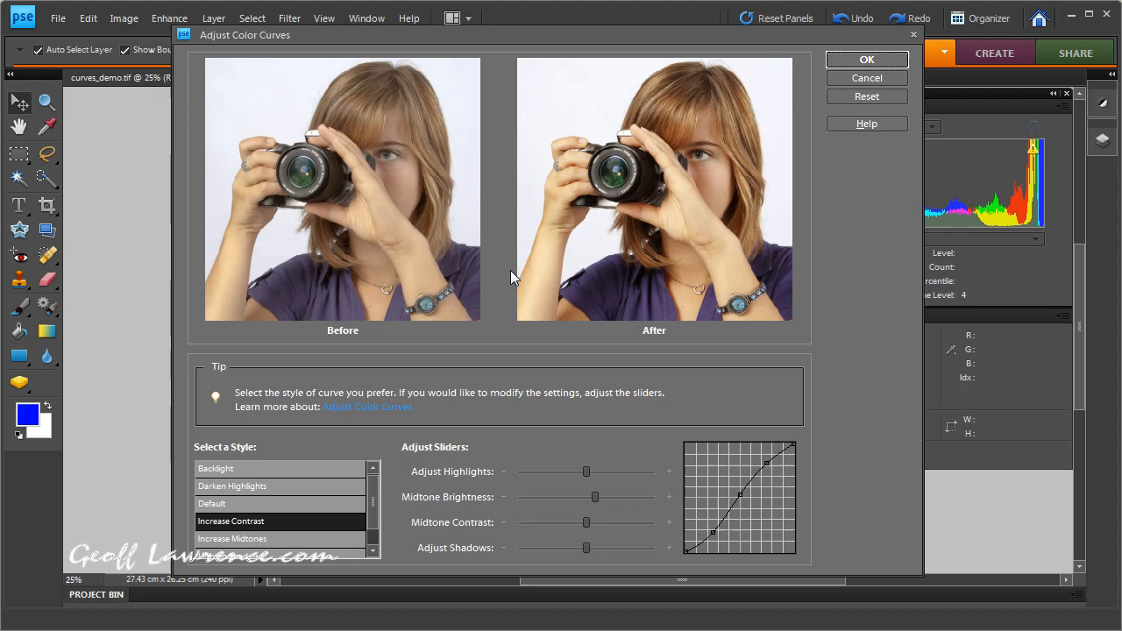
mouse_move(551, 543)
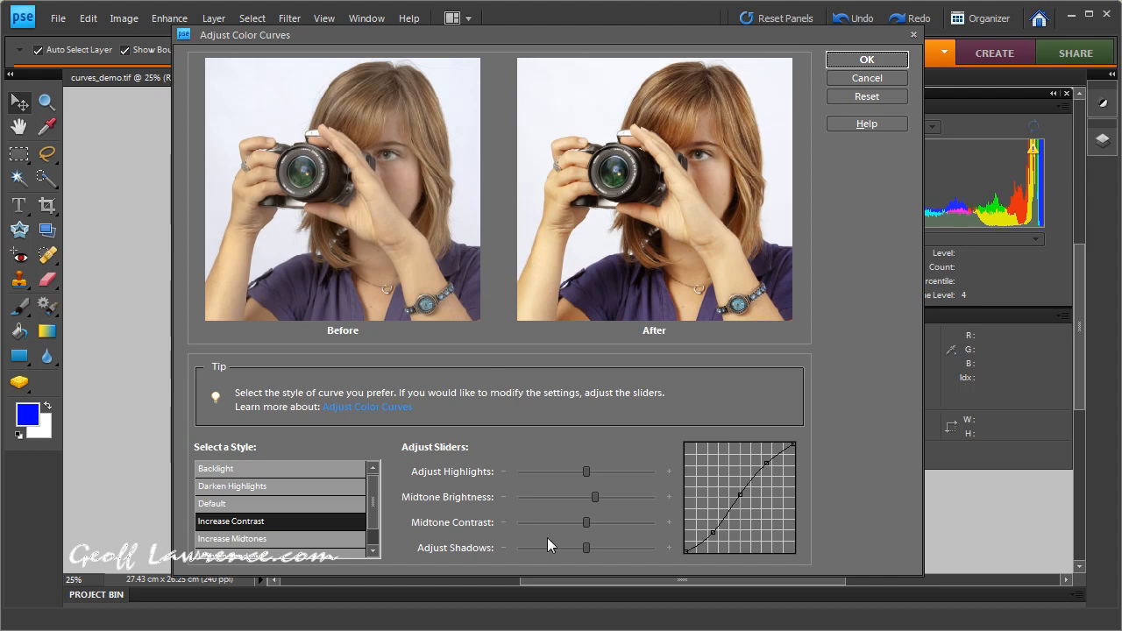
mouse_move(586, 523)
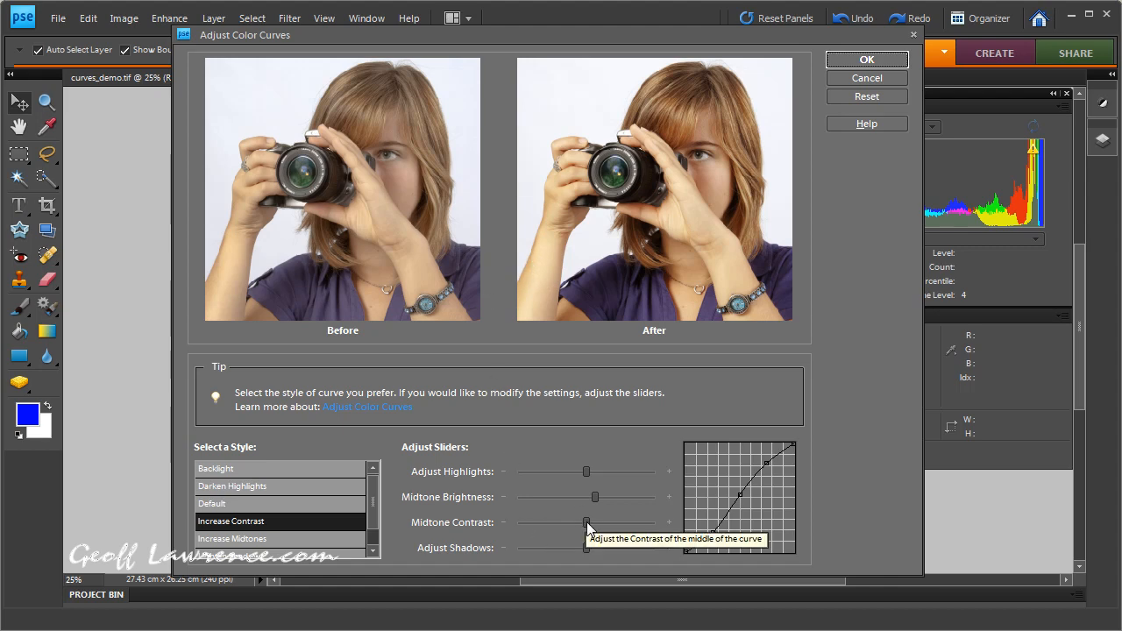
Touch the Midtone Contrast slider, keeping the Increase Contrast look.
left_click_drag(585, 522, 585, 522)
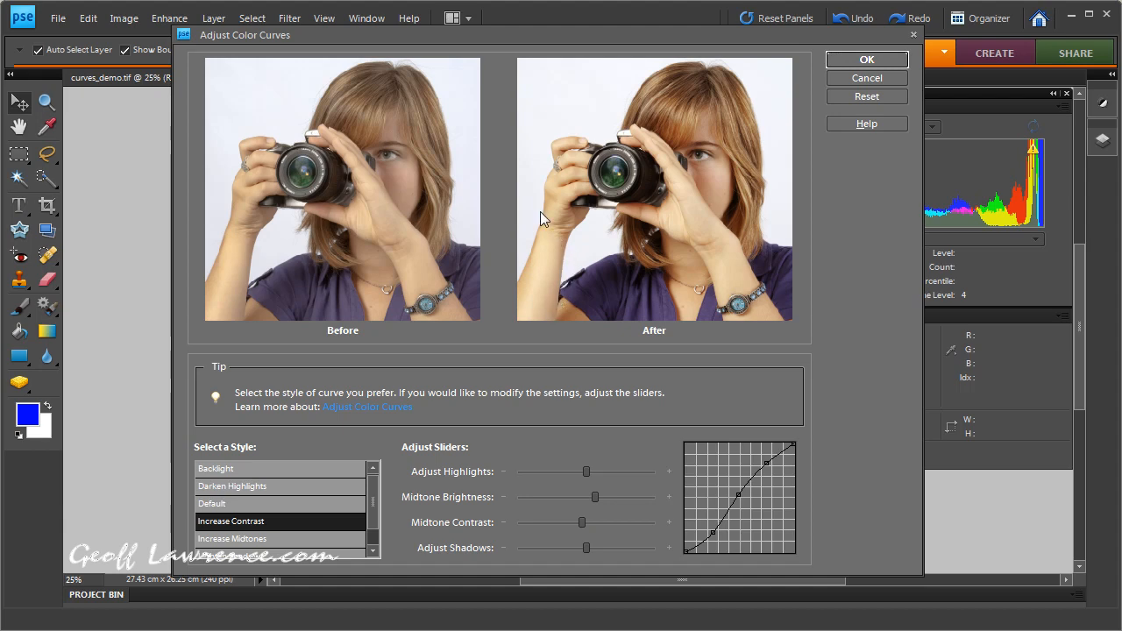
mouse_move(537, 246)
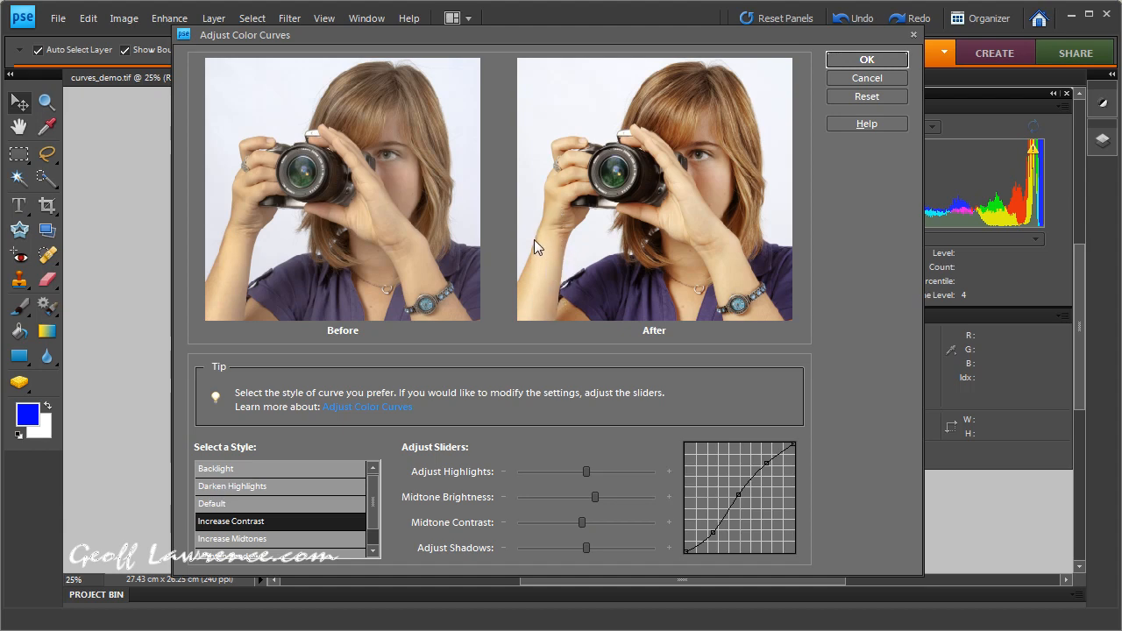
mouse_move(730, 267)
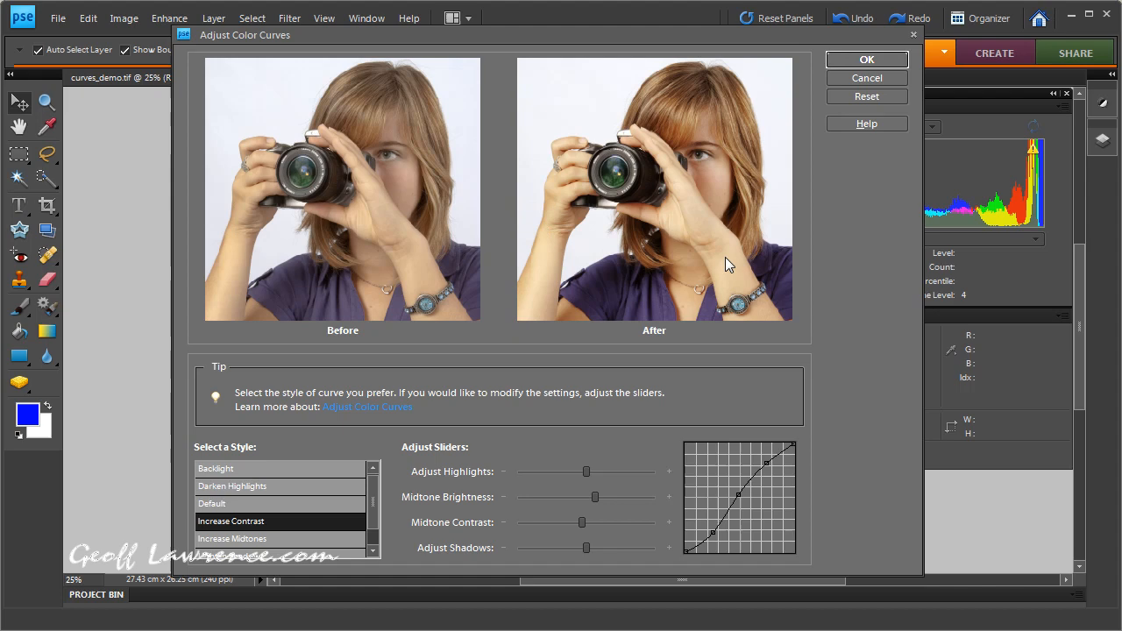
mouse_move(624, 515)
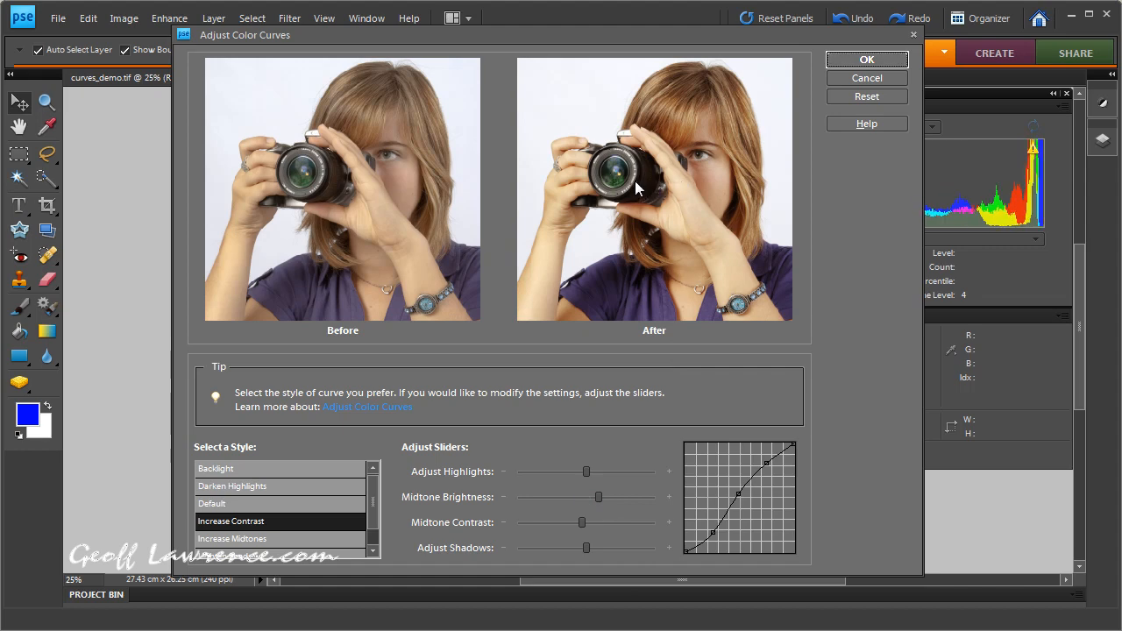
mouse_move(653, 175)
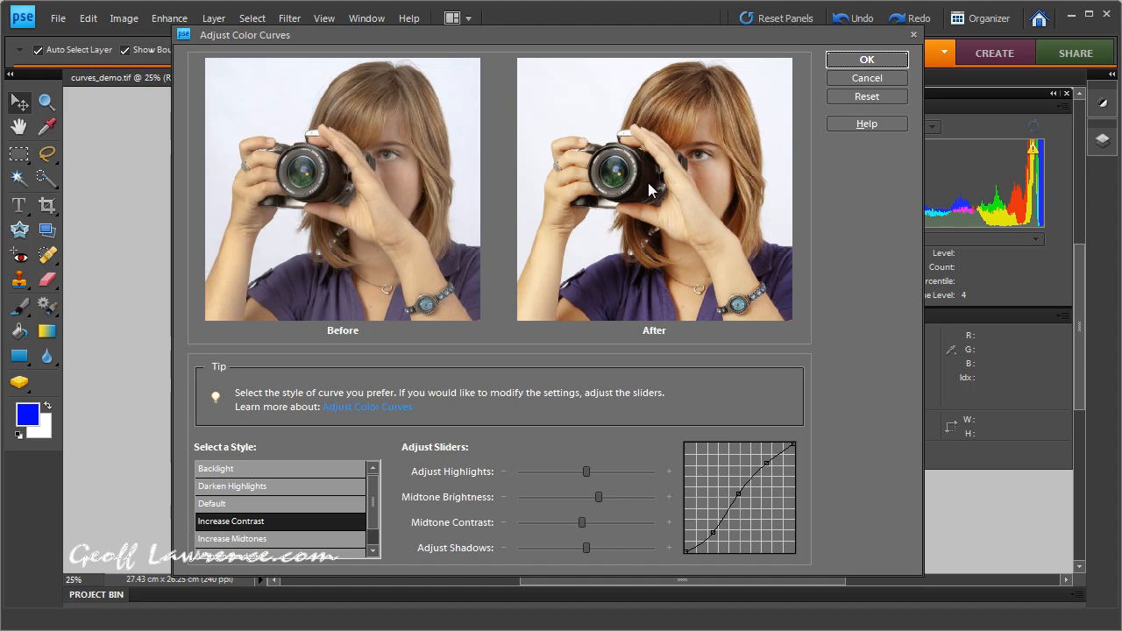
mouse_move(651, 177)
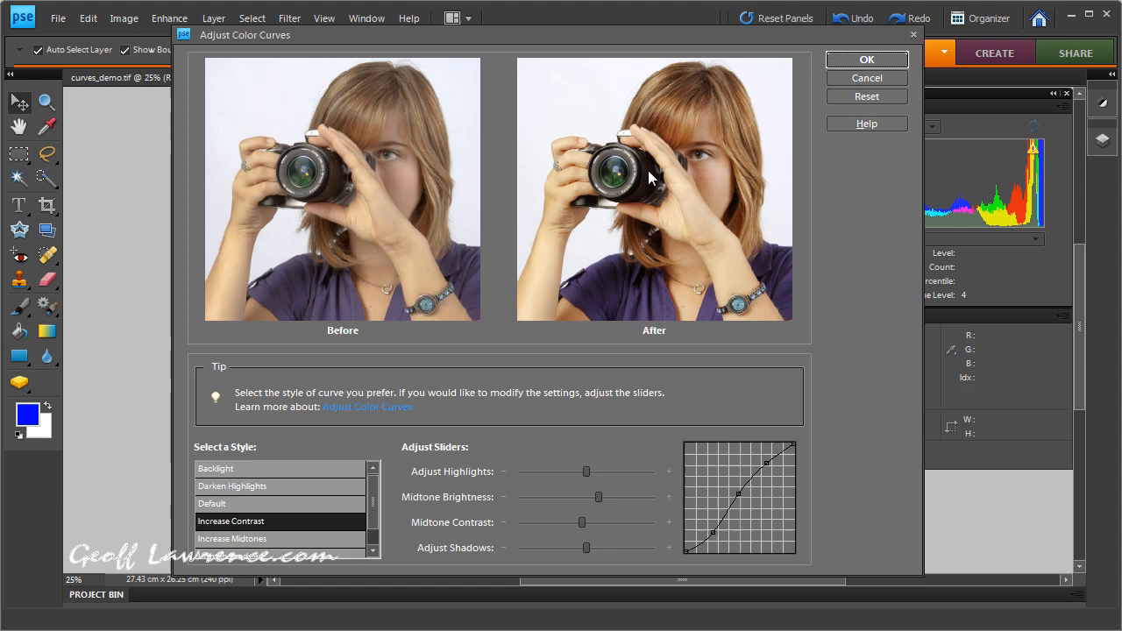
mouse_move(638, 536)
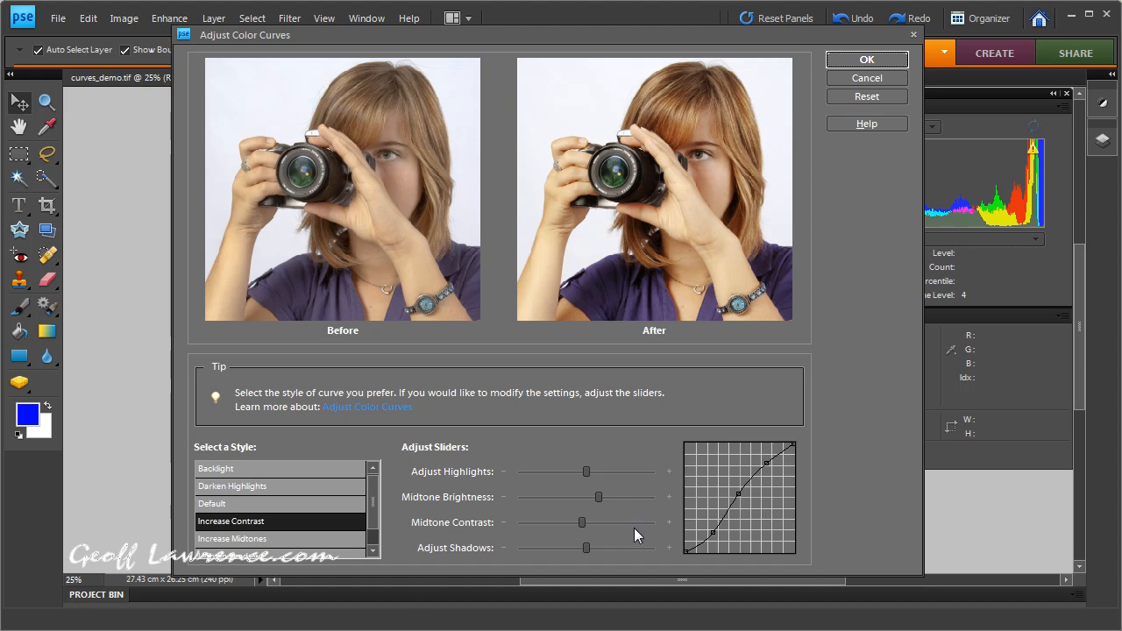
mouse_move(587, 554)
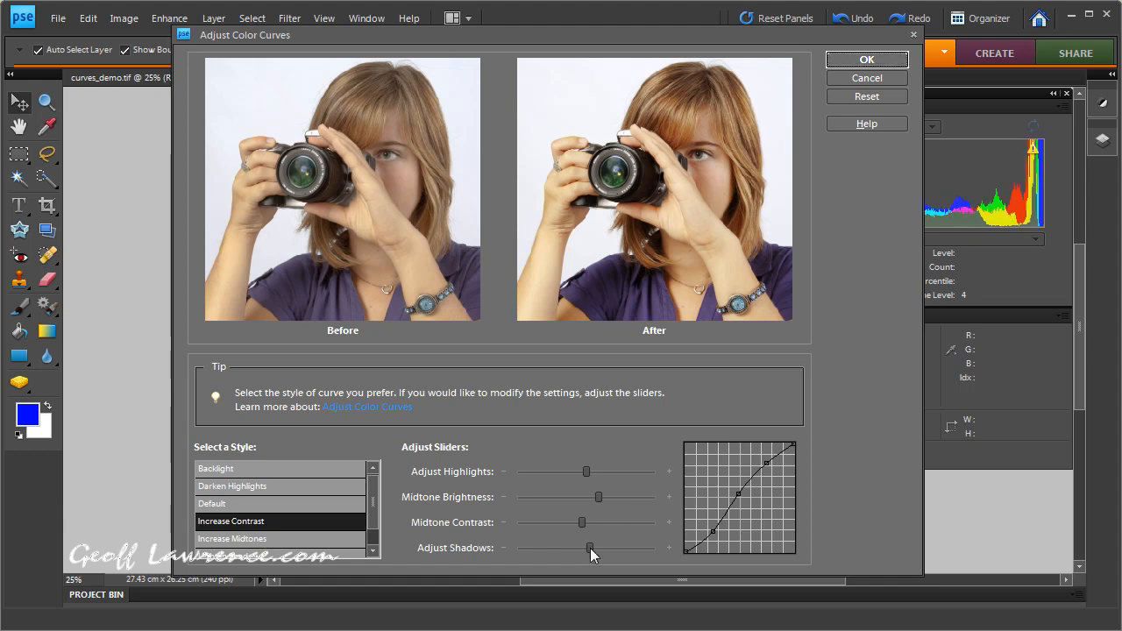
mouse_move(775, 218)
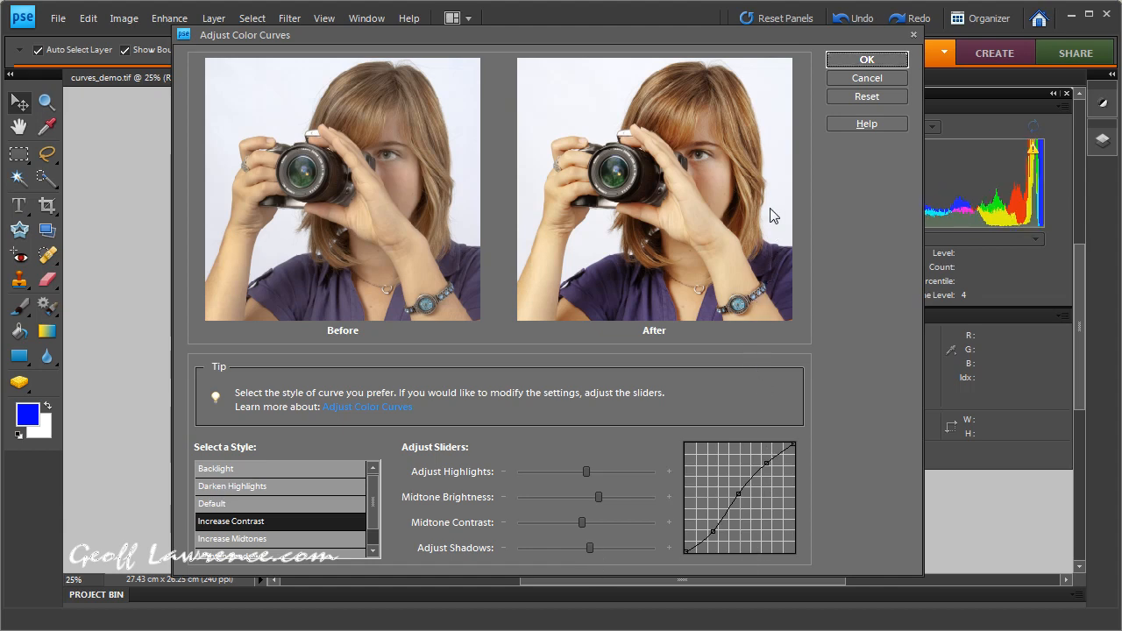
mouse_move(647, 252)
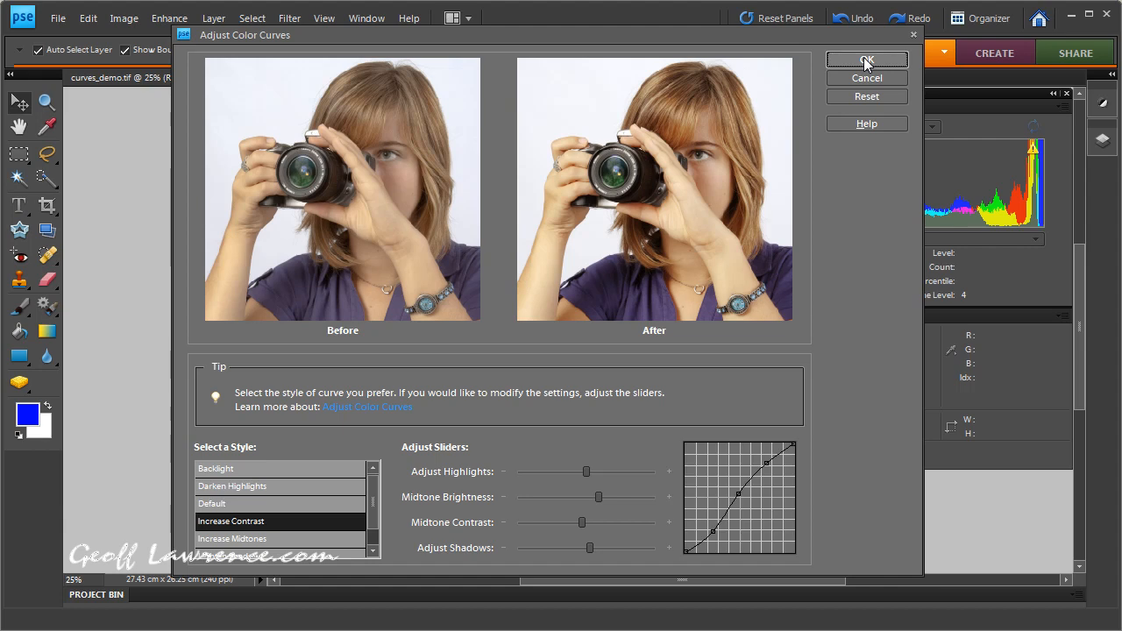
Confirm the curves dialog with OK, applying the contrast curve to the portrait.
left_click(866, 59)
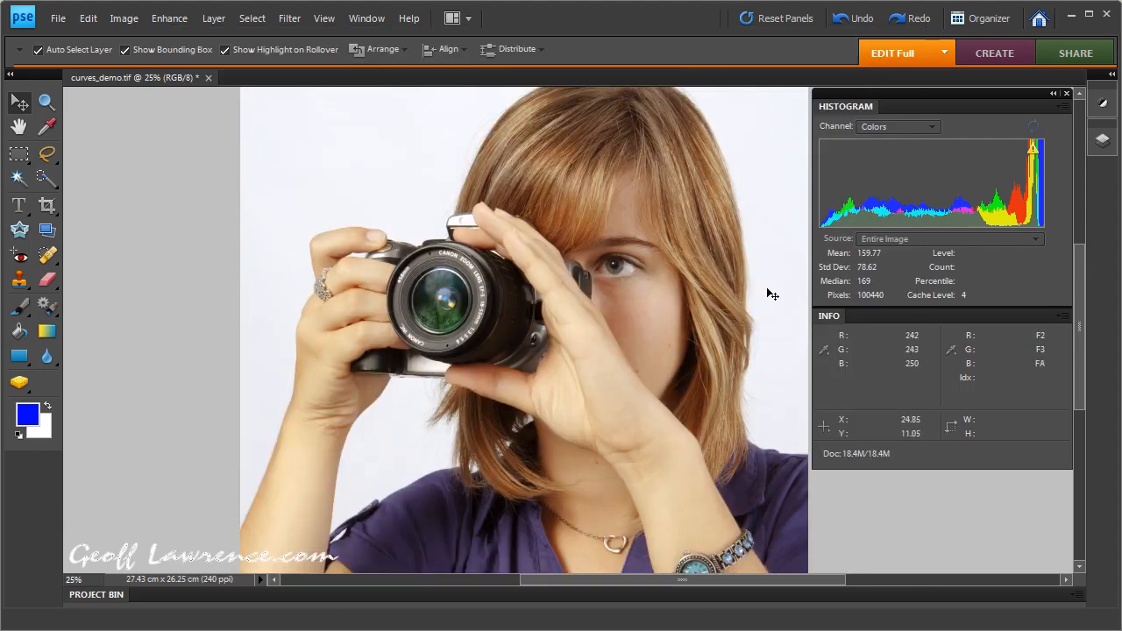
mouse_move(775, 203)
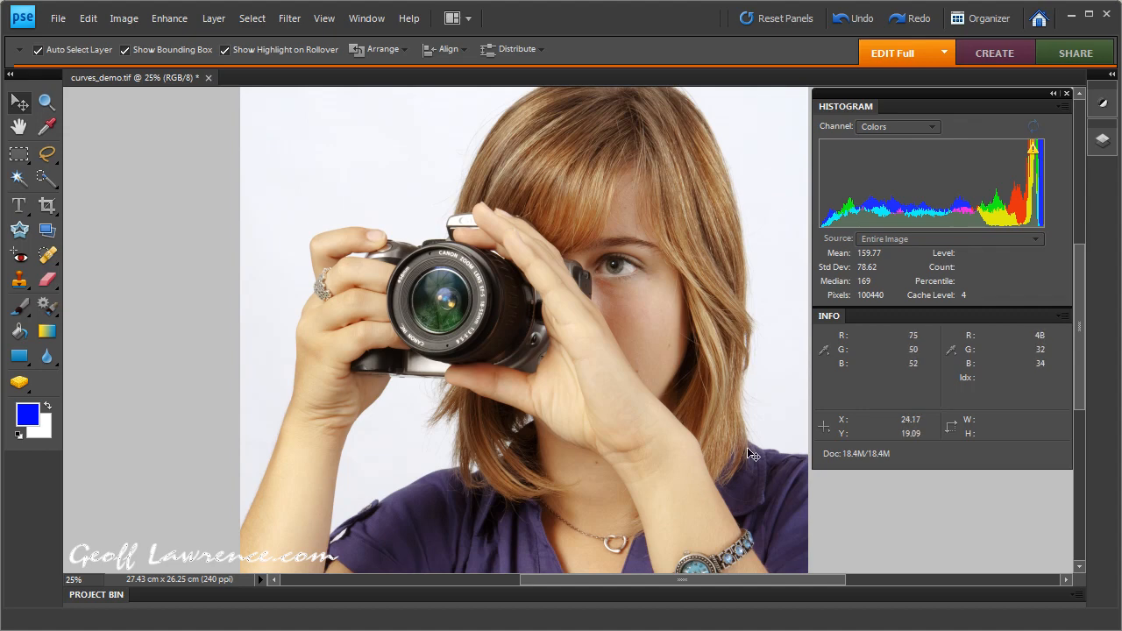
mouse_move(572, 400)
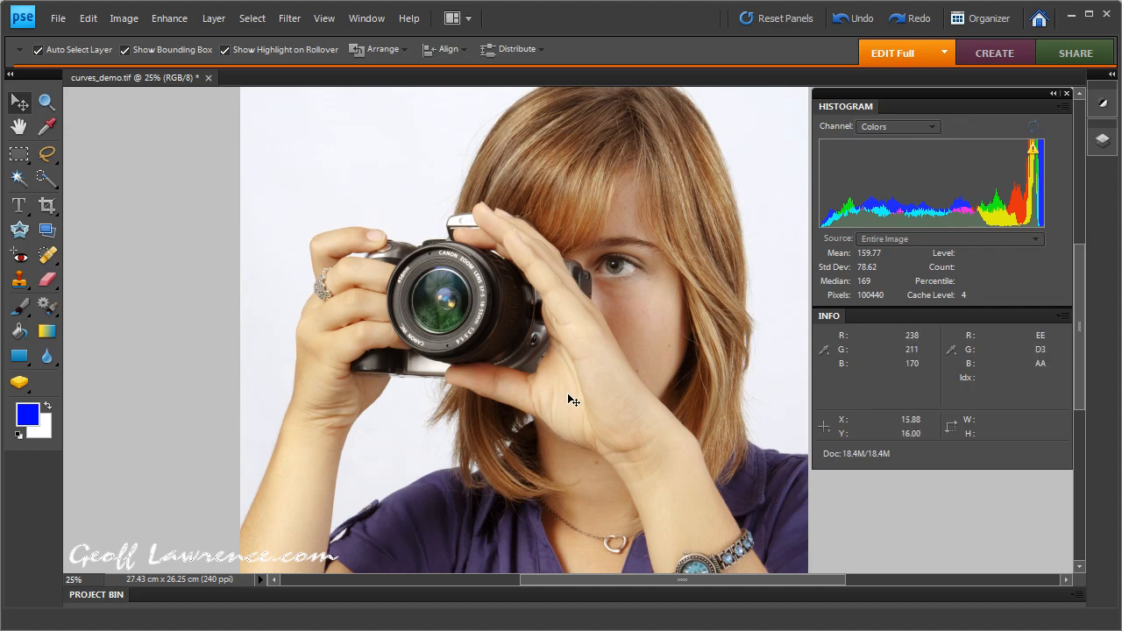
mouse_move(635, 333)
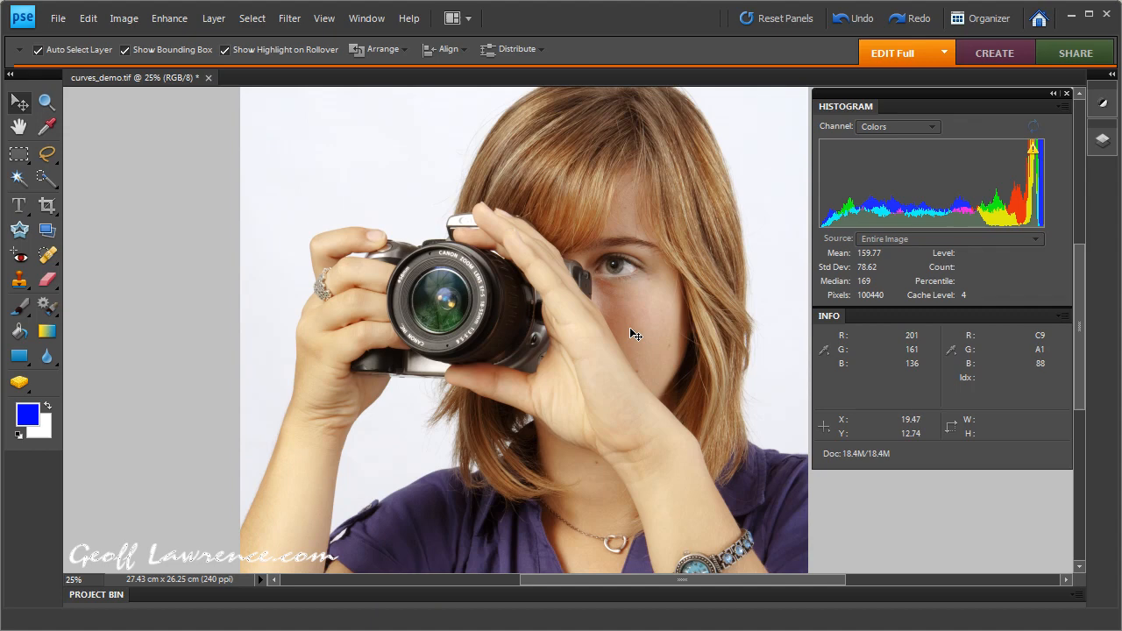
mouse_move(648, 171)
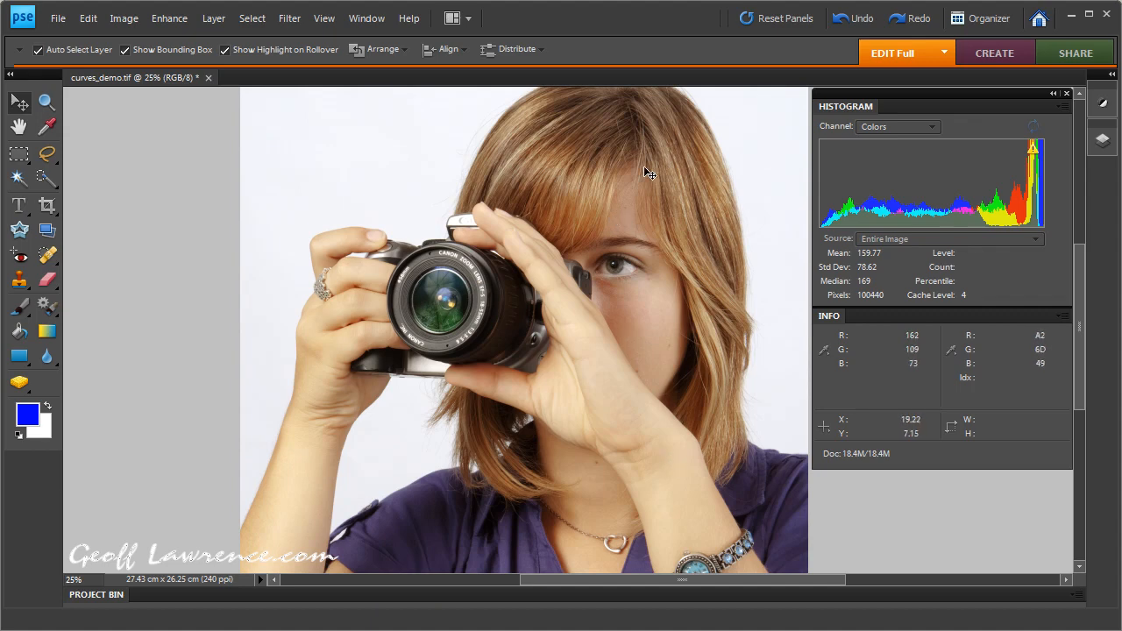
mouse_move(666, 347)
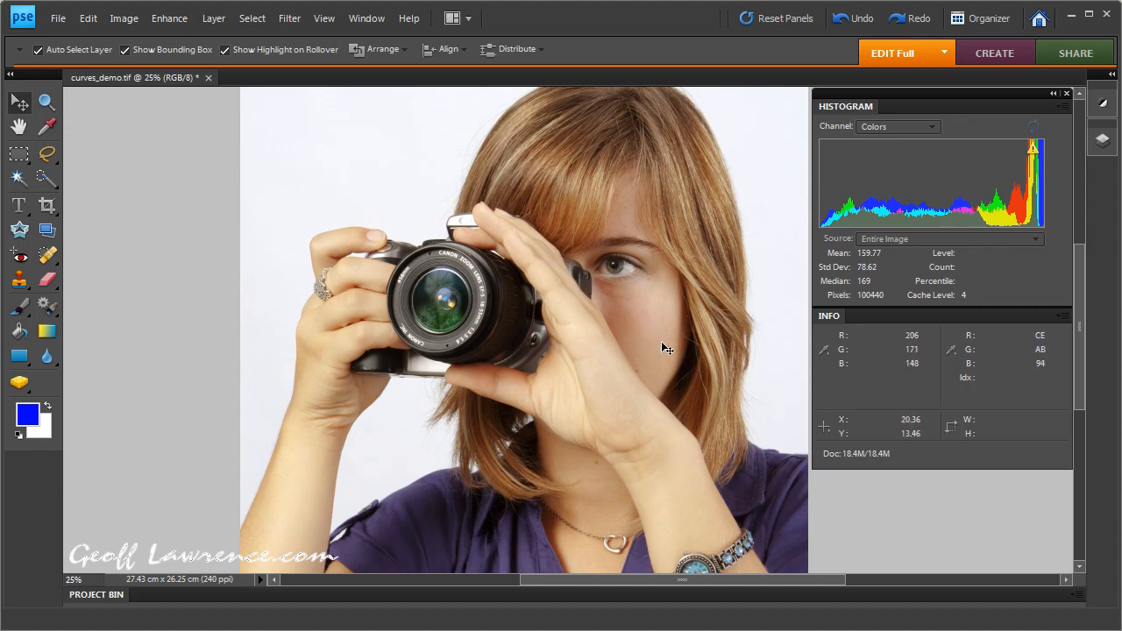
mouse_move(659, 337)
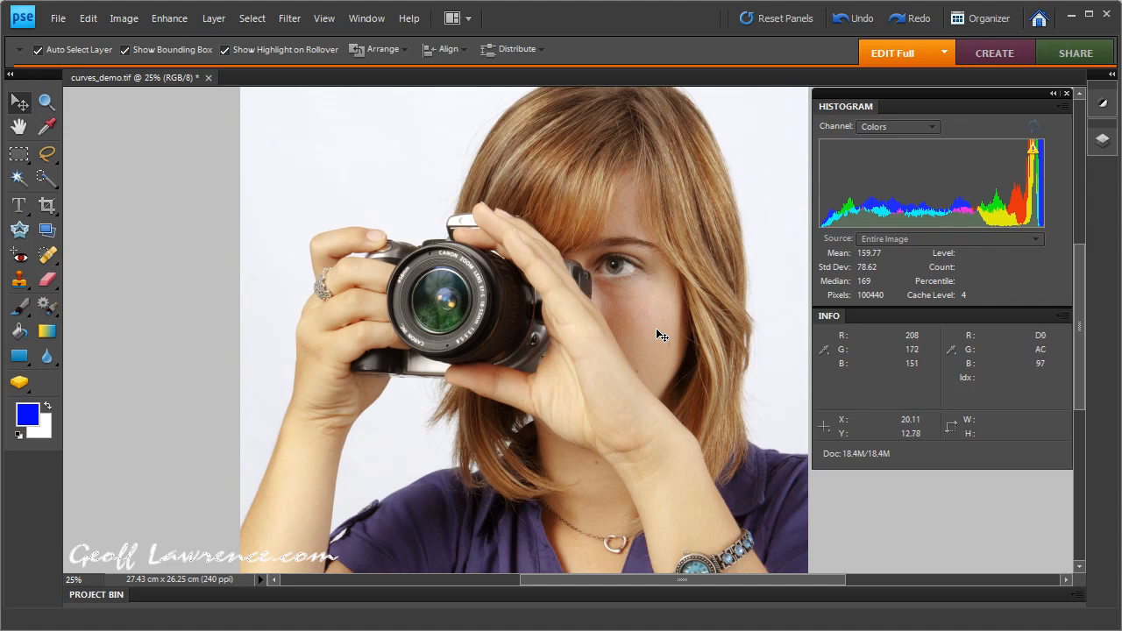
mouse_move(662, 192)
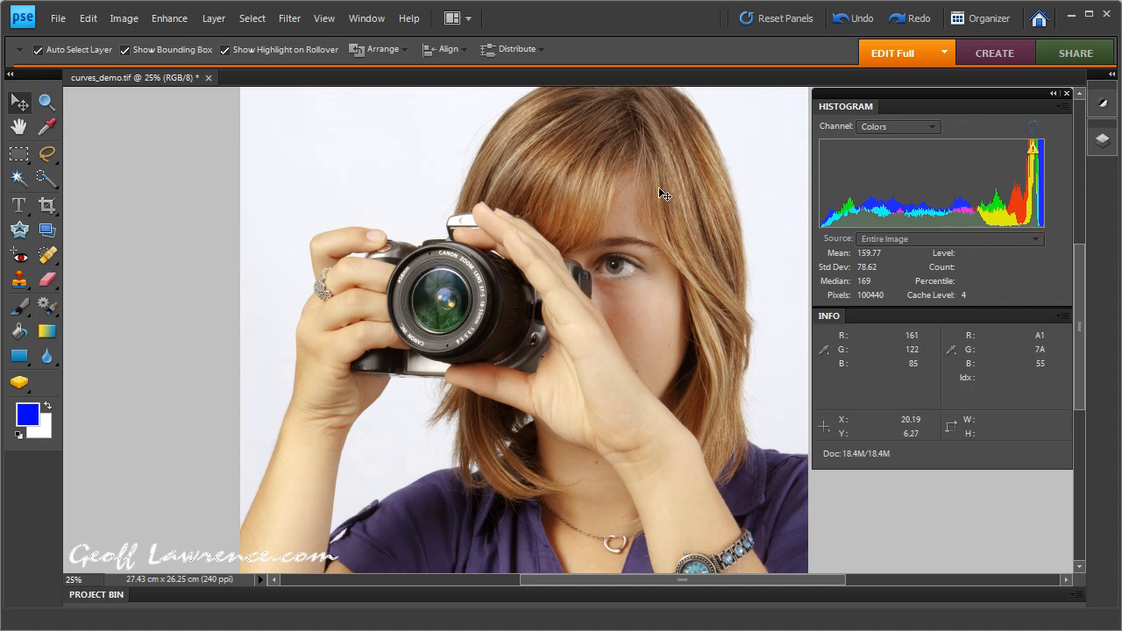
mouse_move(470, 174)
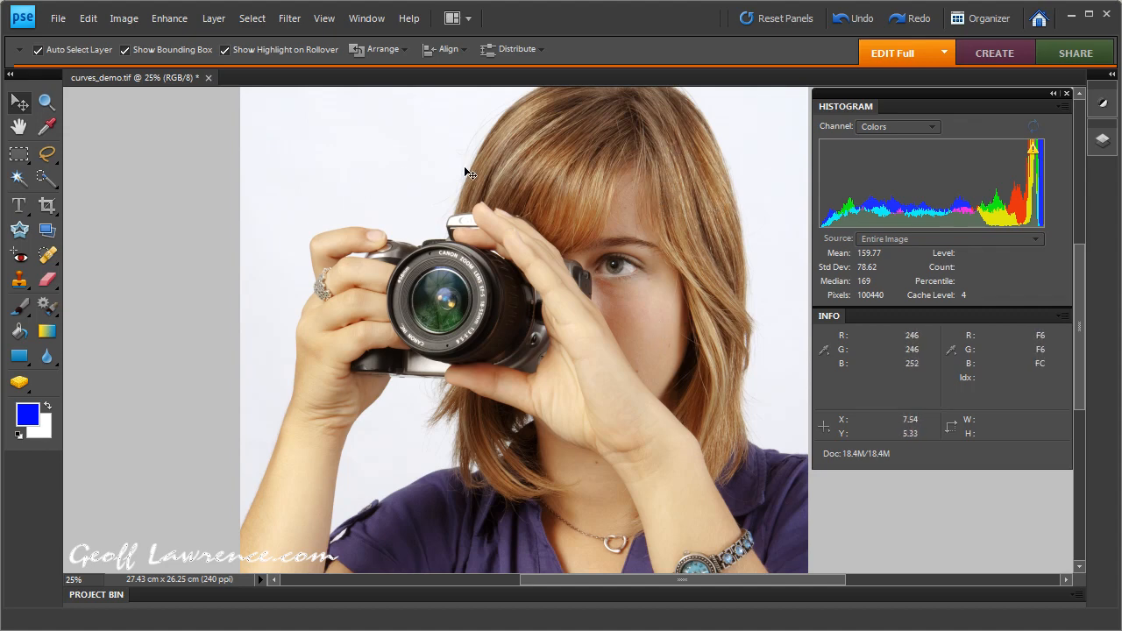
mouse_move(743, 340)
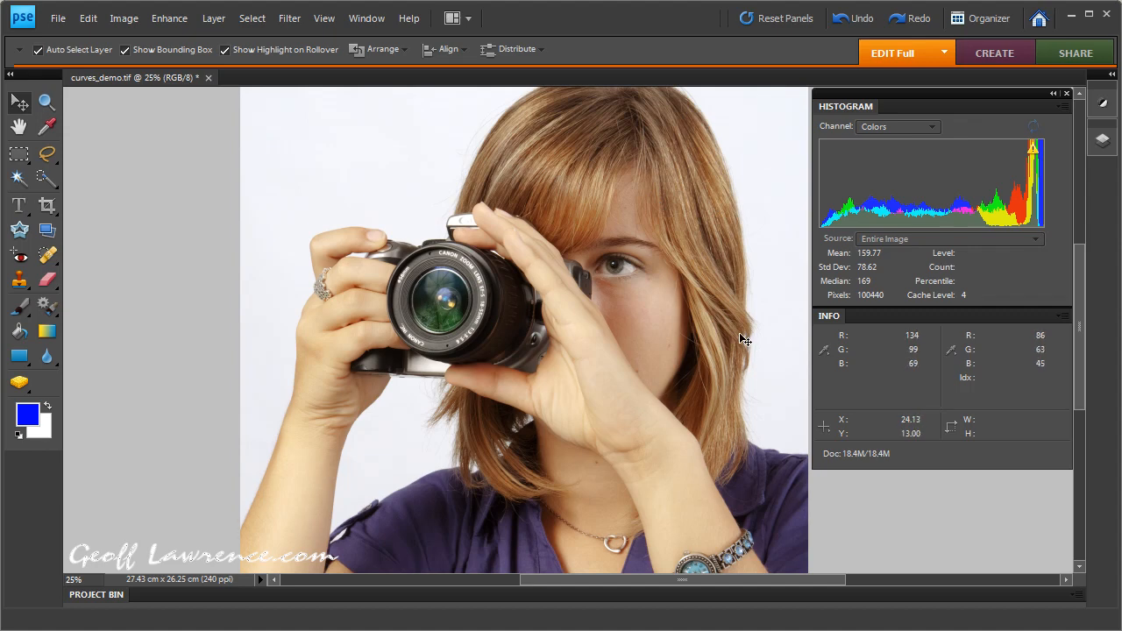
mouse_move(751, 228)
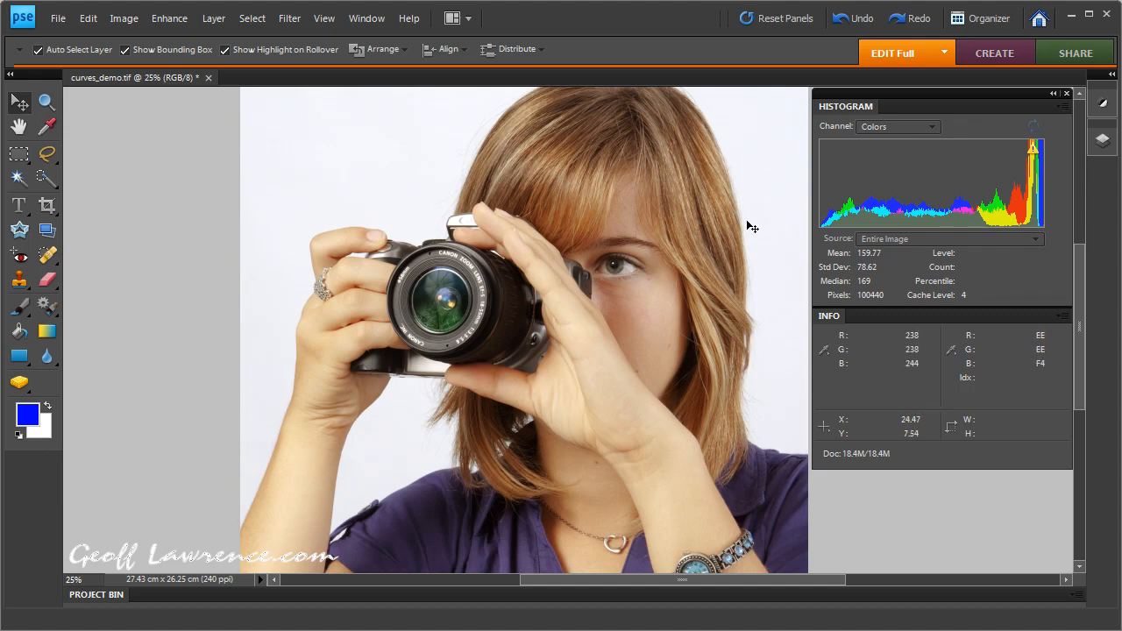
left_click(88, 18)
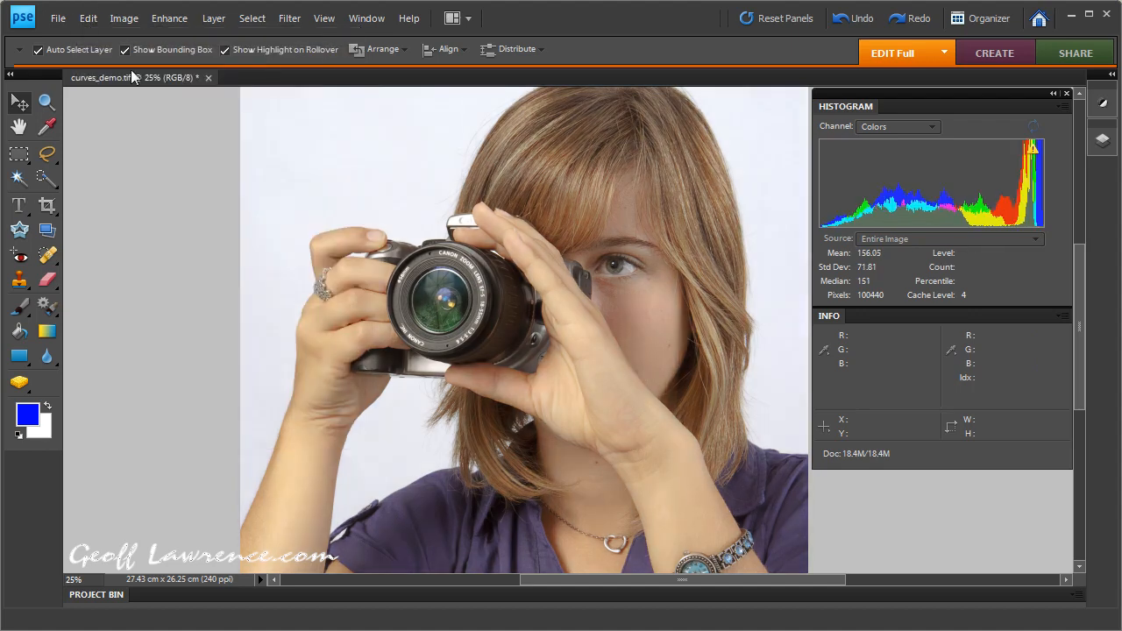
mouse_move(723, 217)
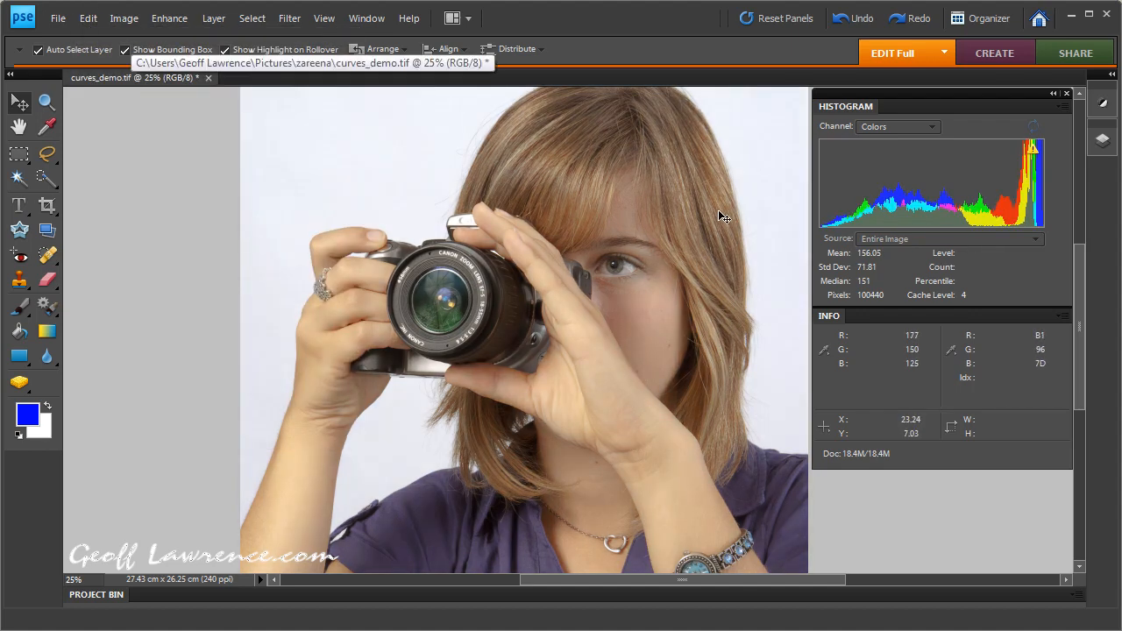
left_click(87, 17)
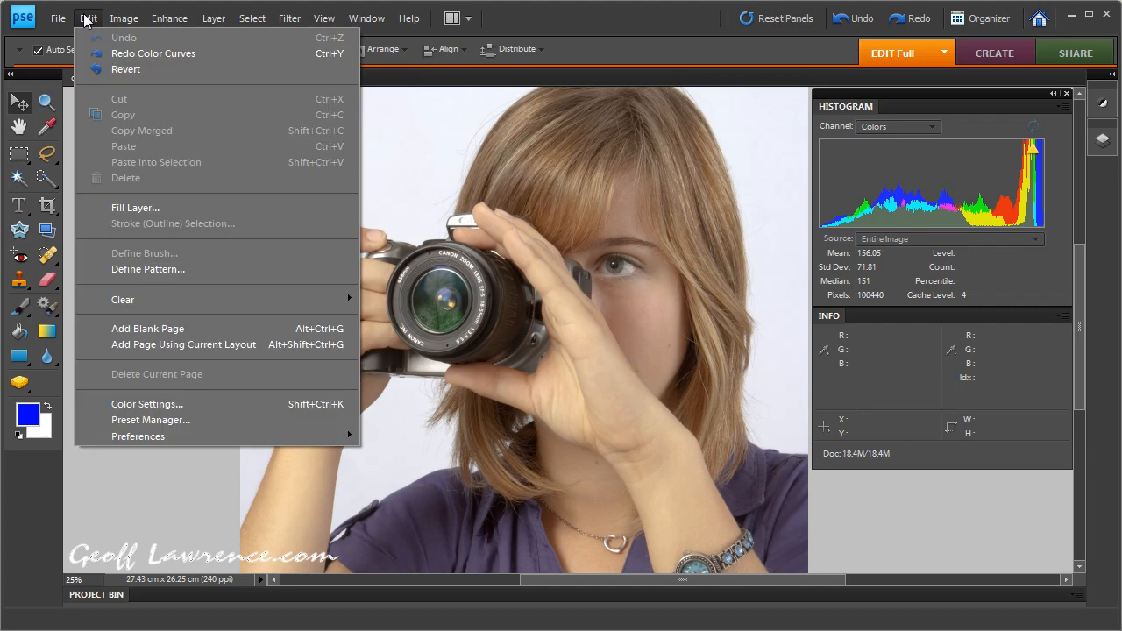
mouse_move(155, 52)
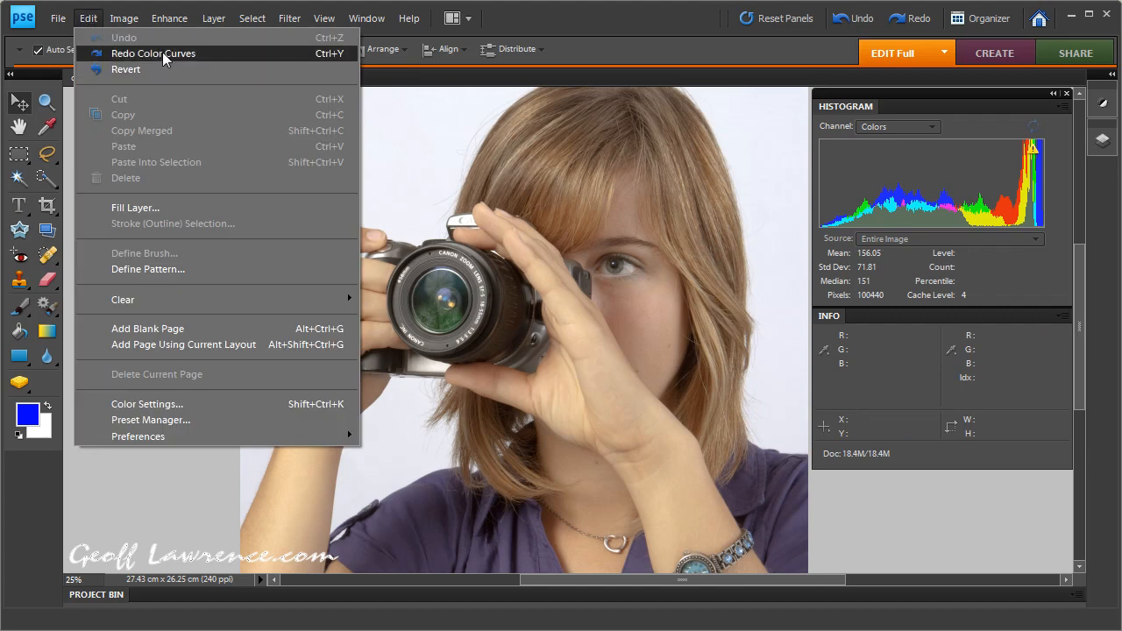
left_click(154, 52)
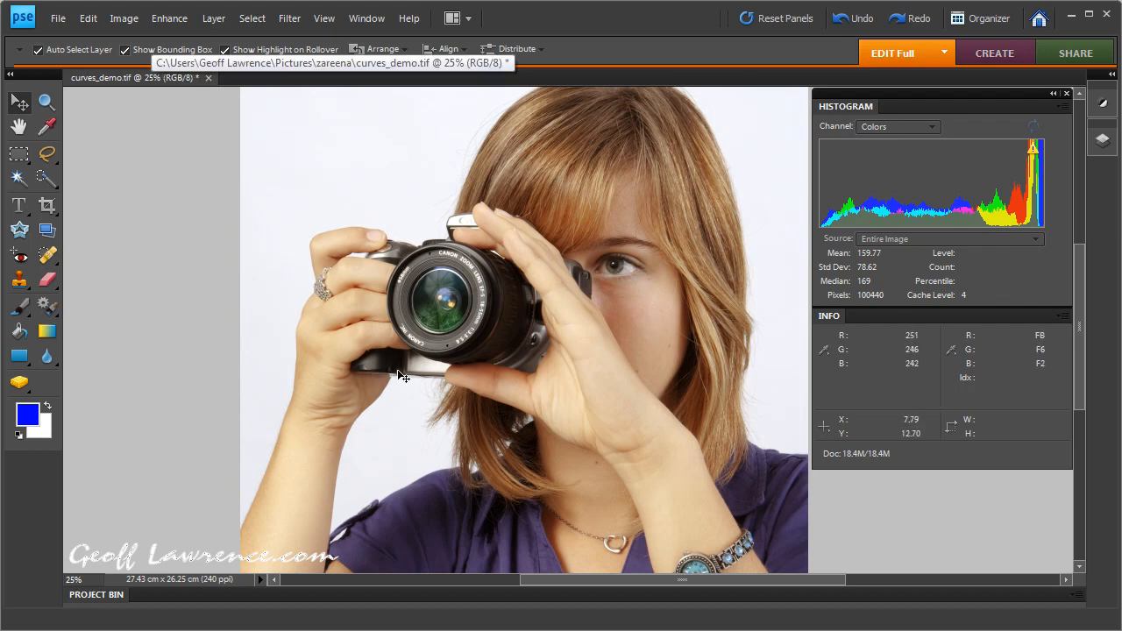
mouse_move(709, 194)
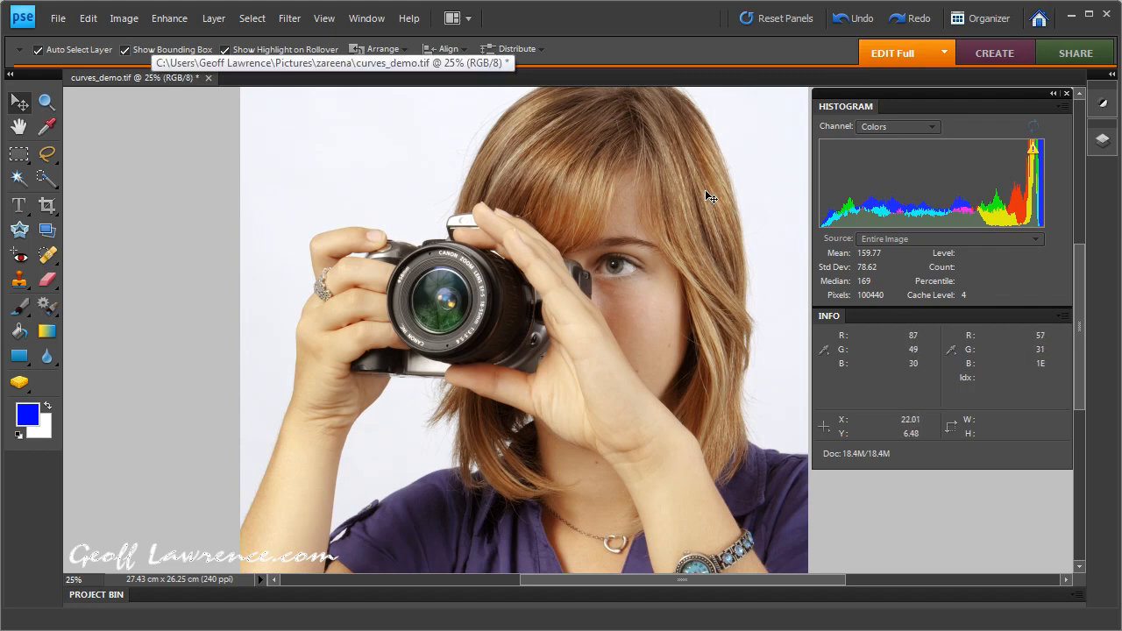
mouse_move(670, 162)
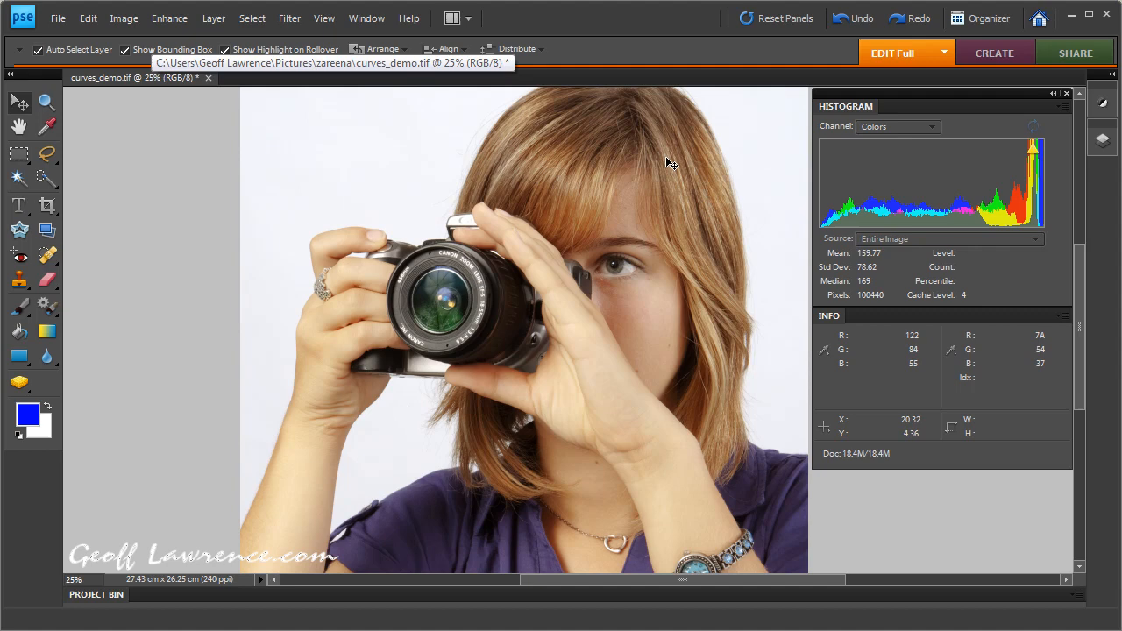
mouse_move(480, 162)
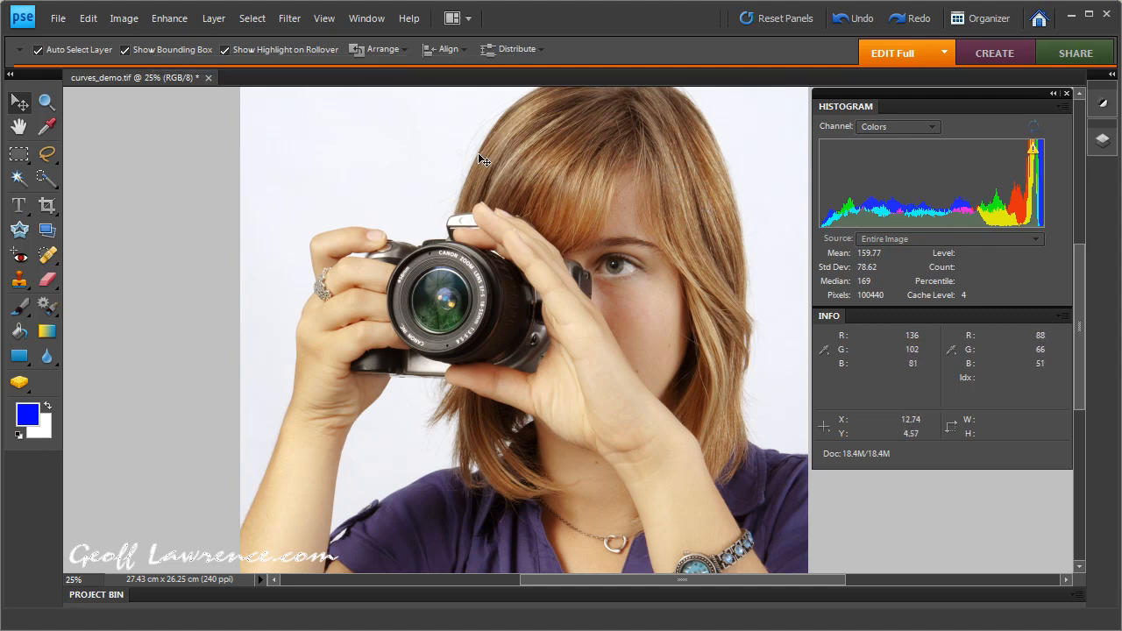
mouse_move(604, 414)
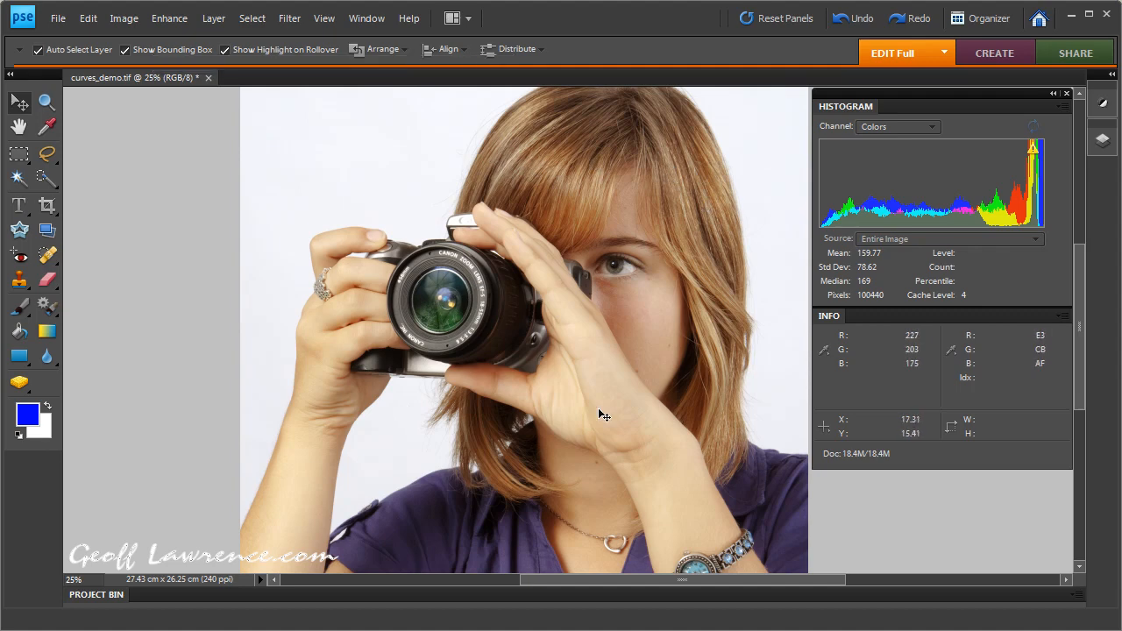
mouse_move(631, 372)
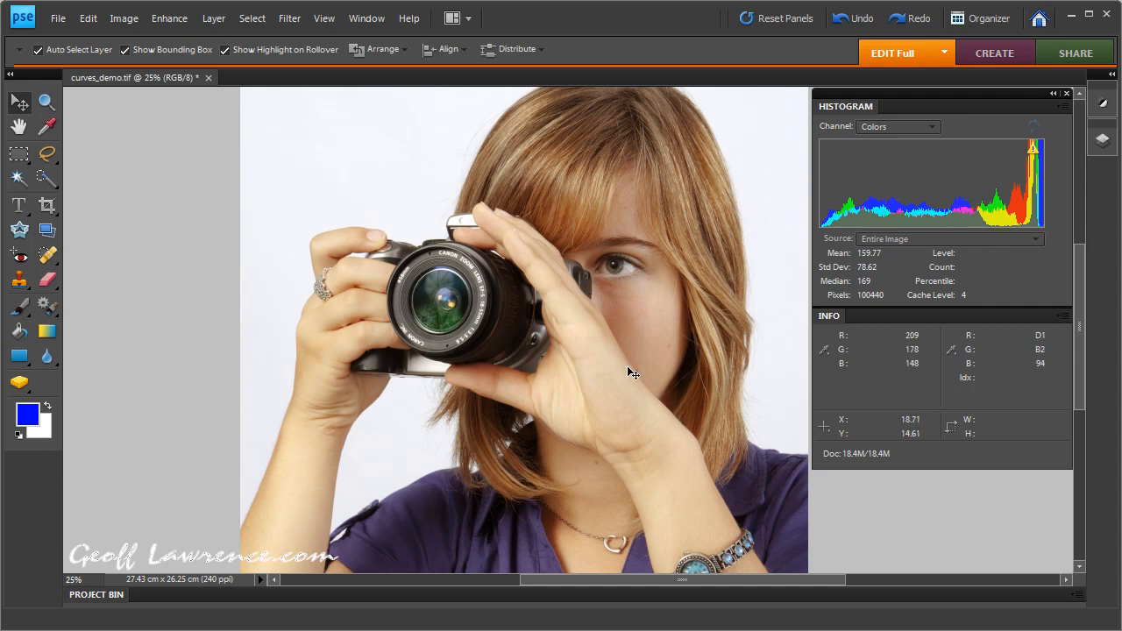
mouse_move(638, 120)
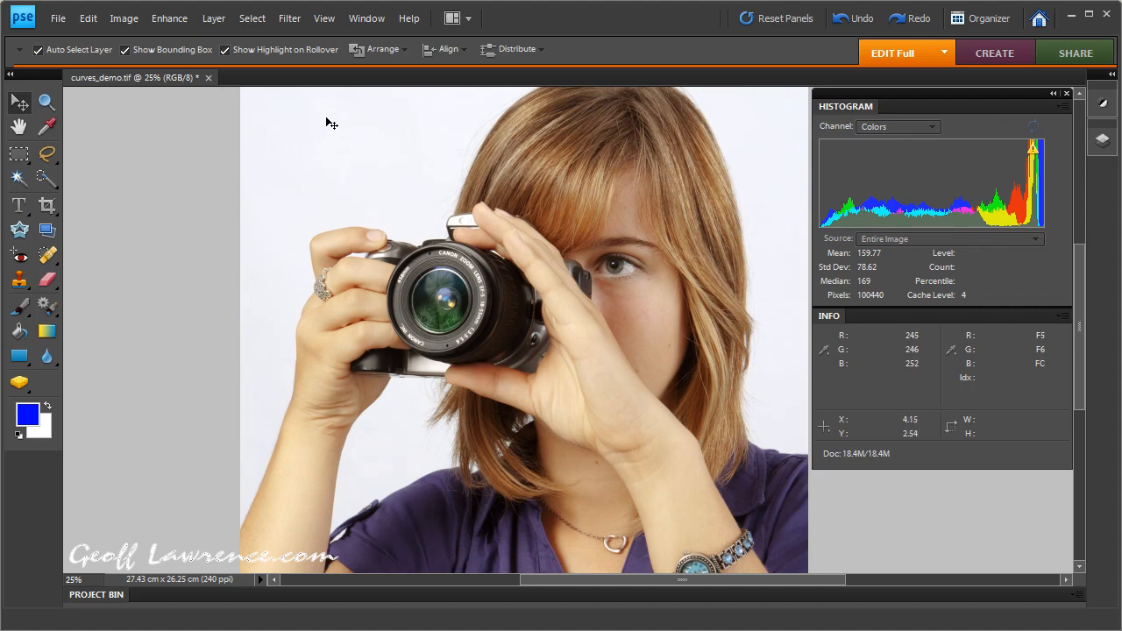
mouse_move(682, 271)
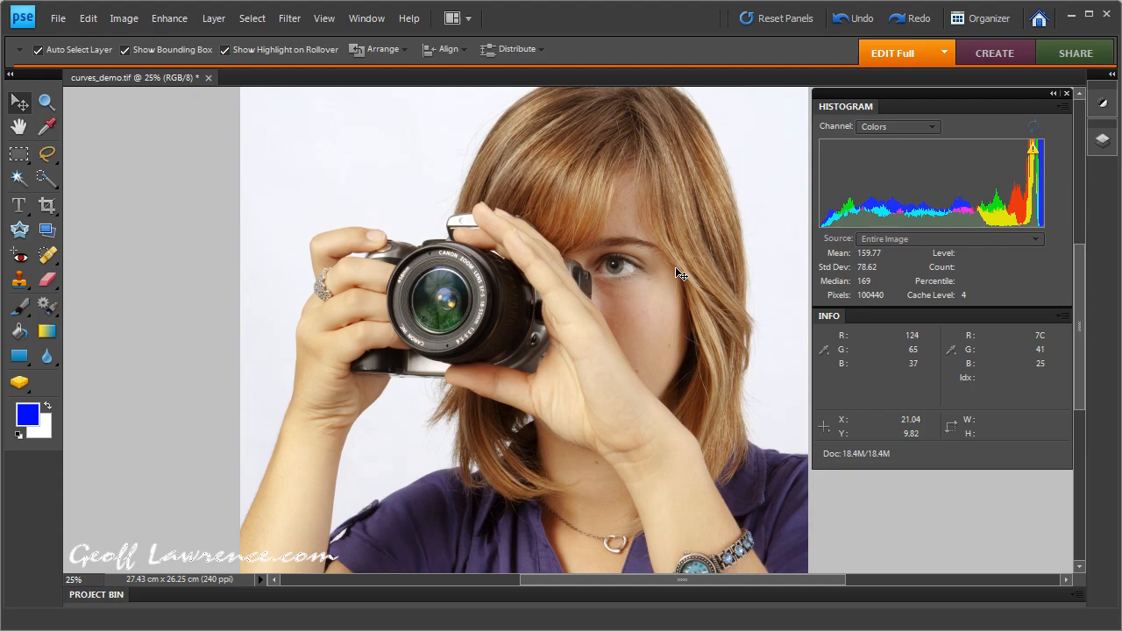
mouse_move(682, 270)
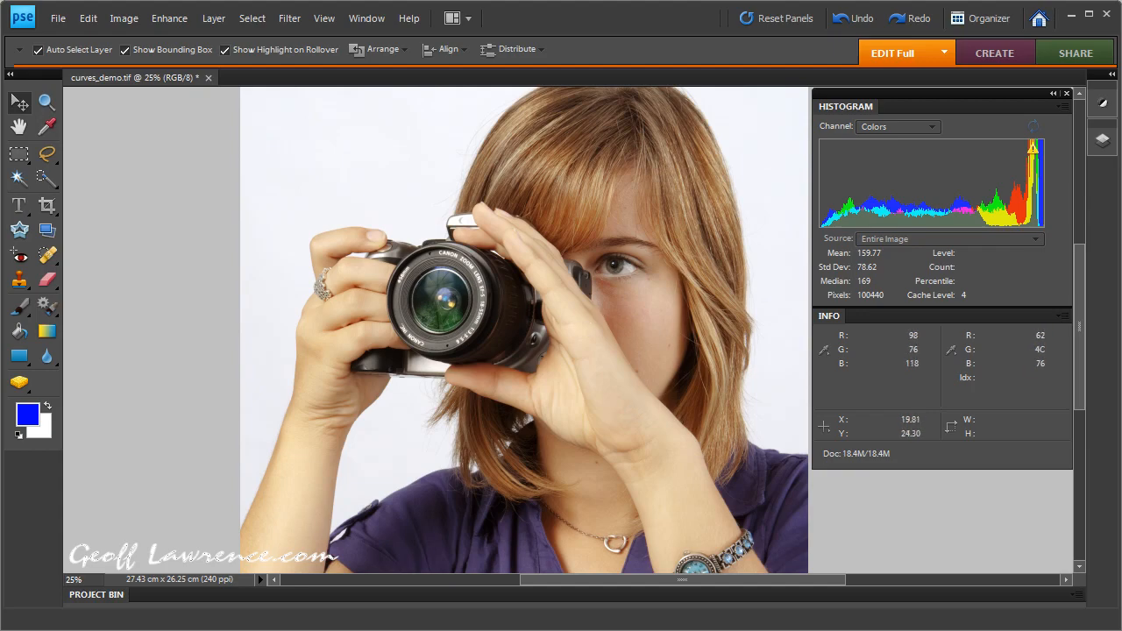